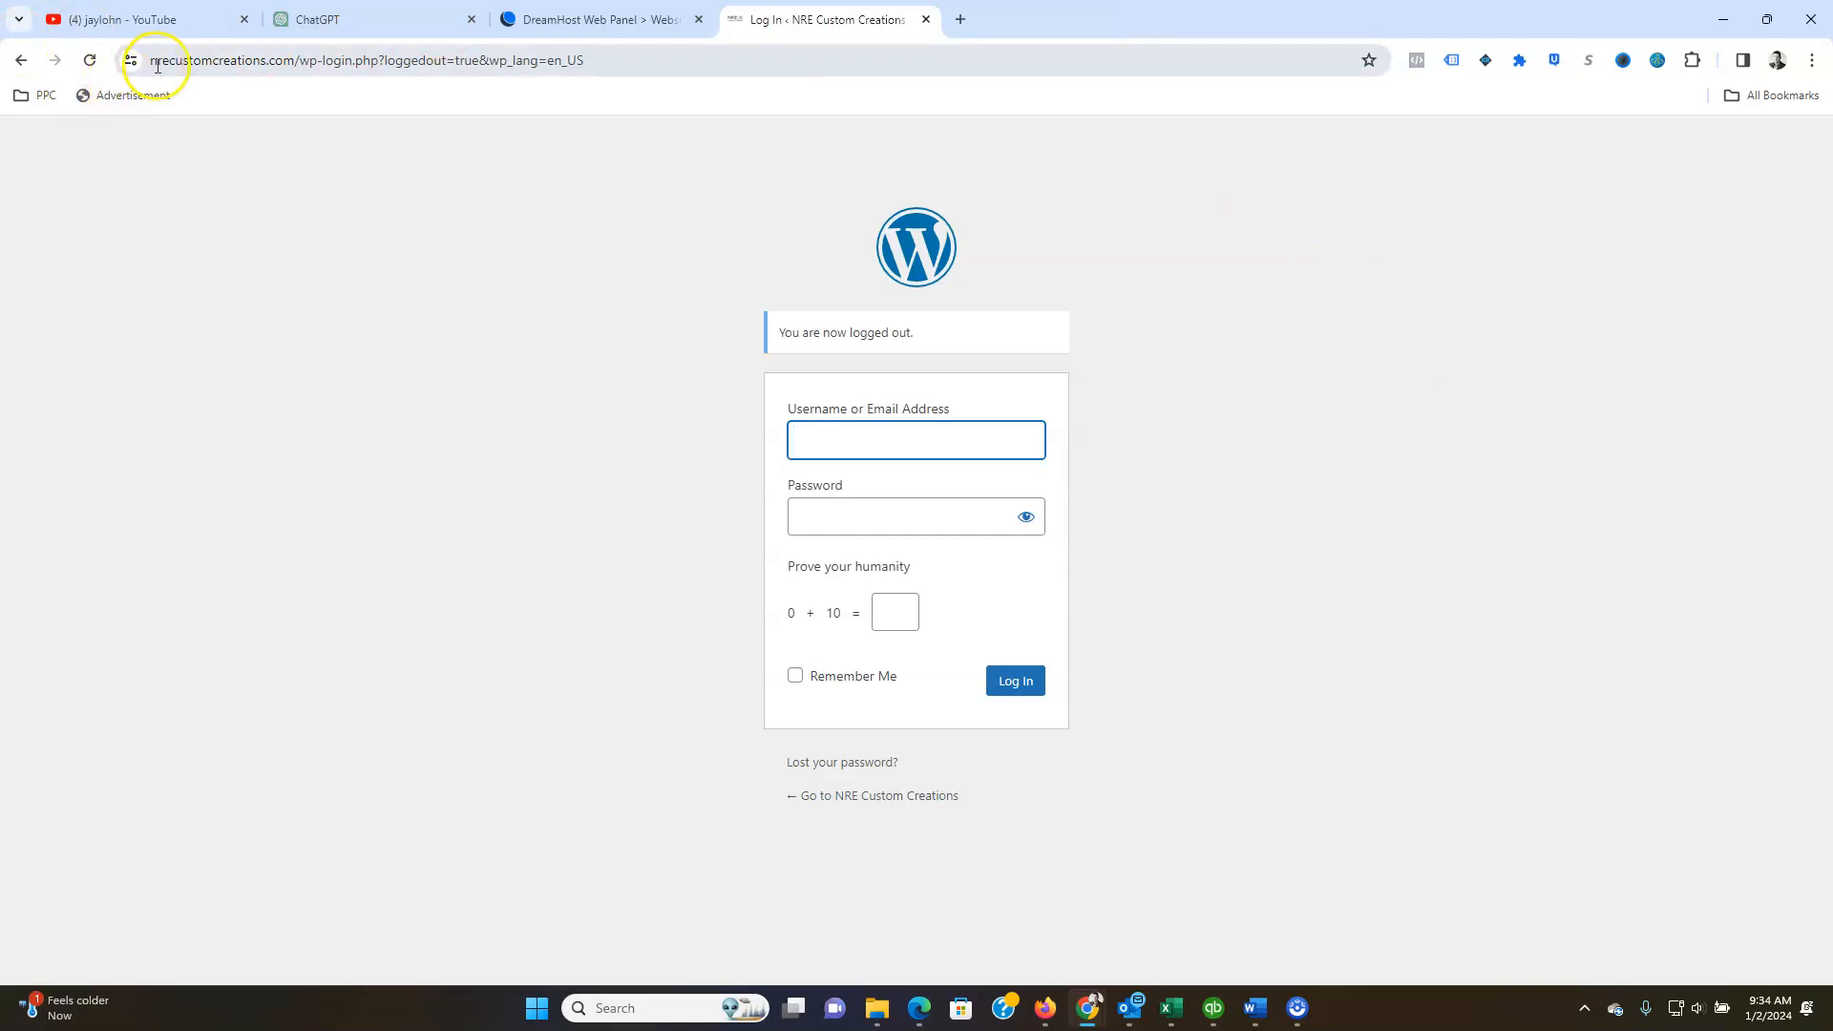
mouse_move(293, 61)
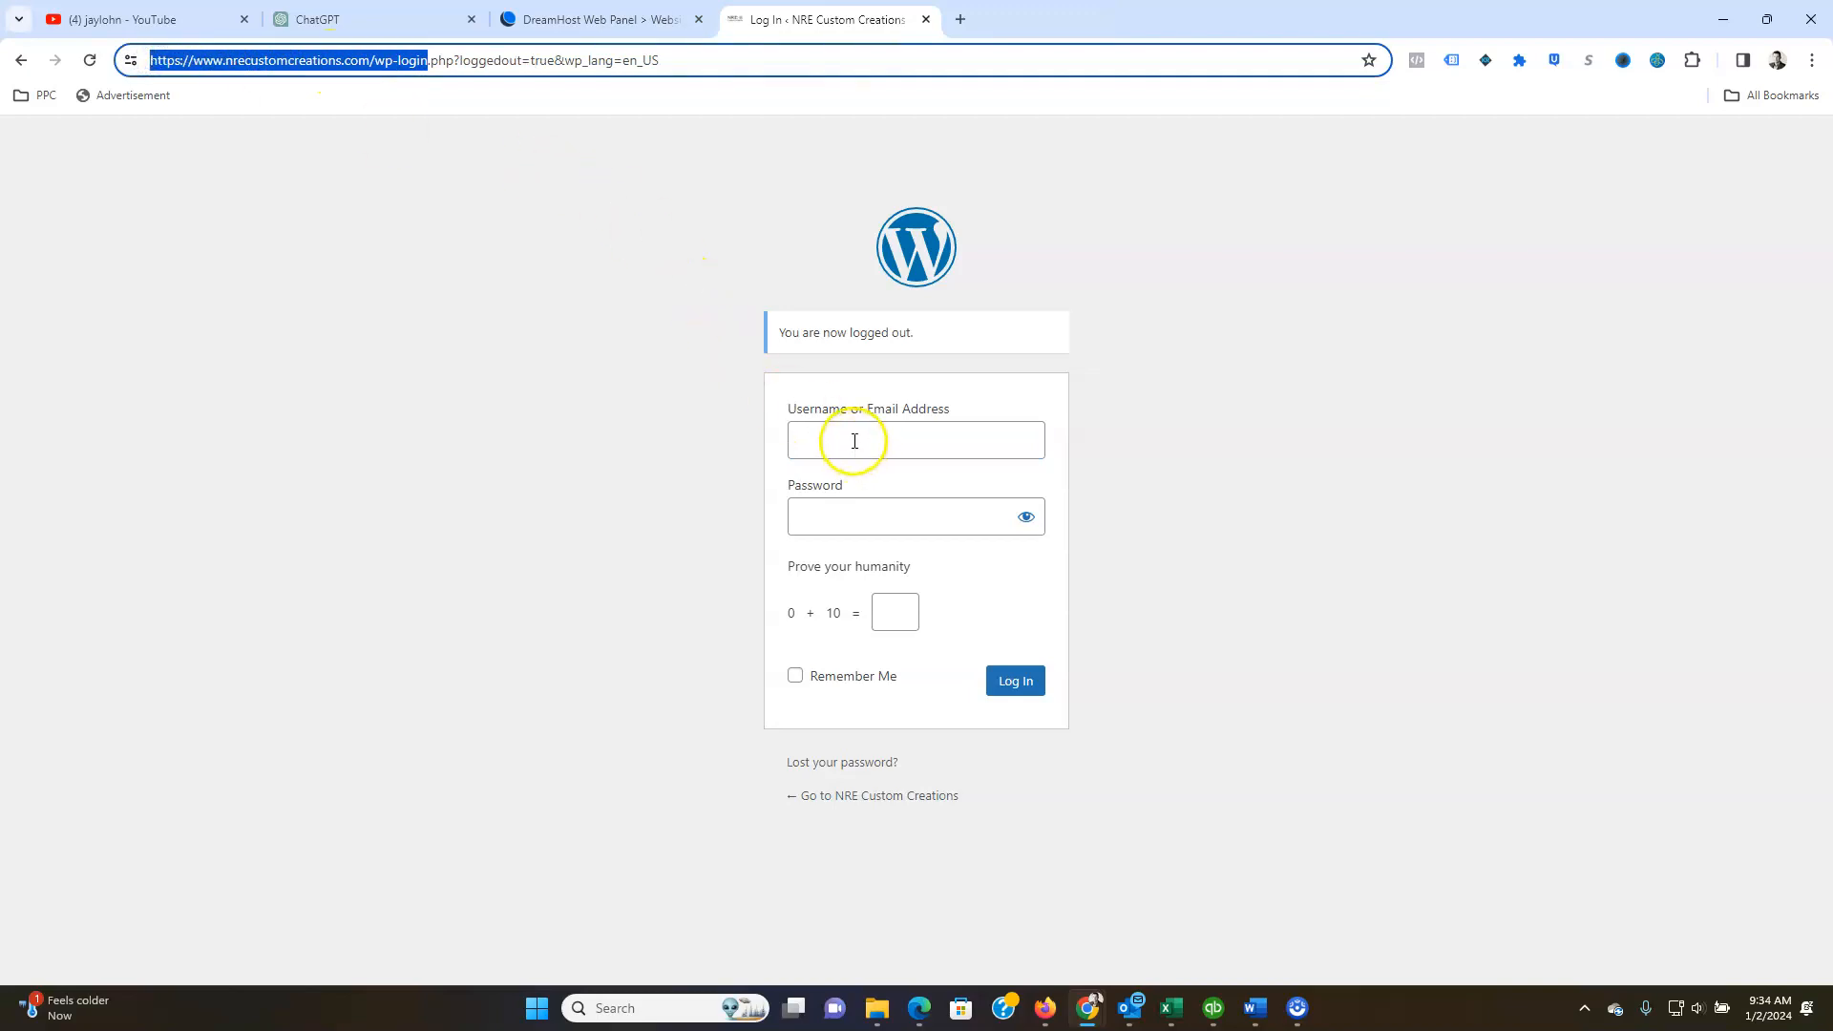
left_click(915, 440)
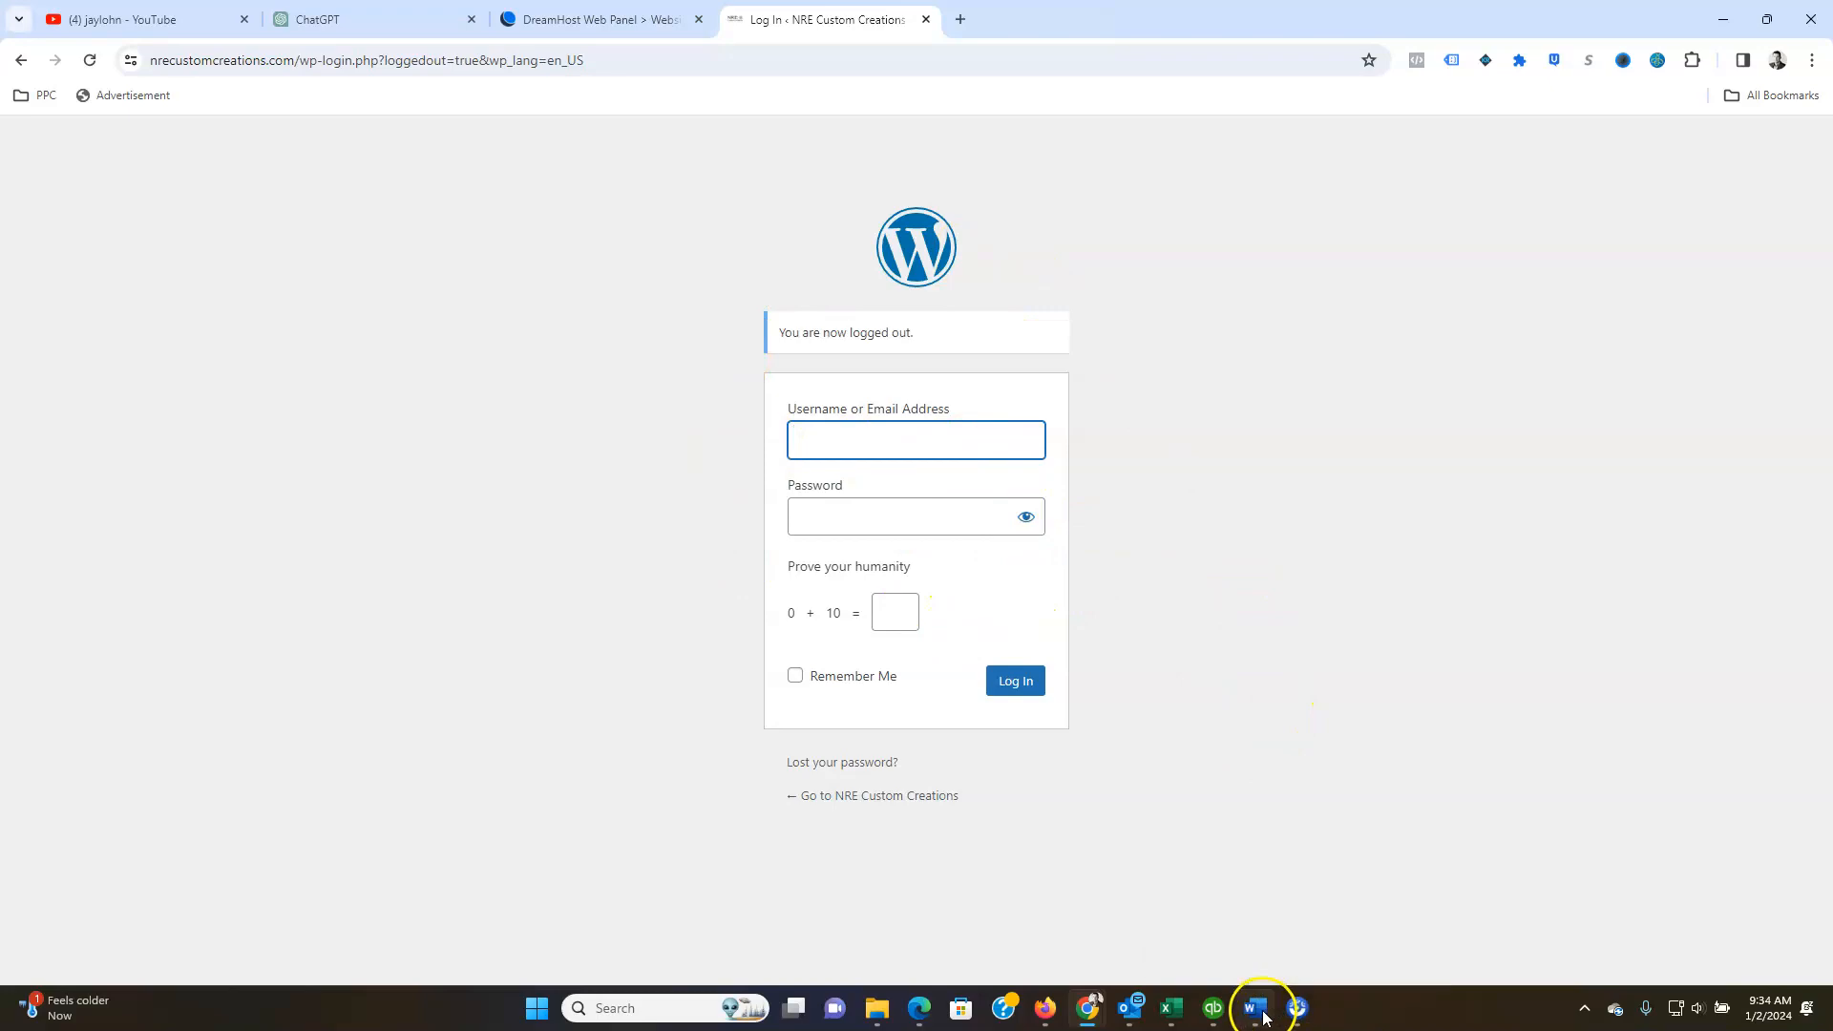
left_click(1253, 1008)
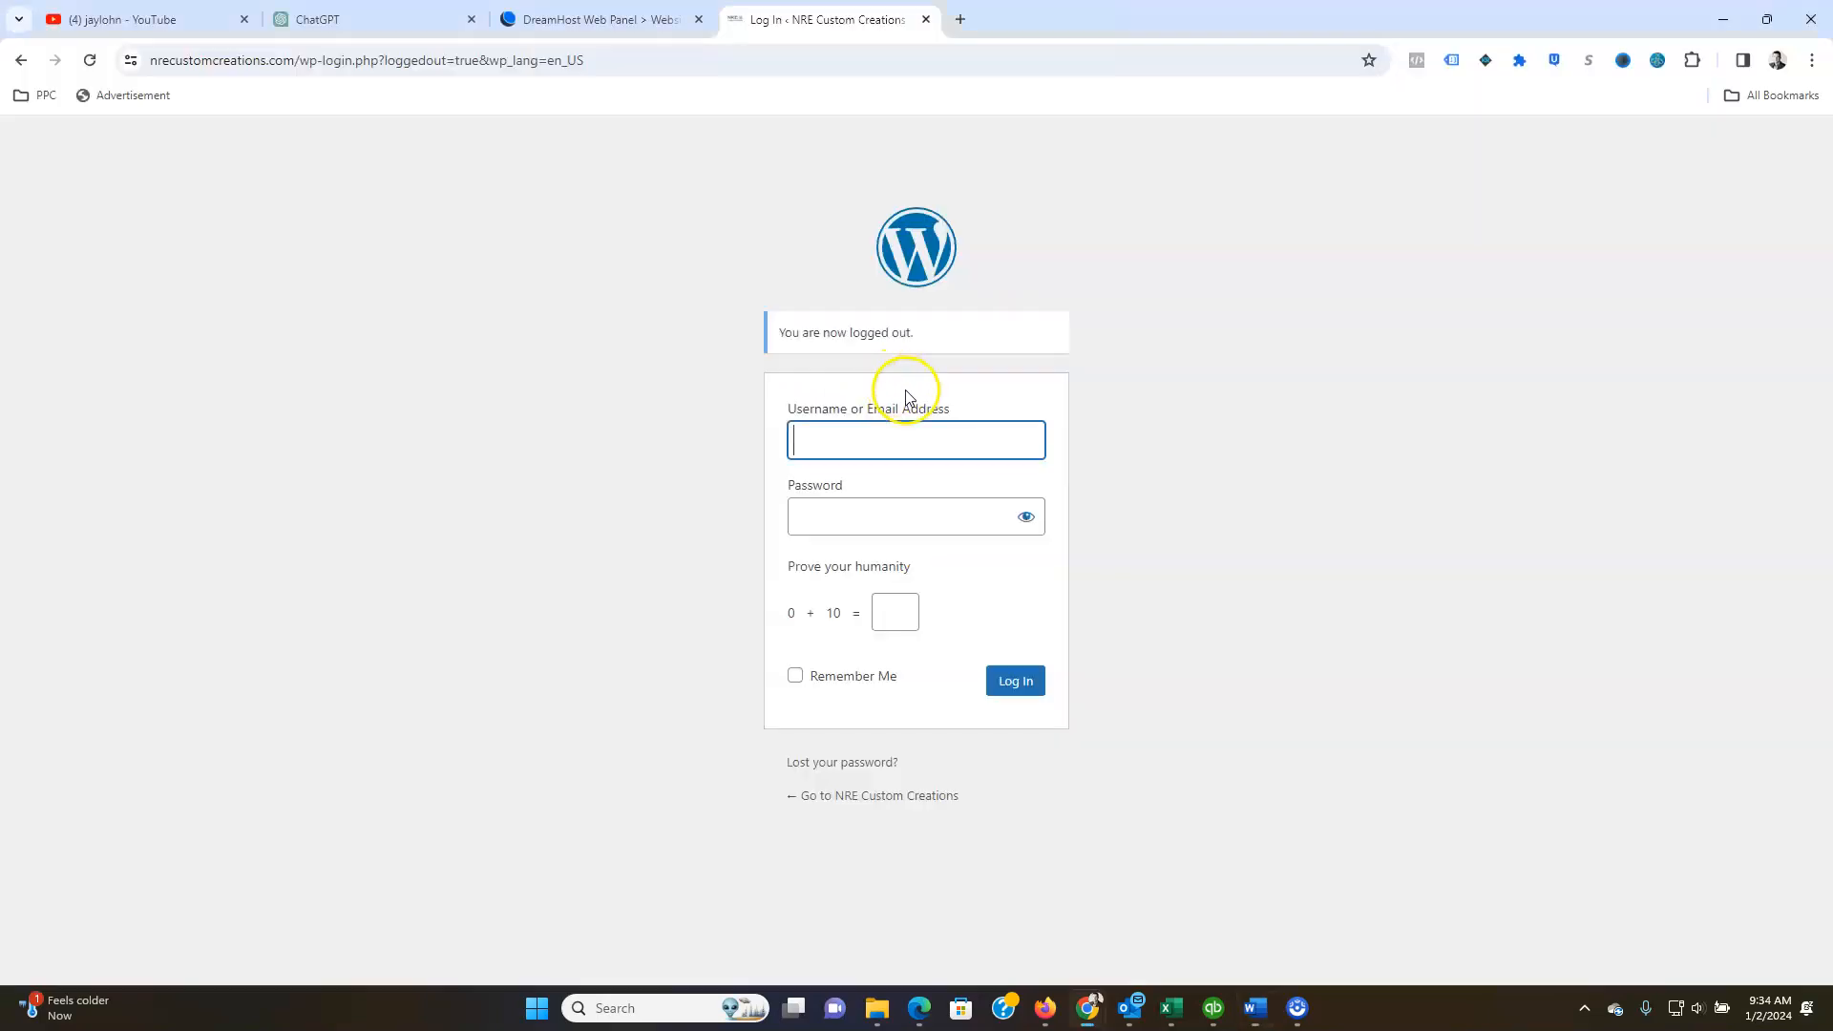
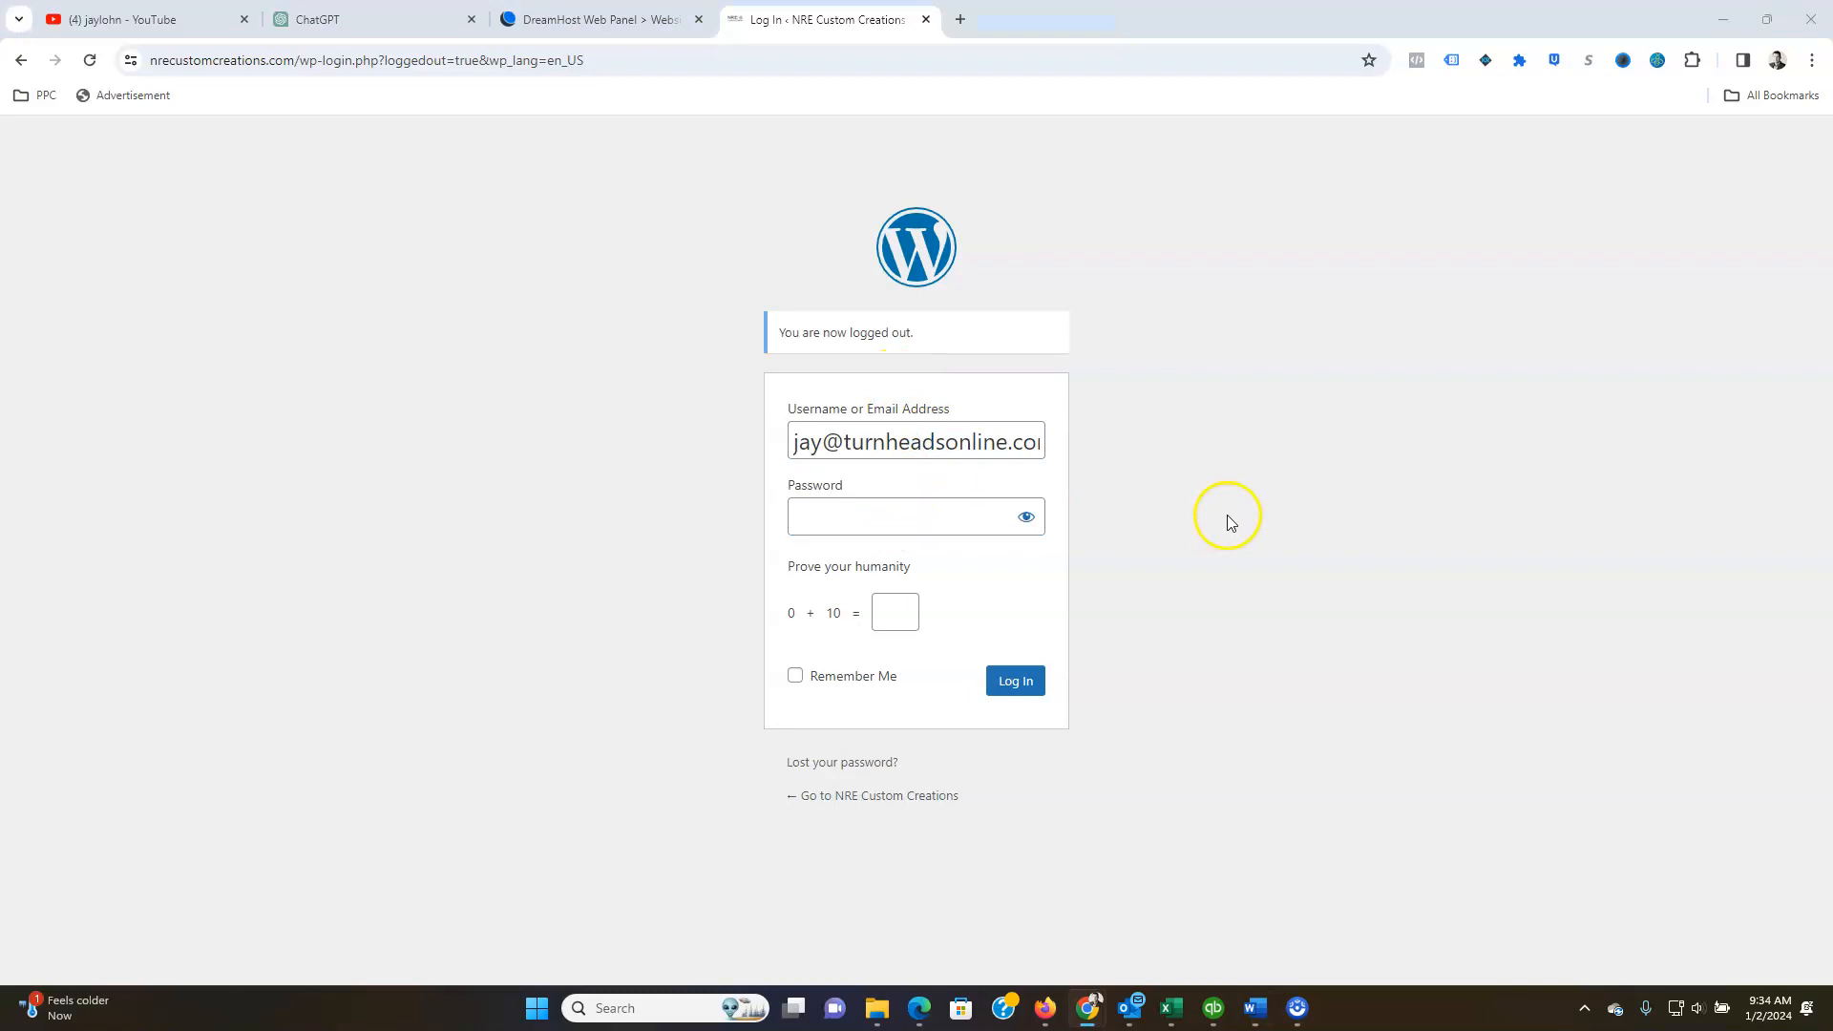
left_click(1254, 1008)
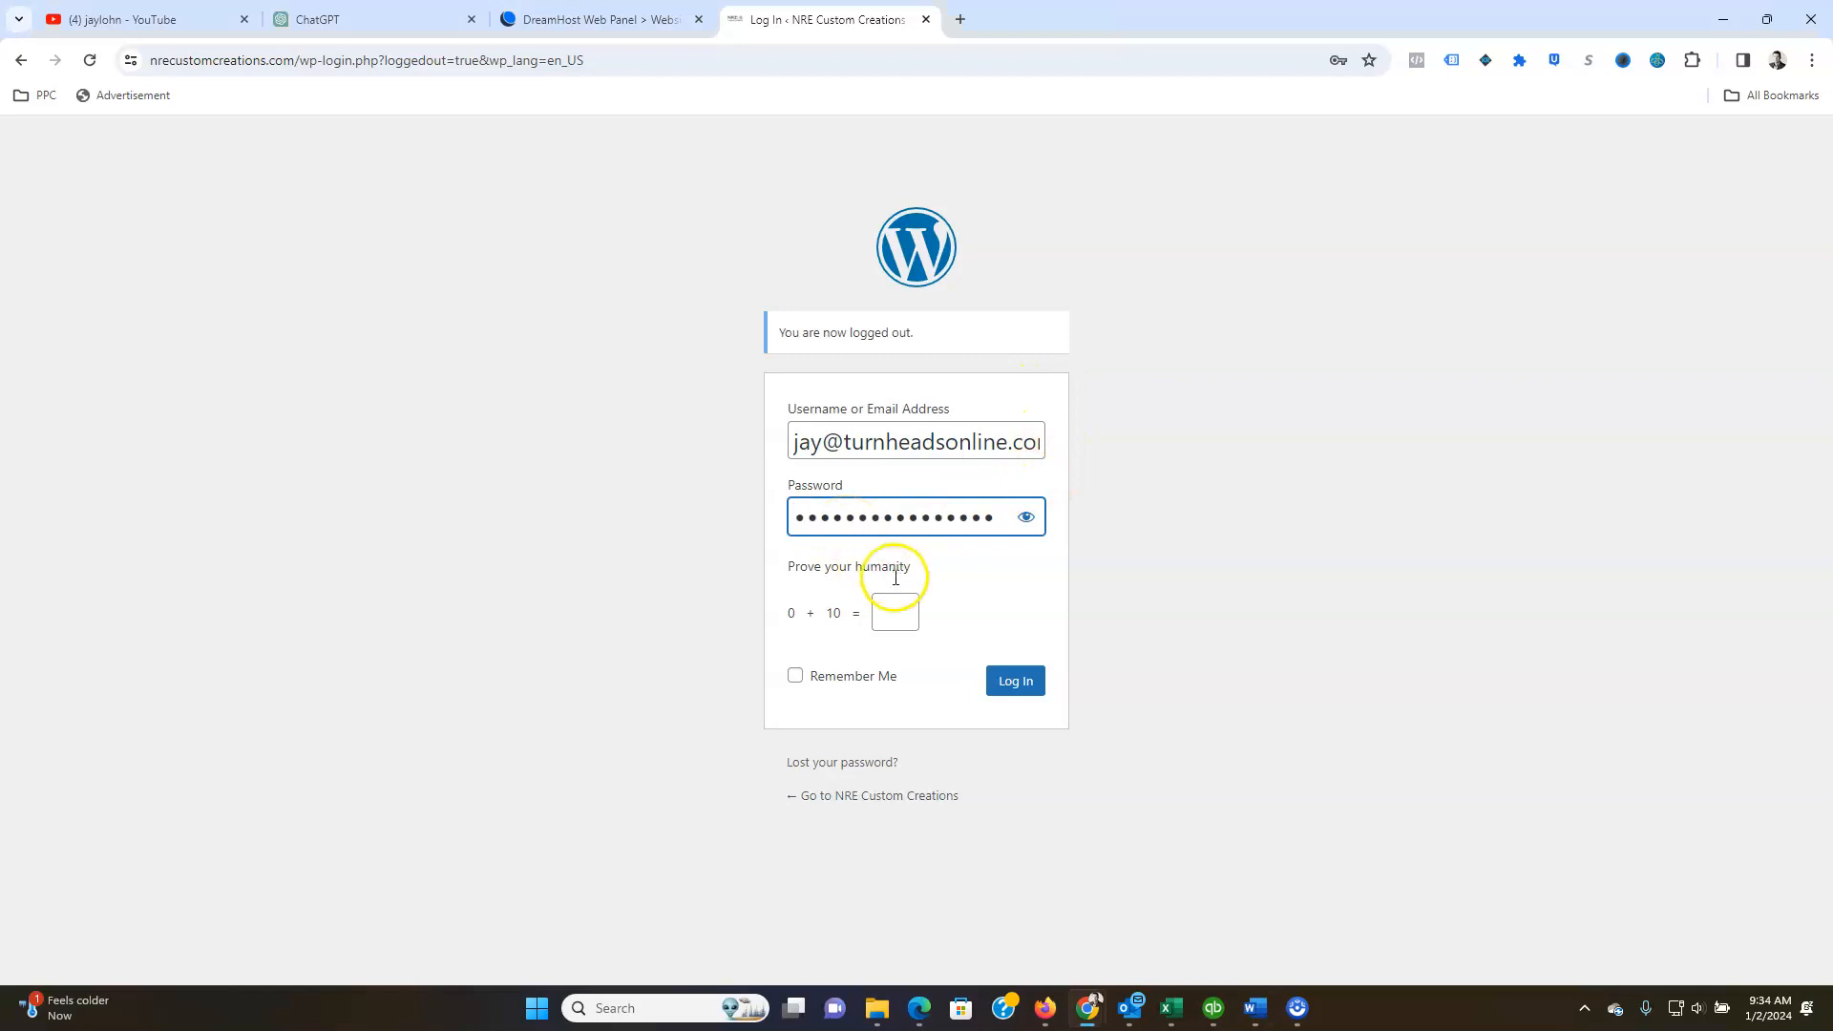
left_click(894, 613)
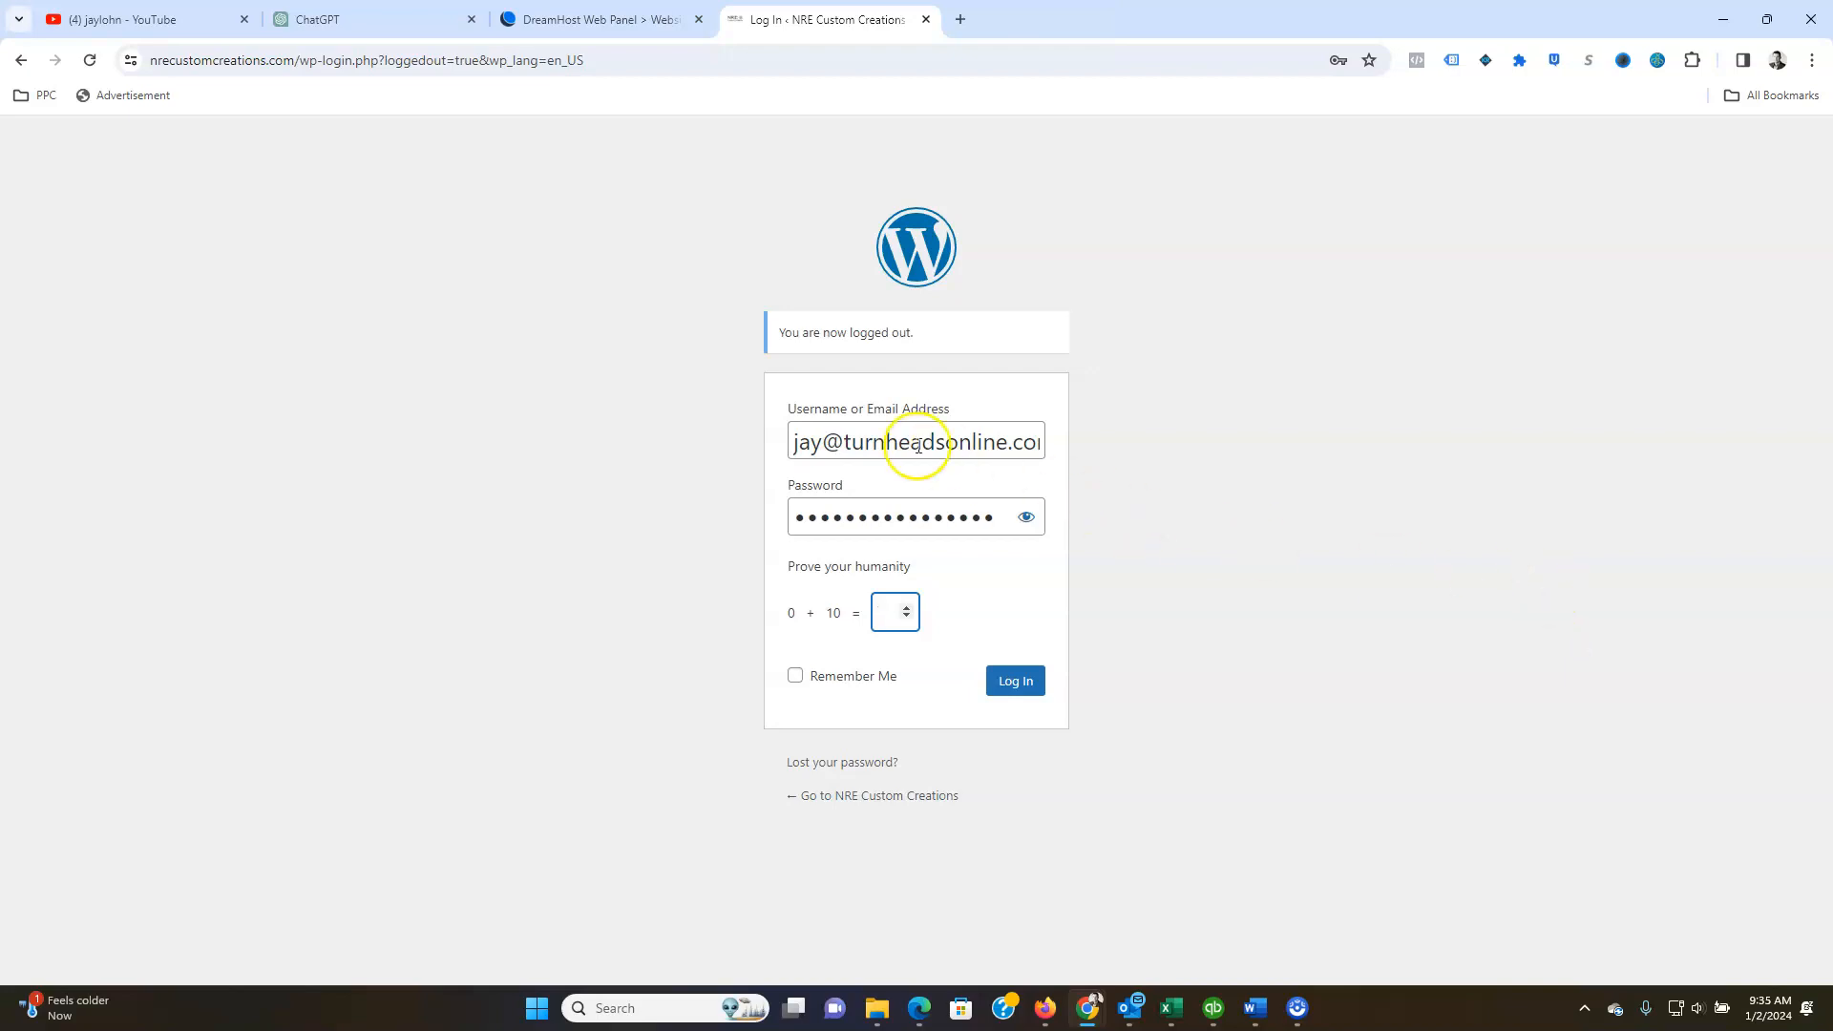
mouse_move(1220, 940)
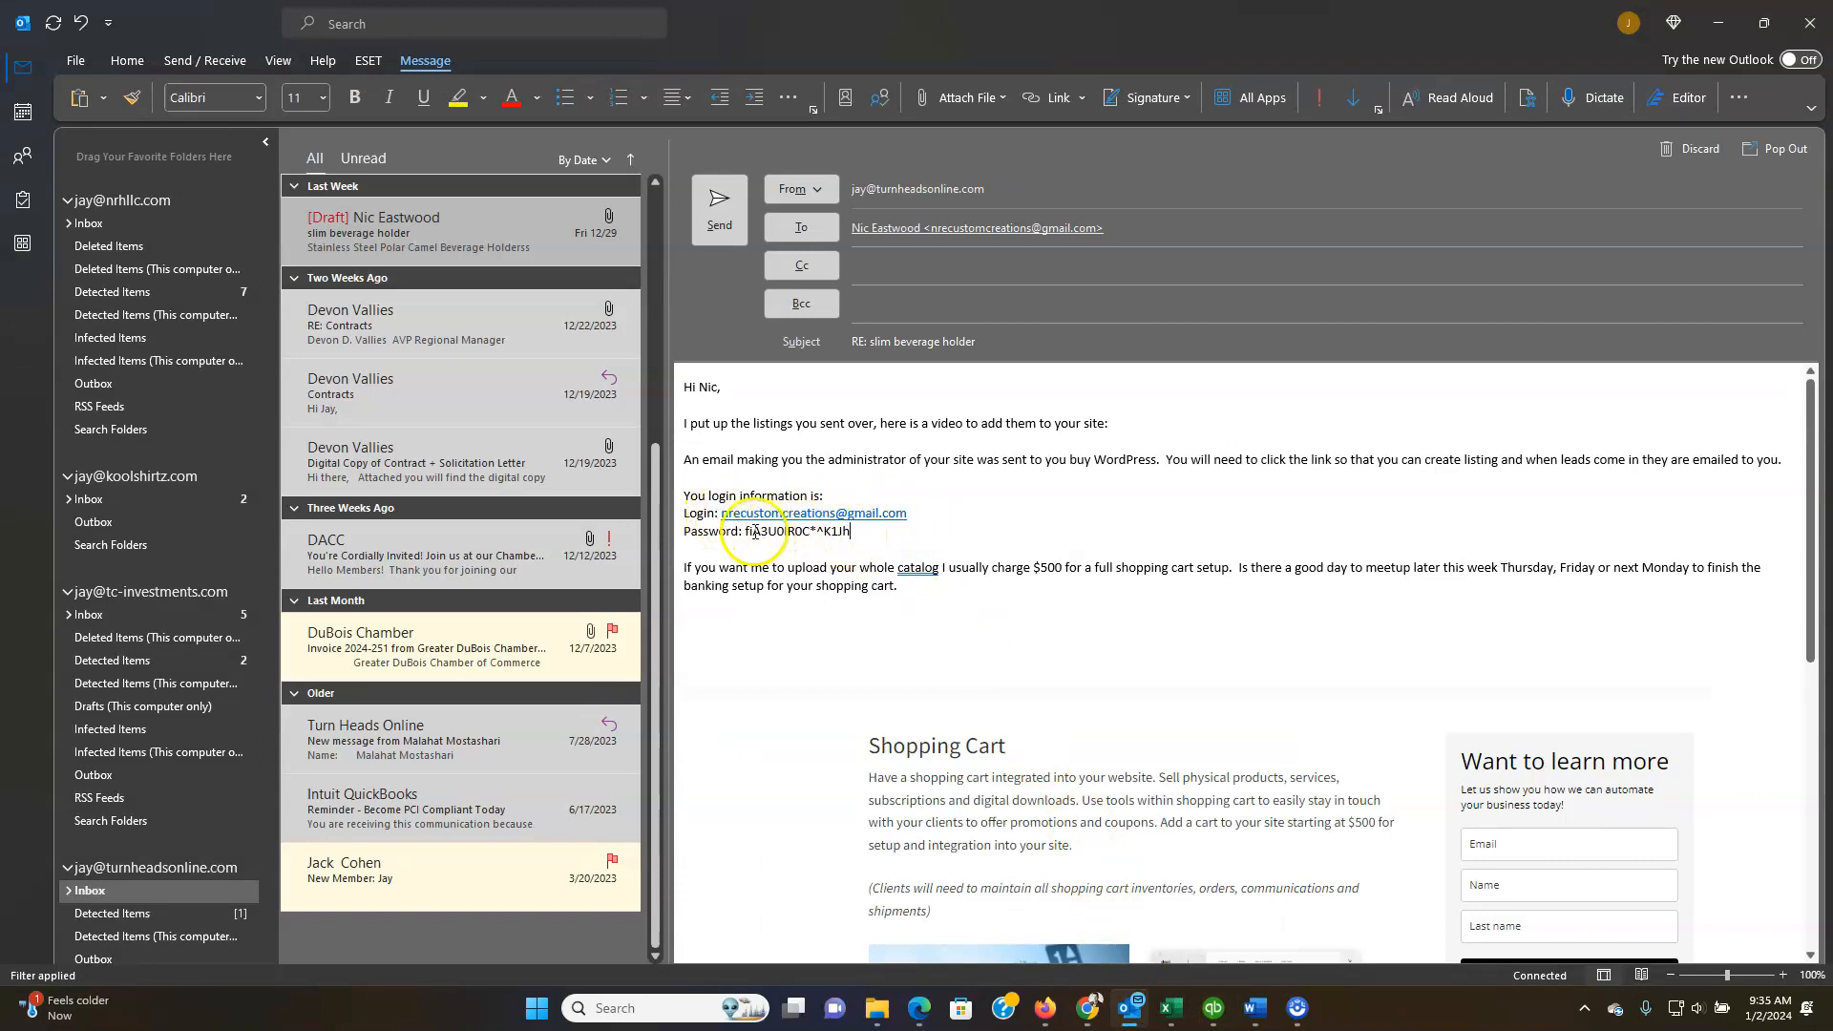
- Cross-check the login details in the Outlook email and Word note, then return to Chrome
left_click(1255, 1008)
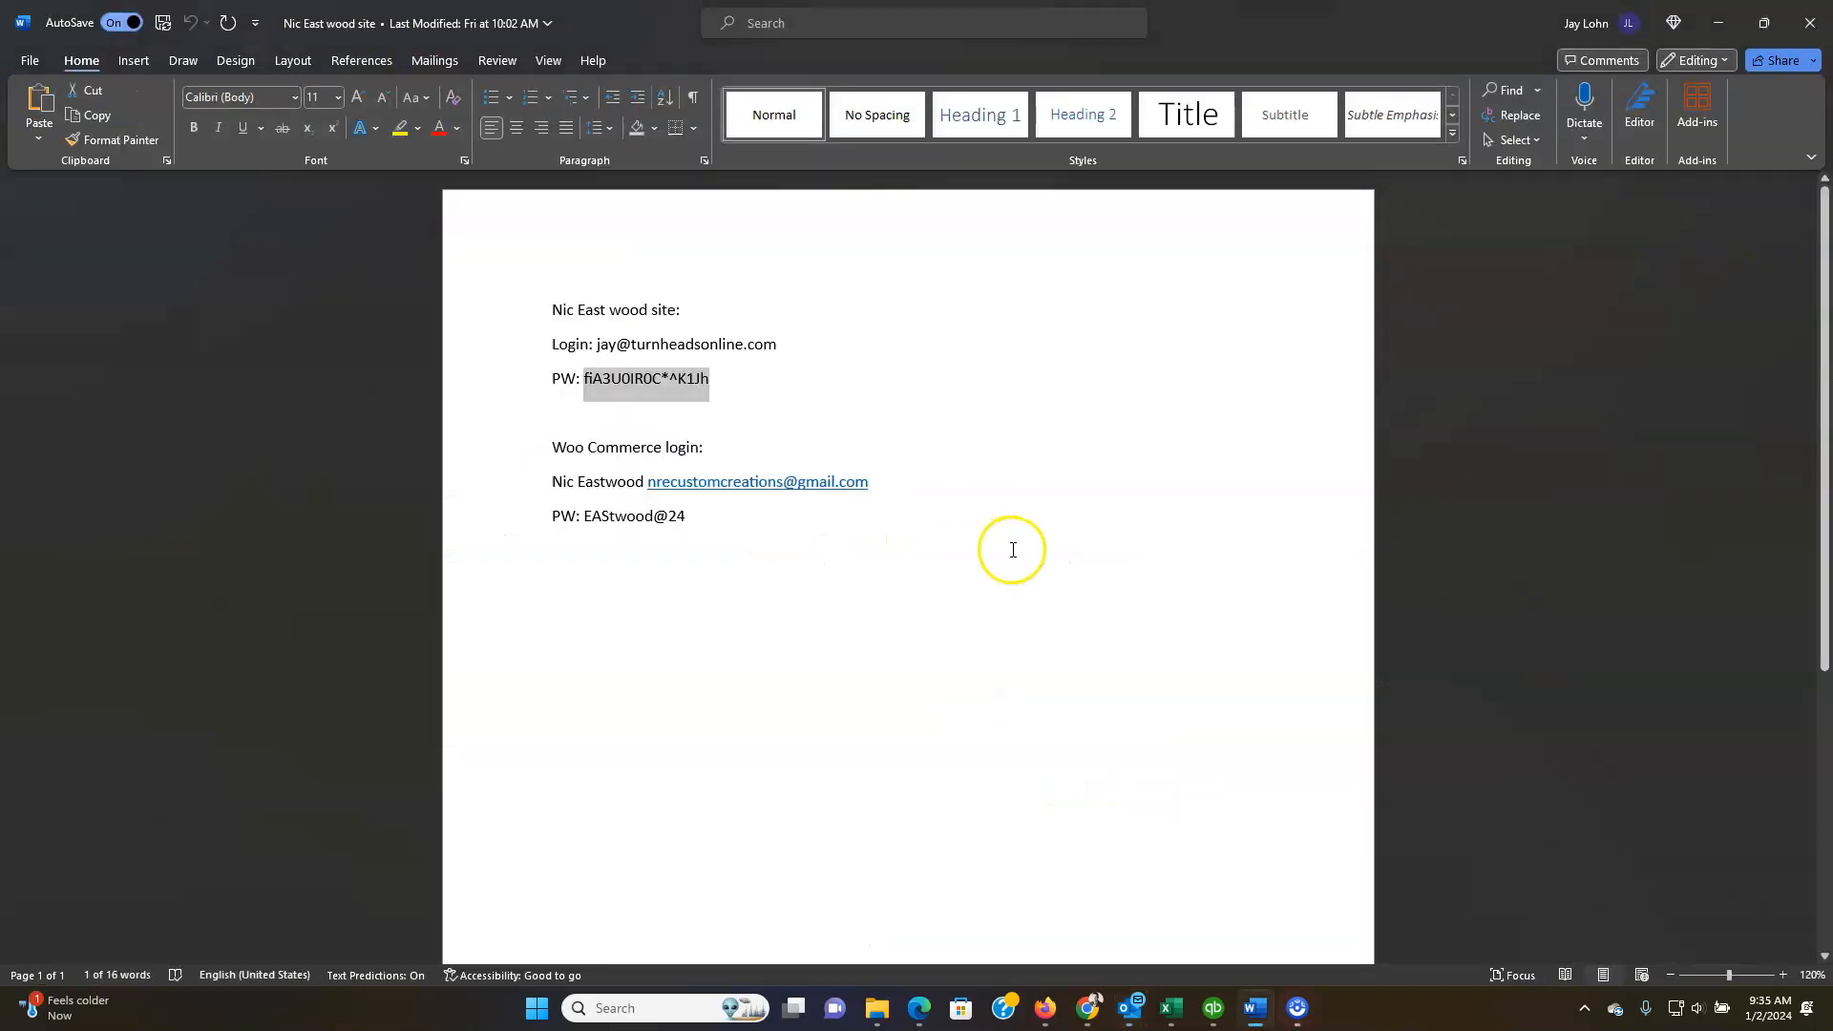
left_click(1132, 1006)
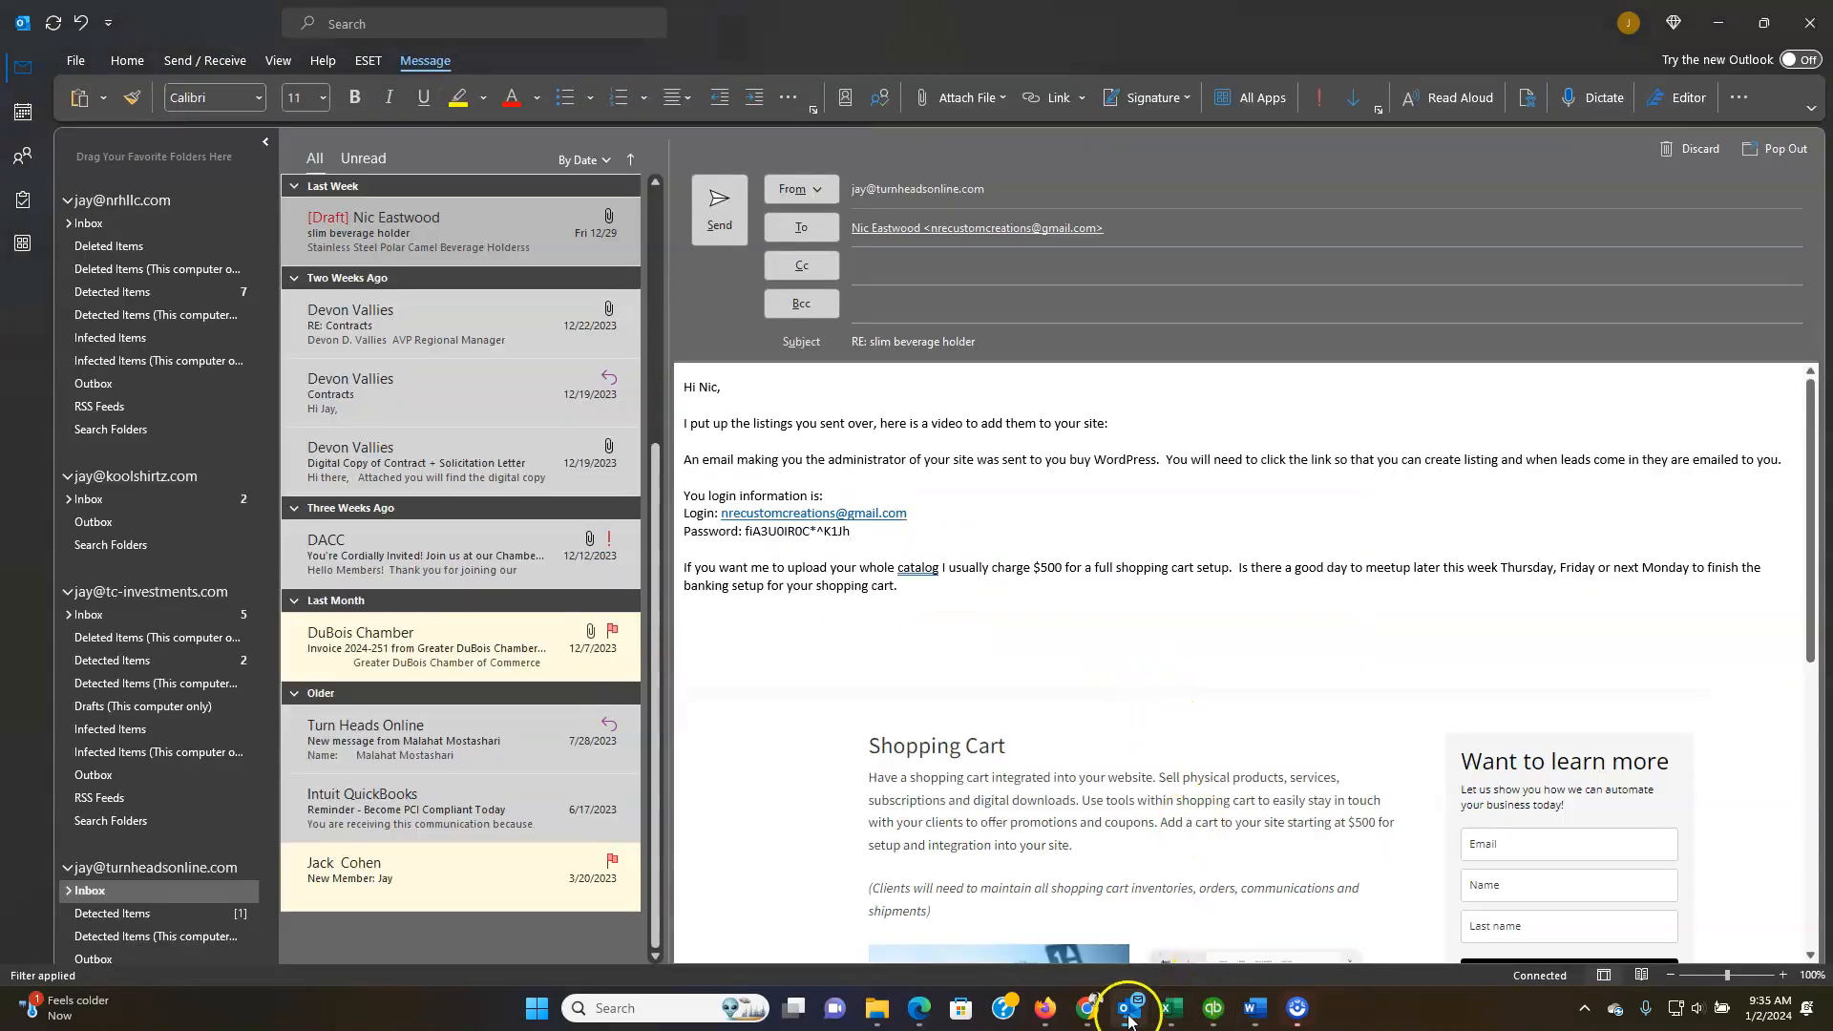
left_click(1130, 1010)
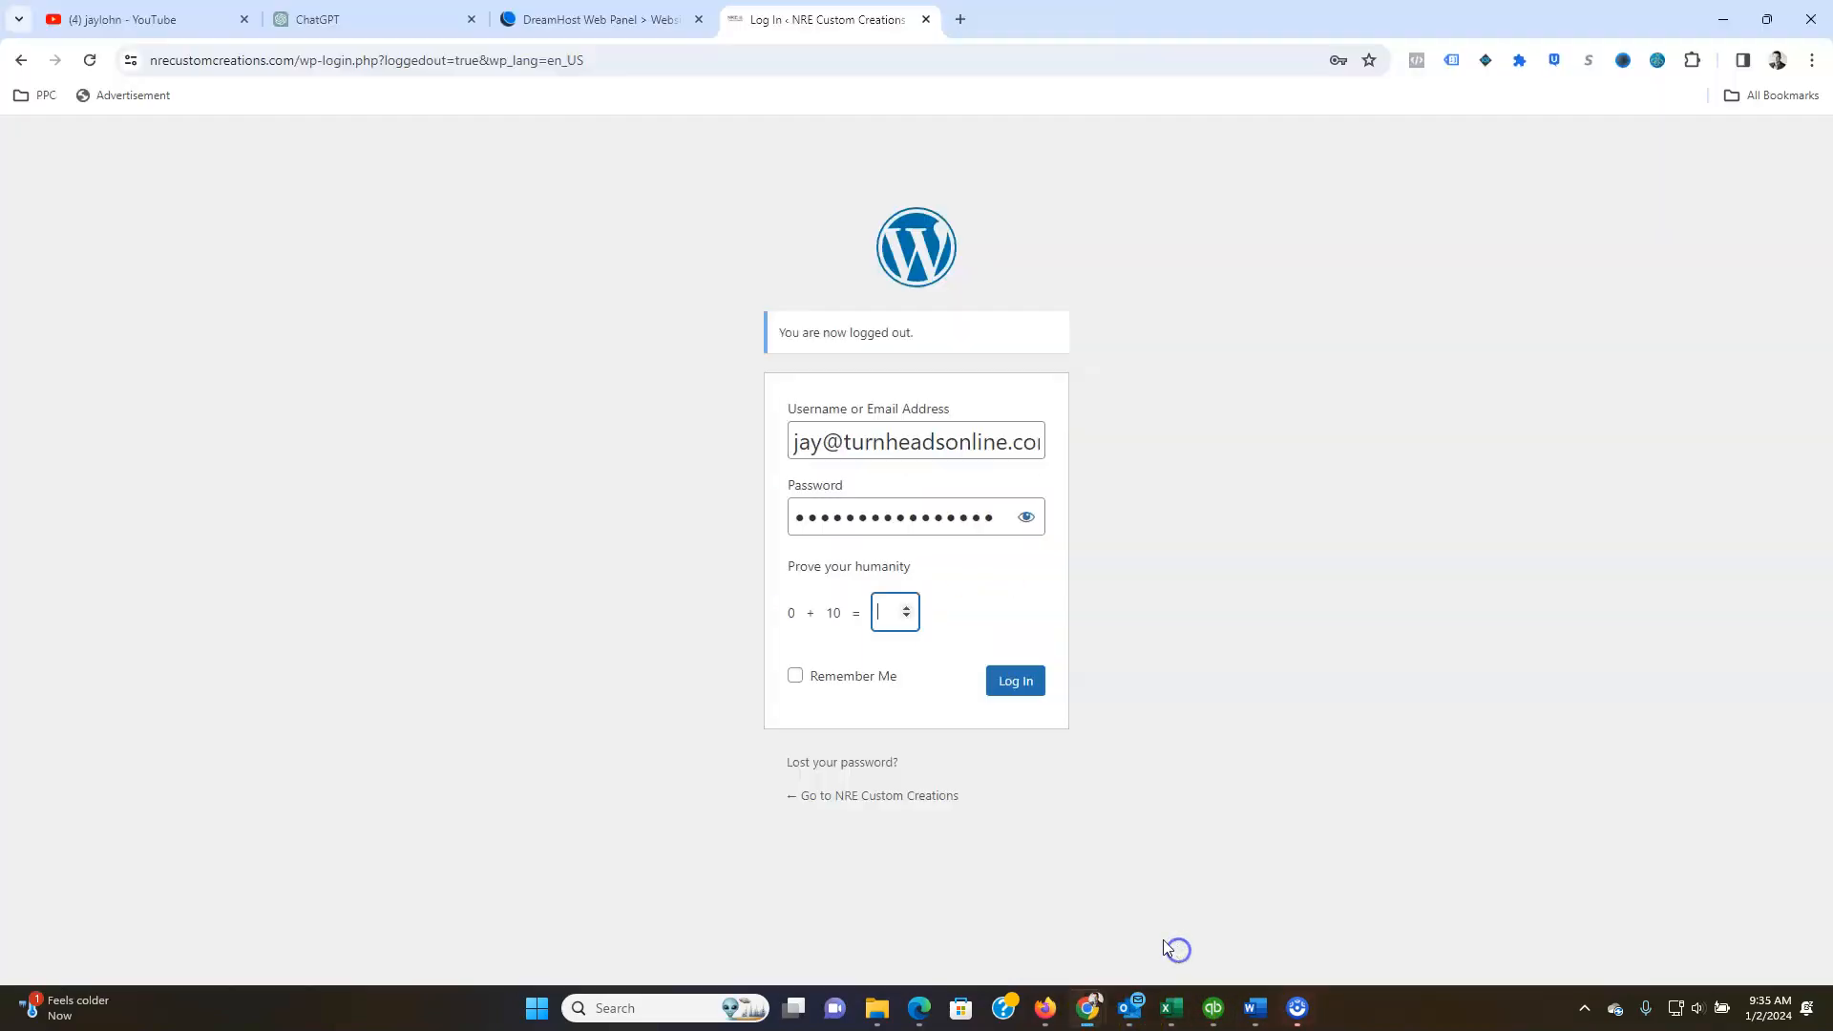
- Submit the login and answer the 9 + 7 anti-bot check with 16
left_click(1015, 681)
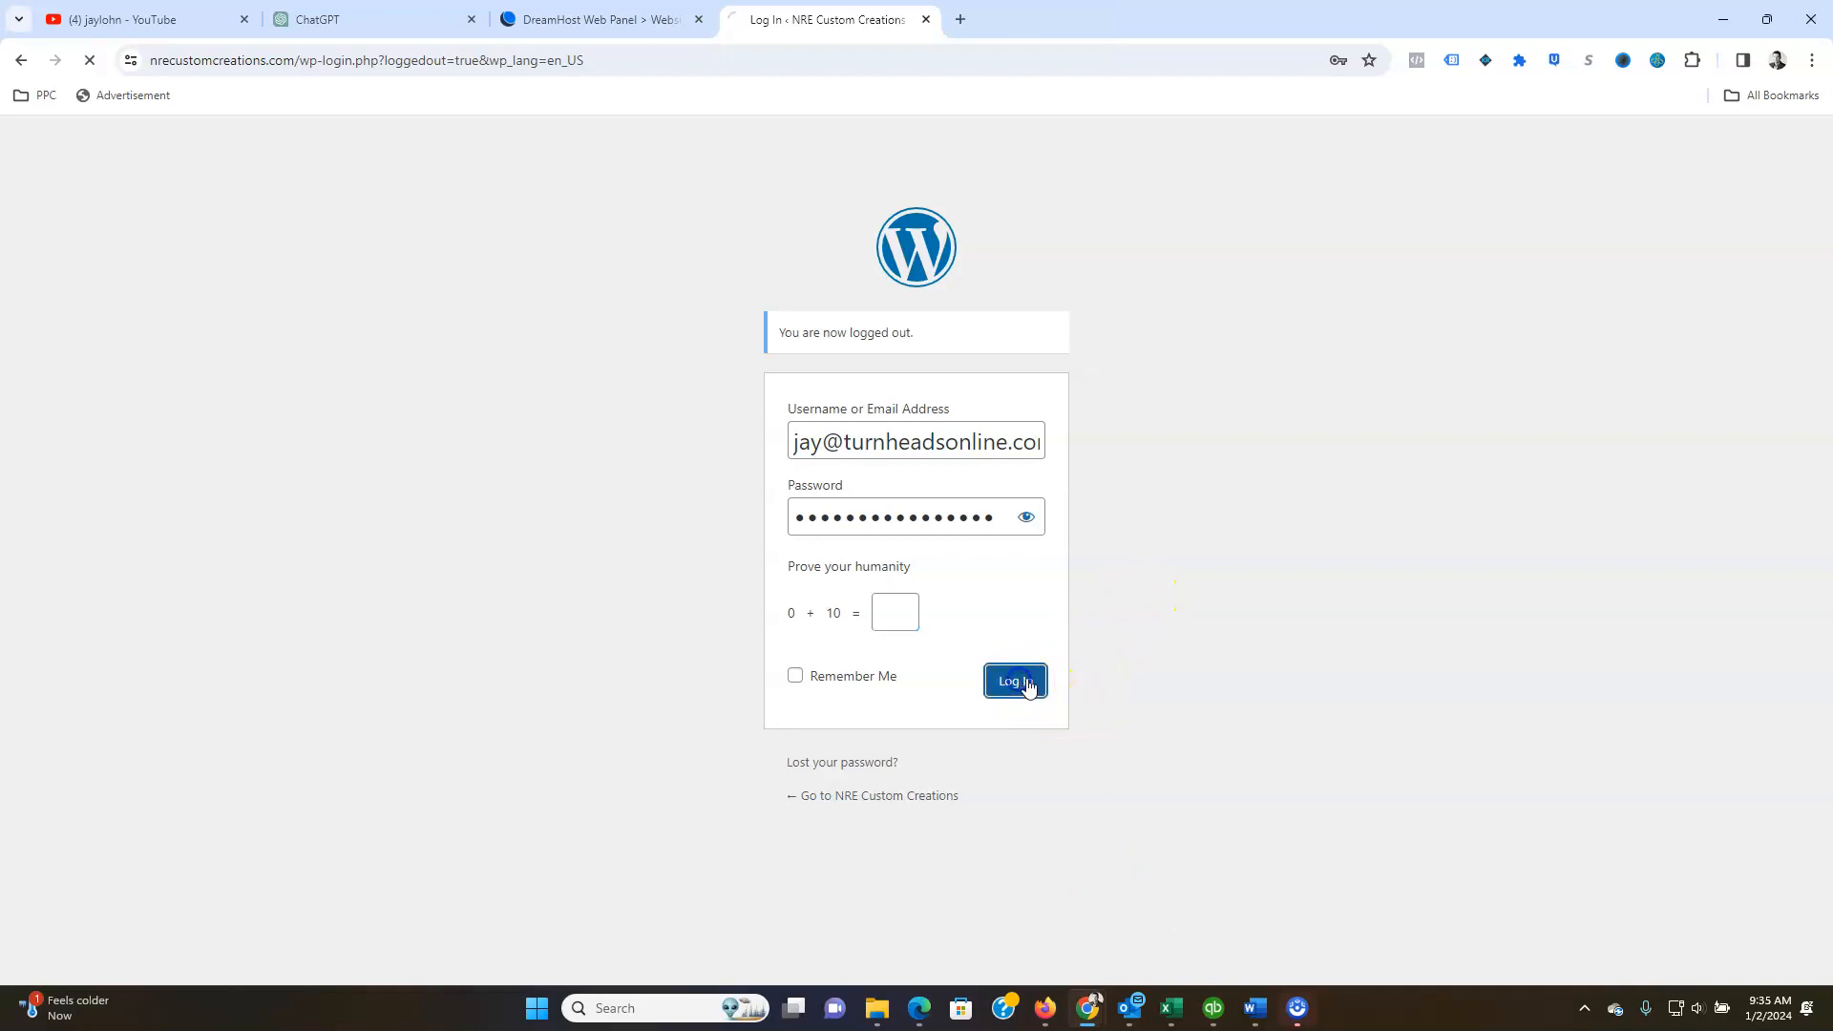
left_click(1015, 680)
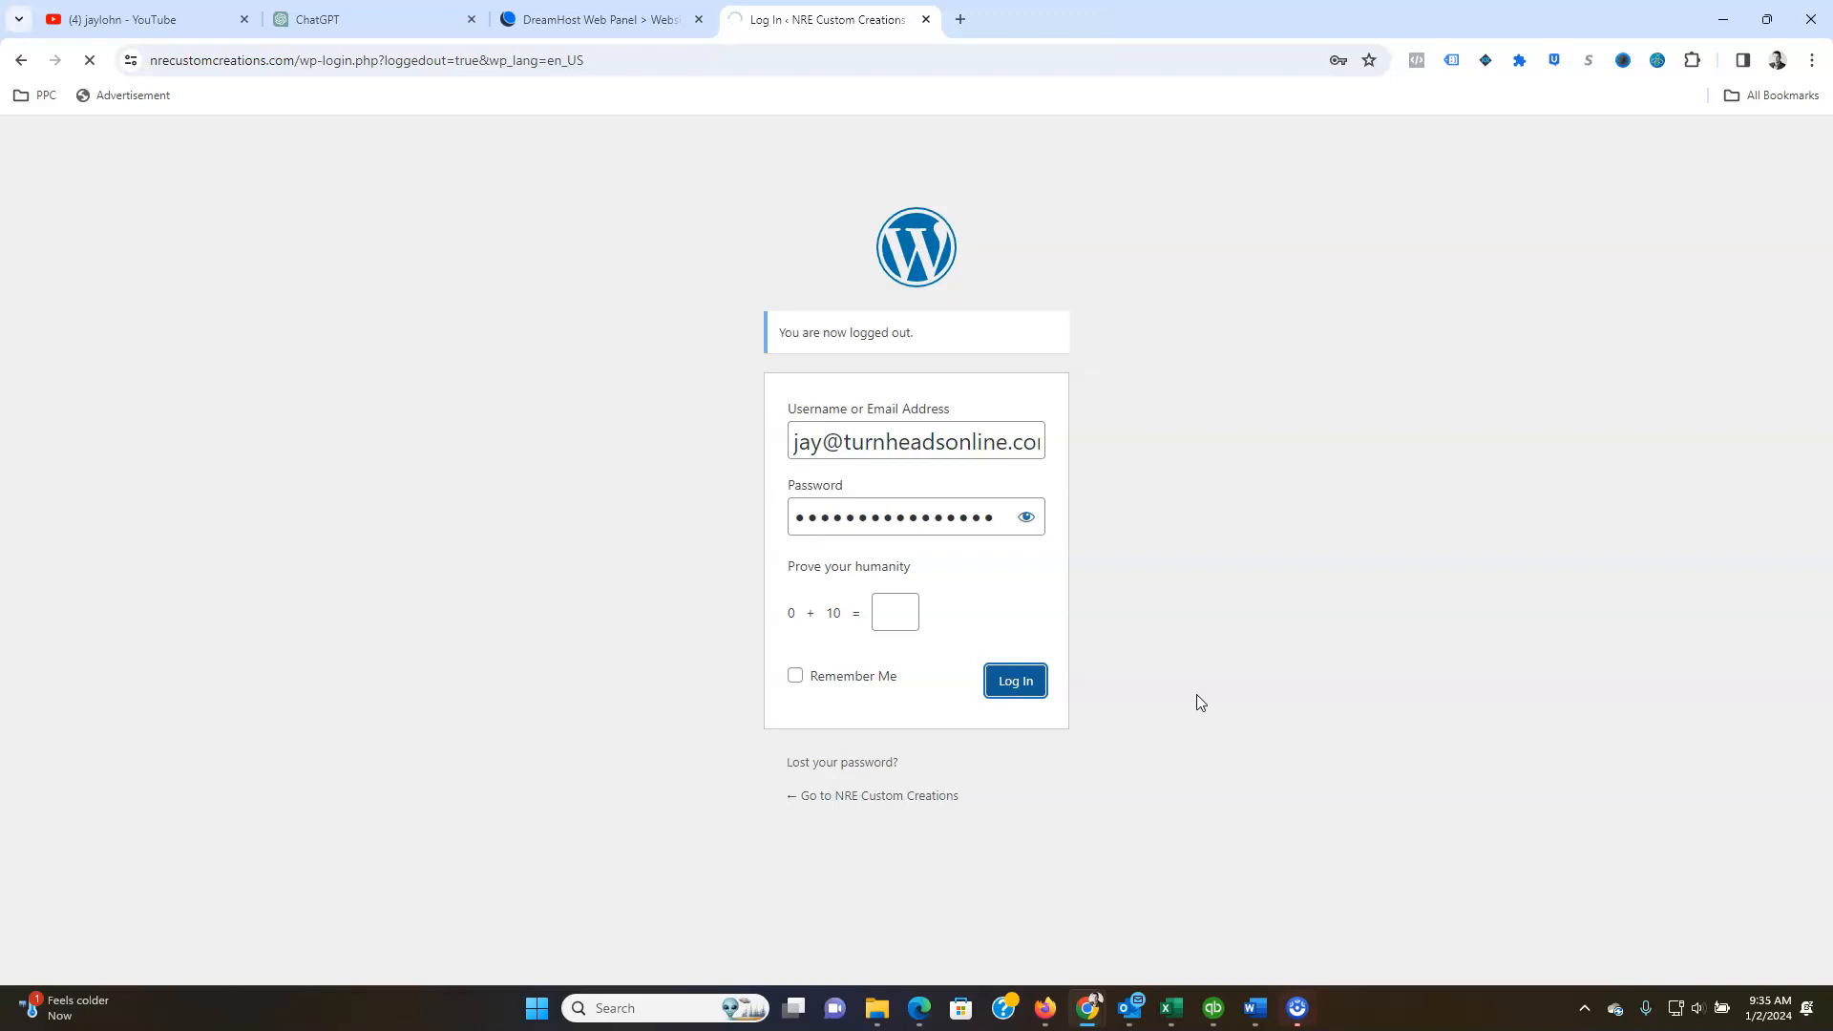
left_click(1015, 681)
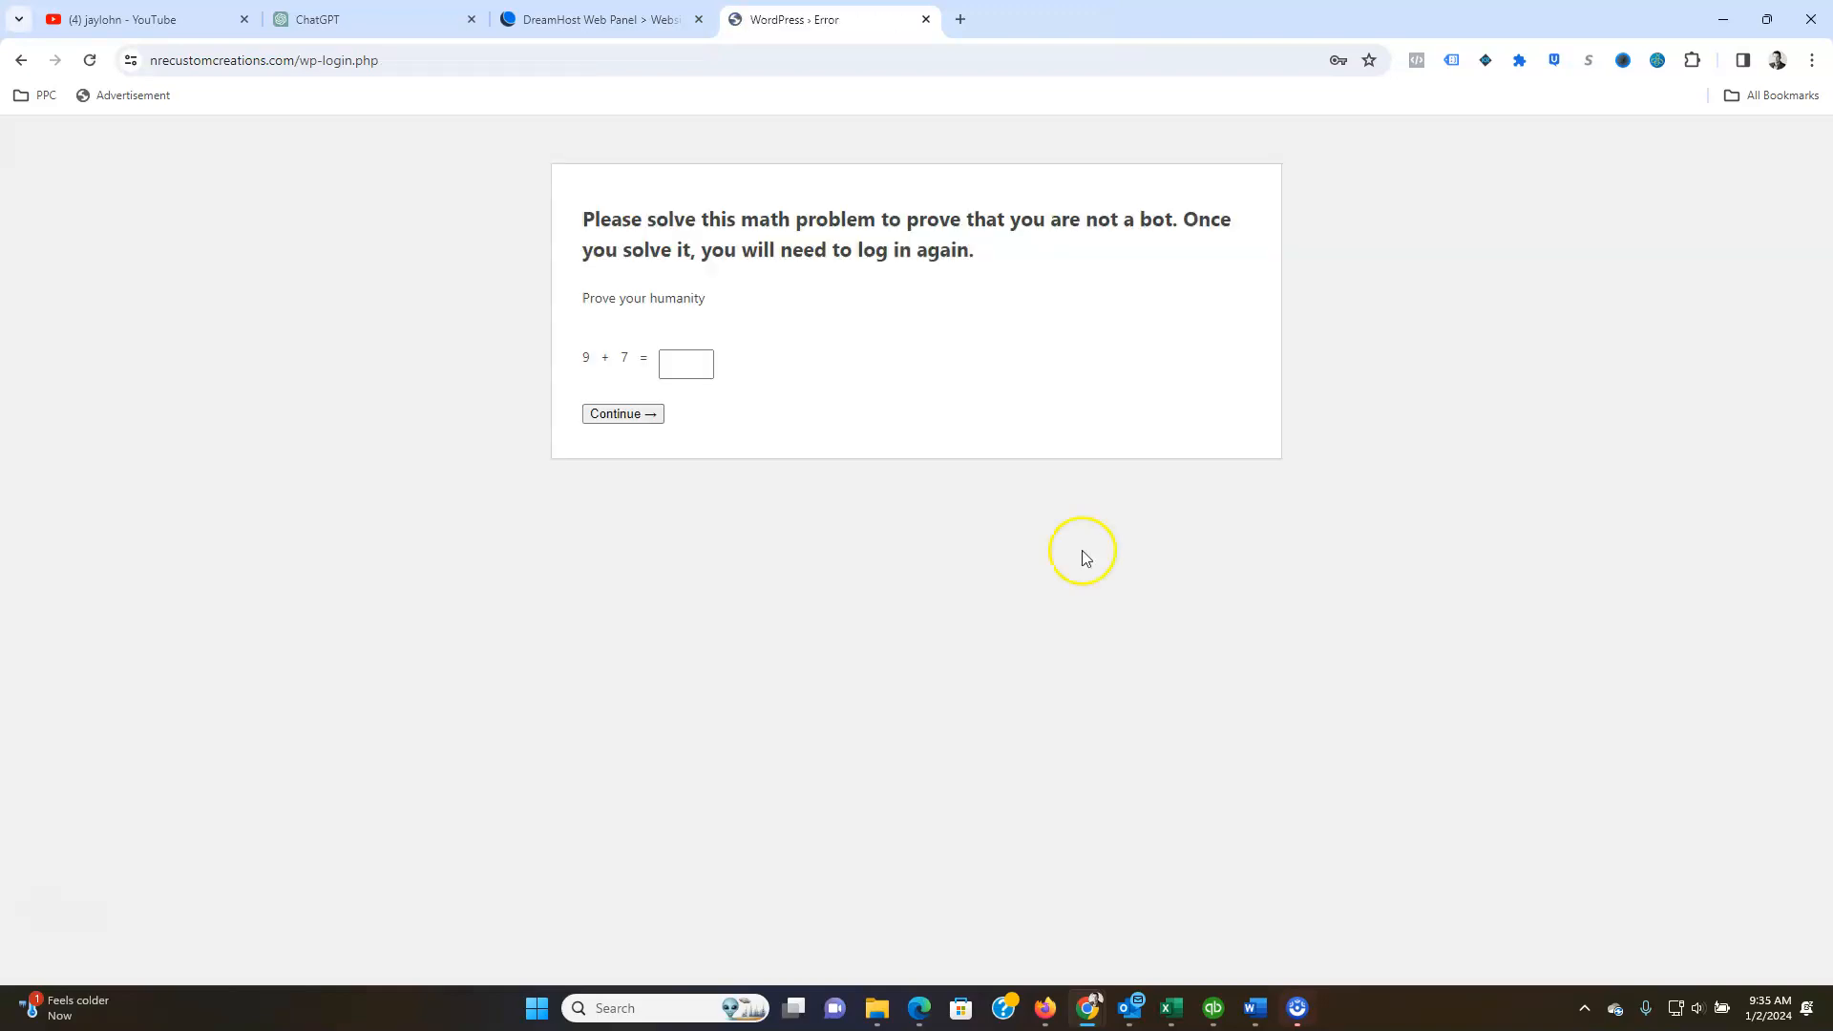
left_click(685, 364)
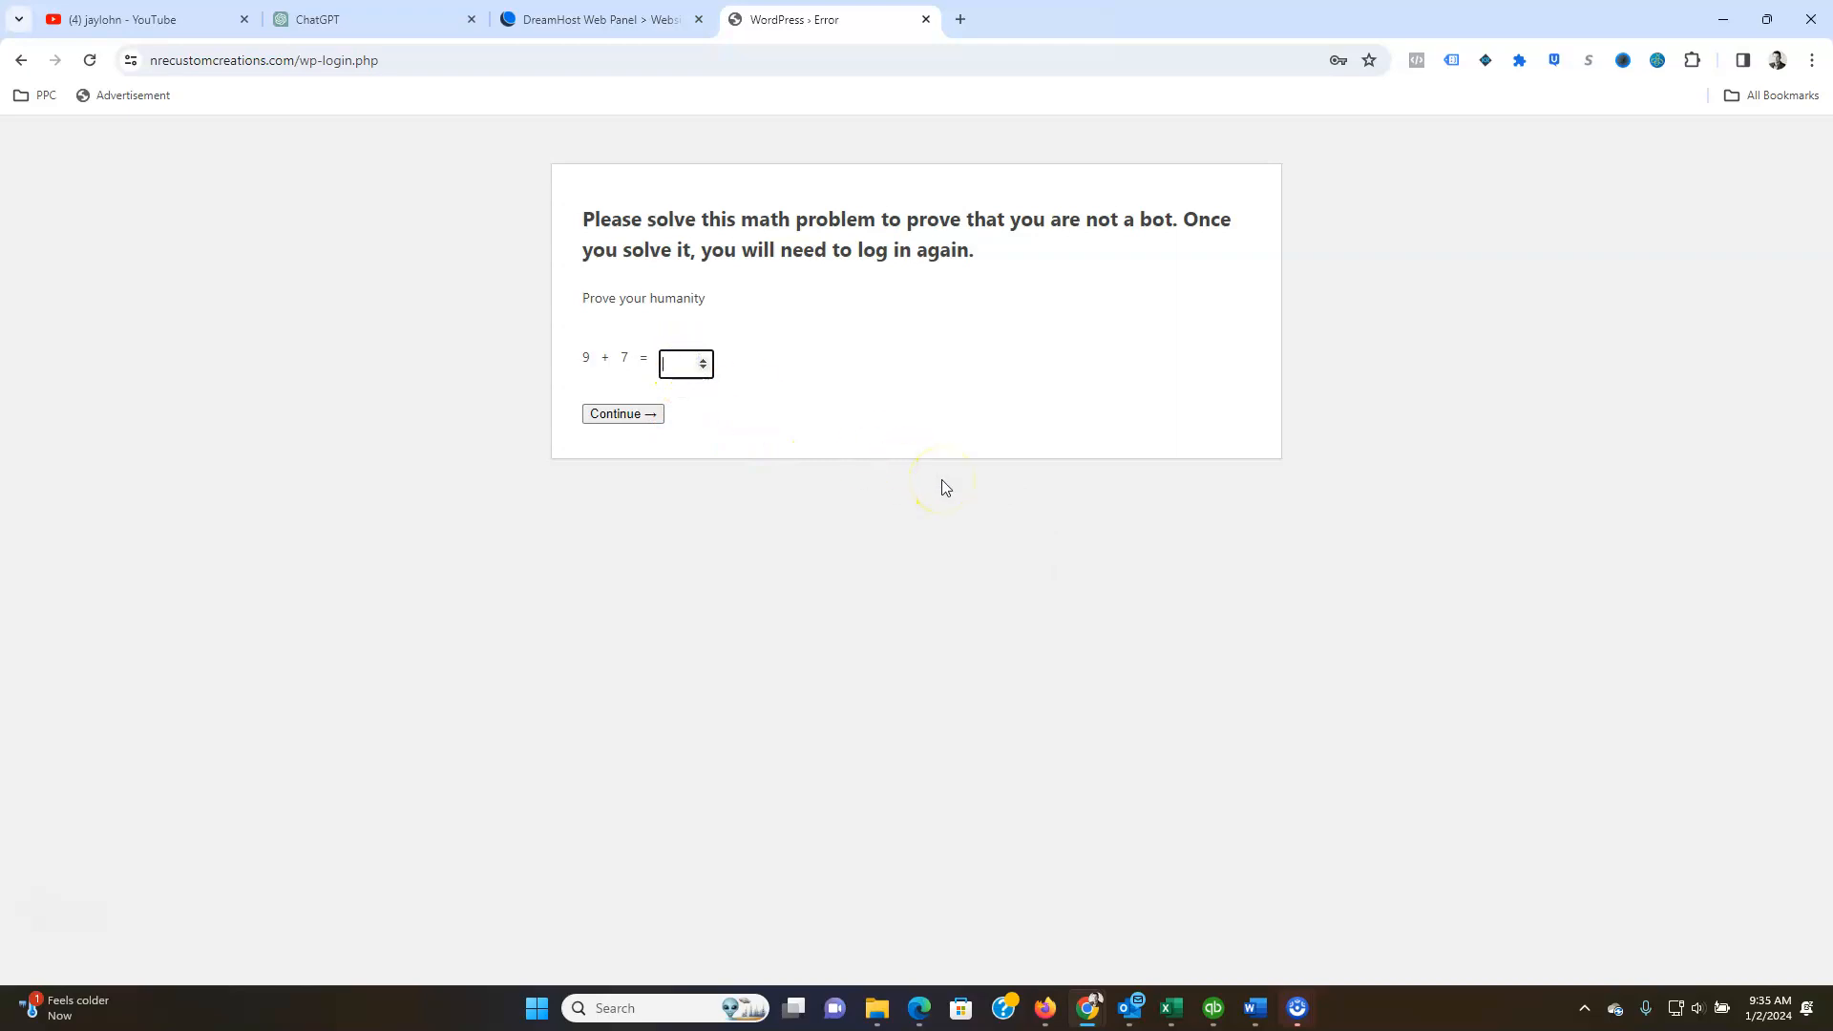
left_click(622, 414)
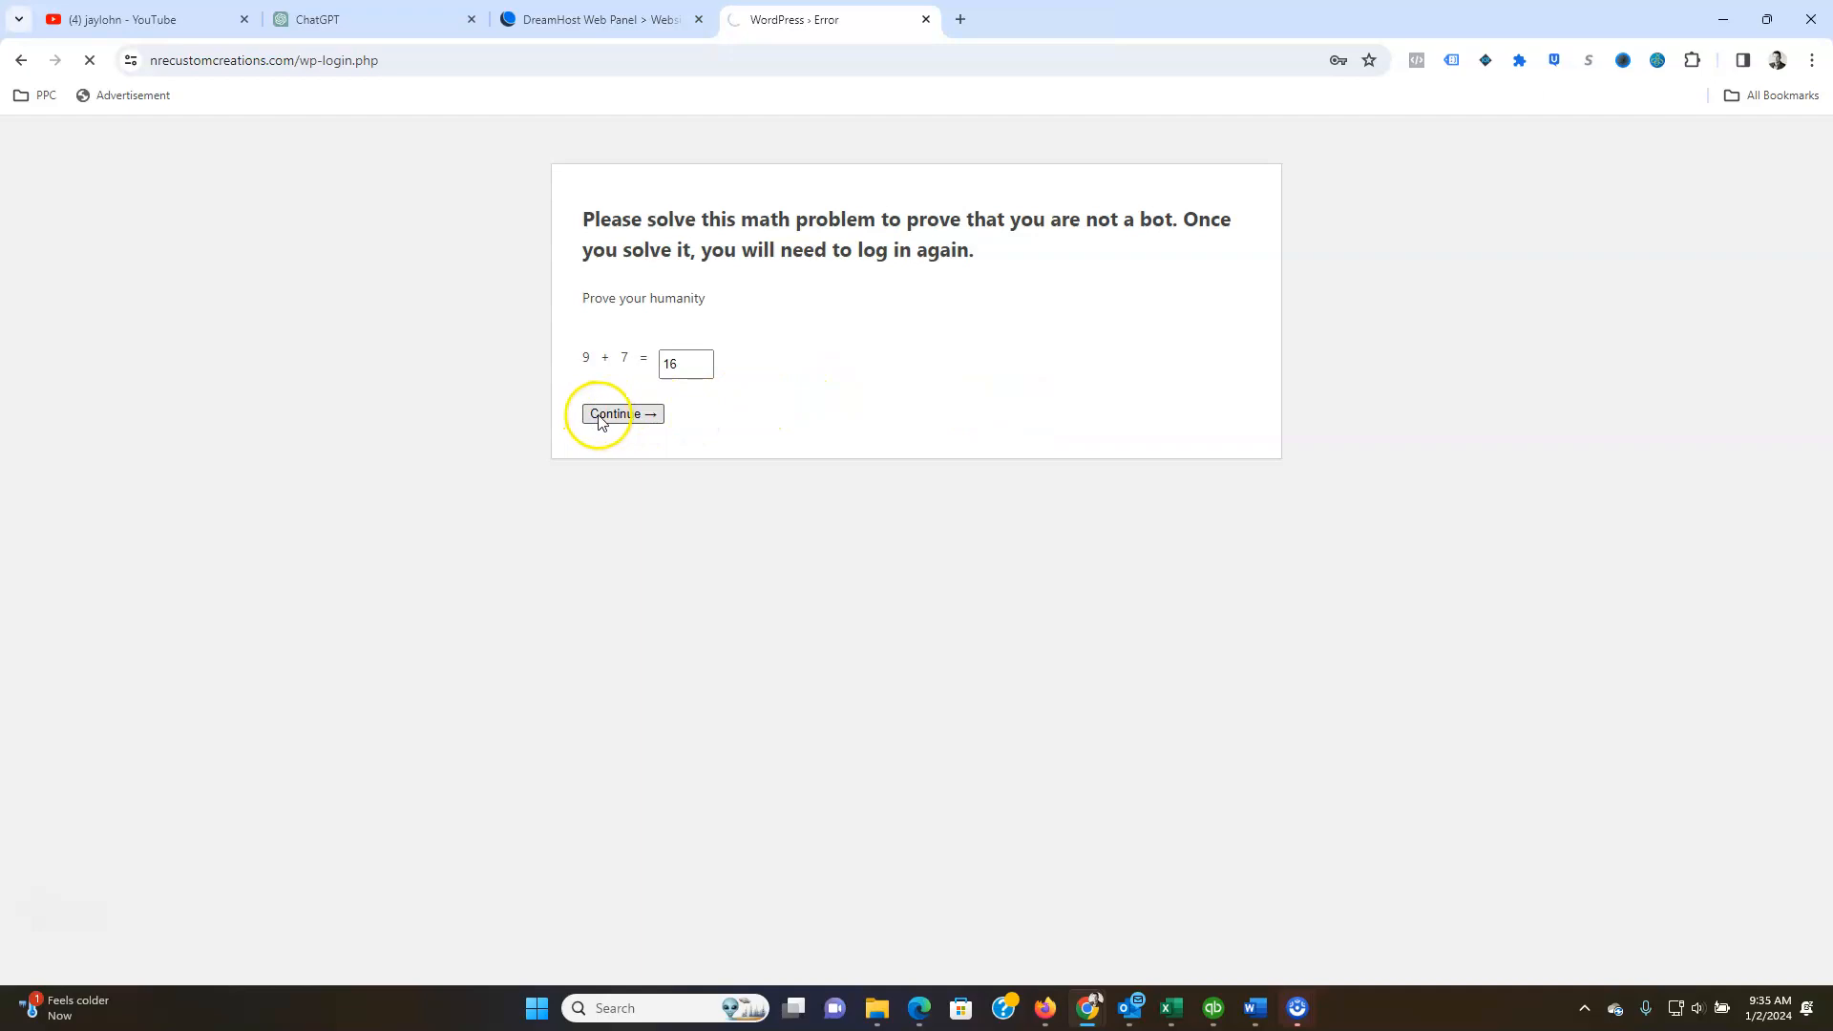
left_click(621, 413)
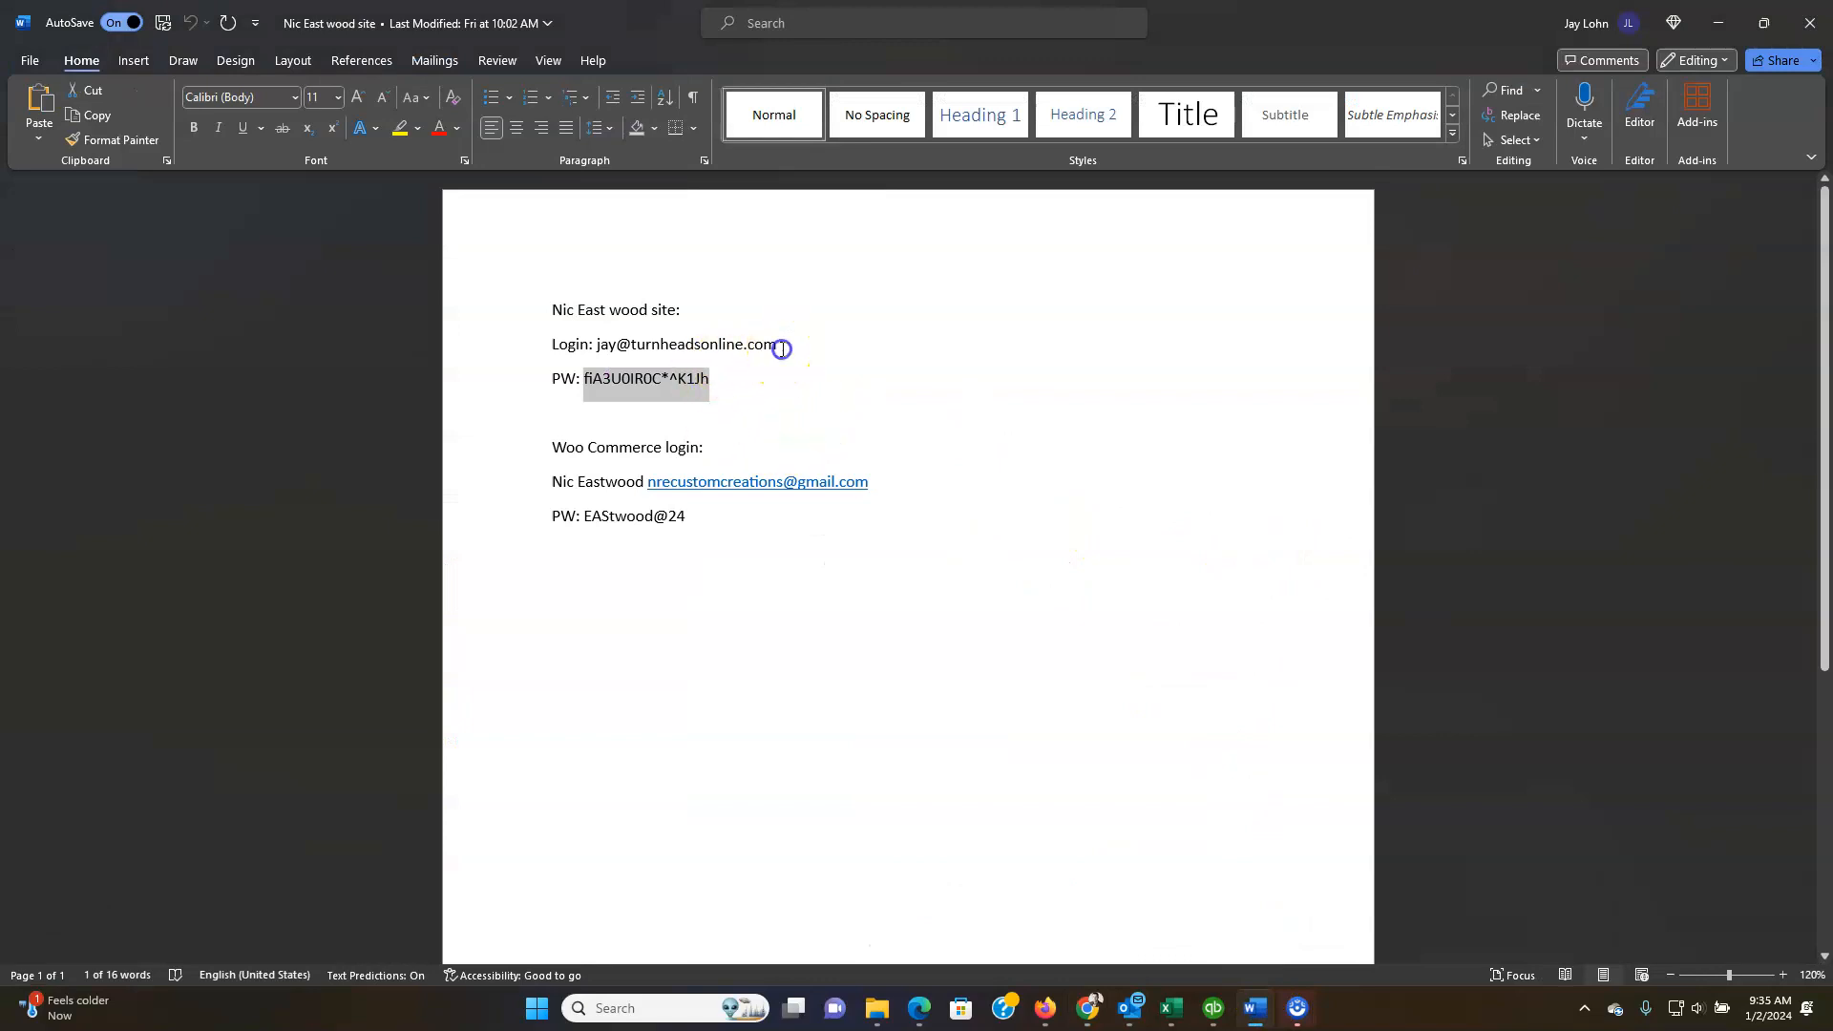
- Review the credentials in the Word note and switch back to the Chrome sign-in page
left_click(757, 345)
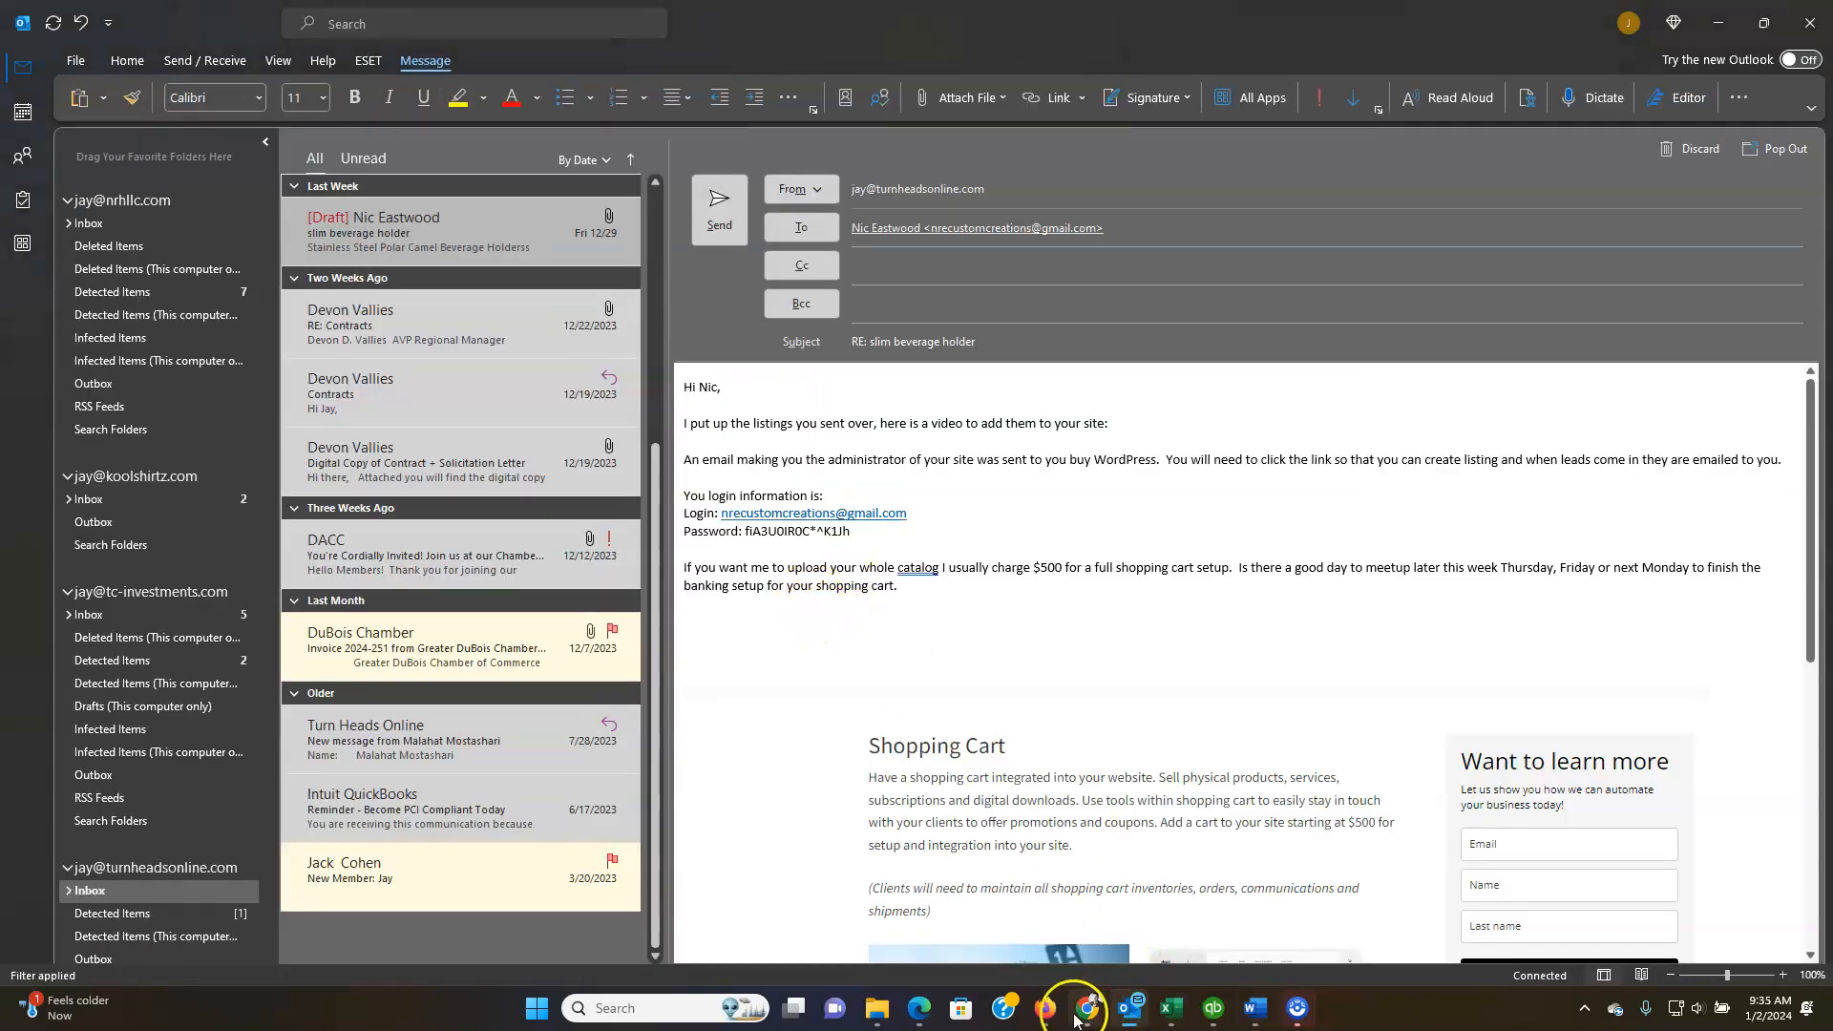
left_click(1087, 1008)
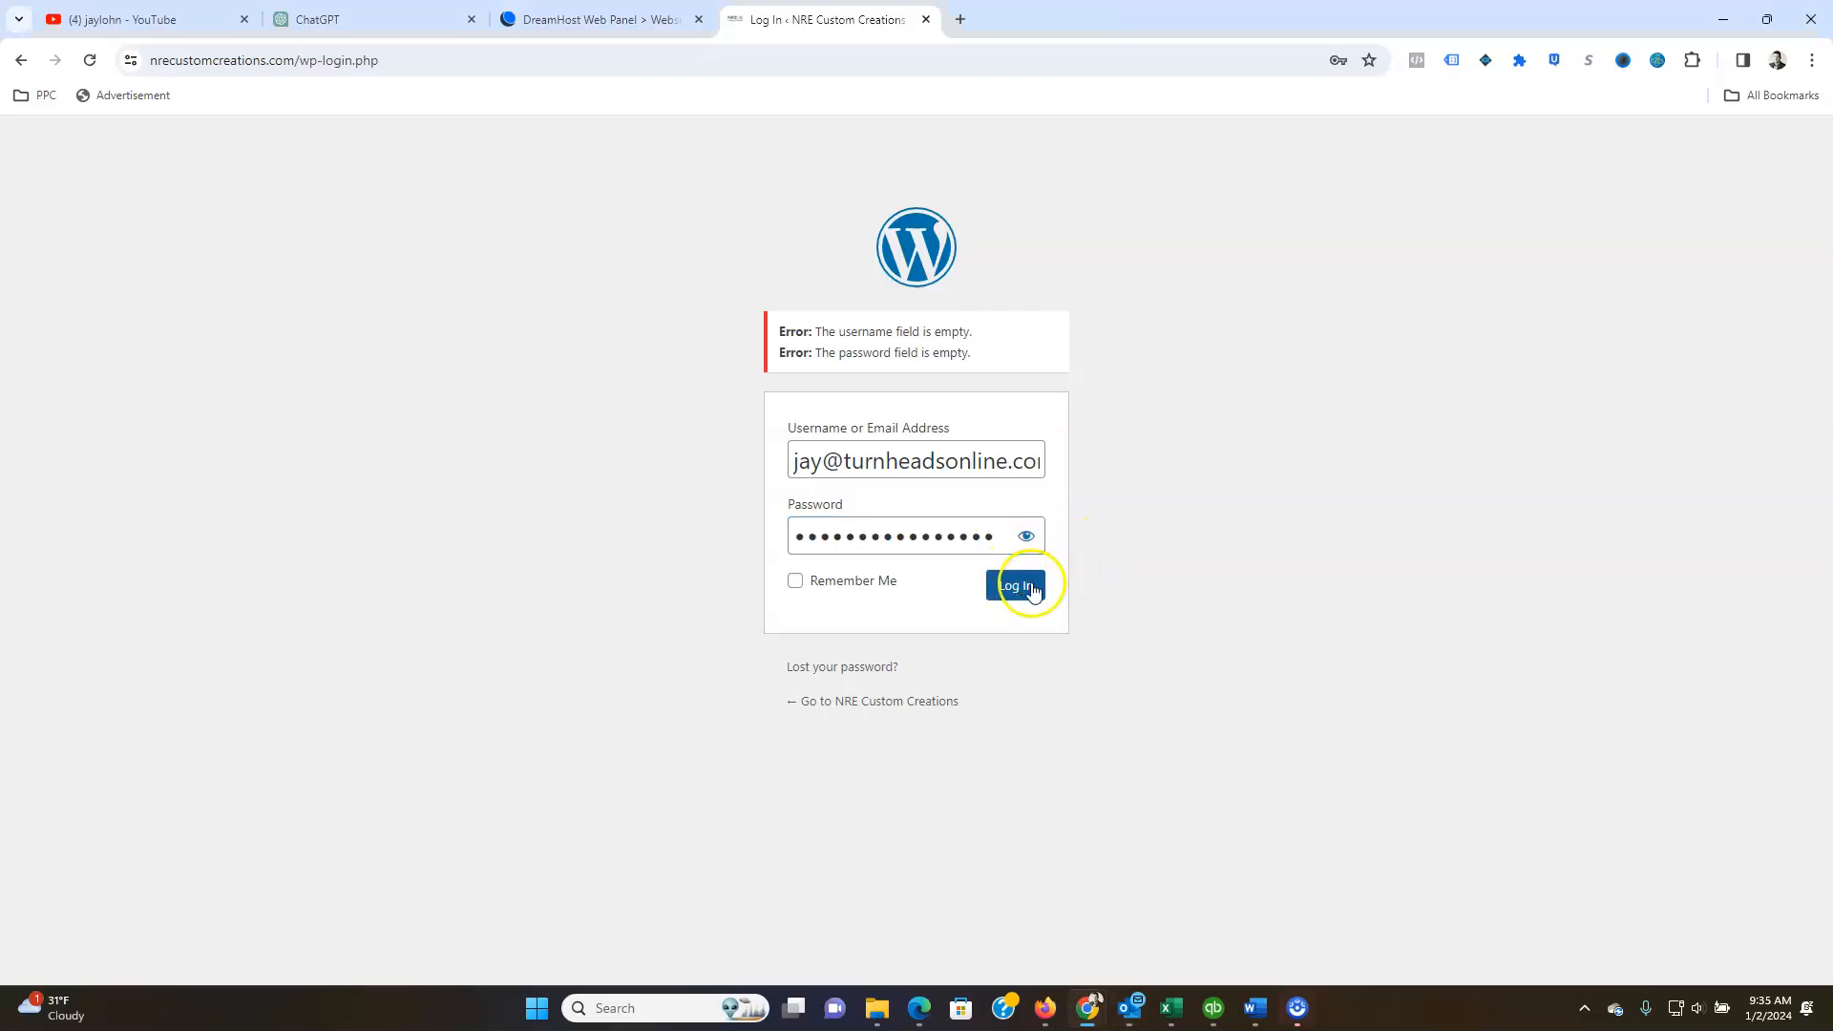
- Log in to reach the NRE Custom Creations WordPress dashboard
left_click(1015, 585)
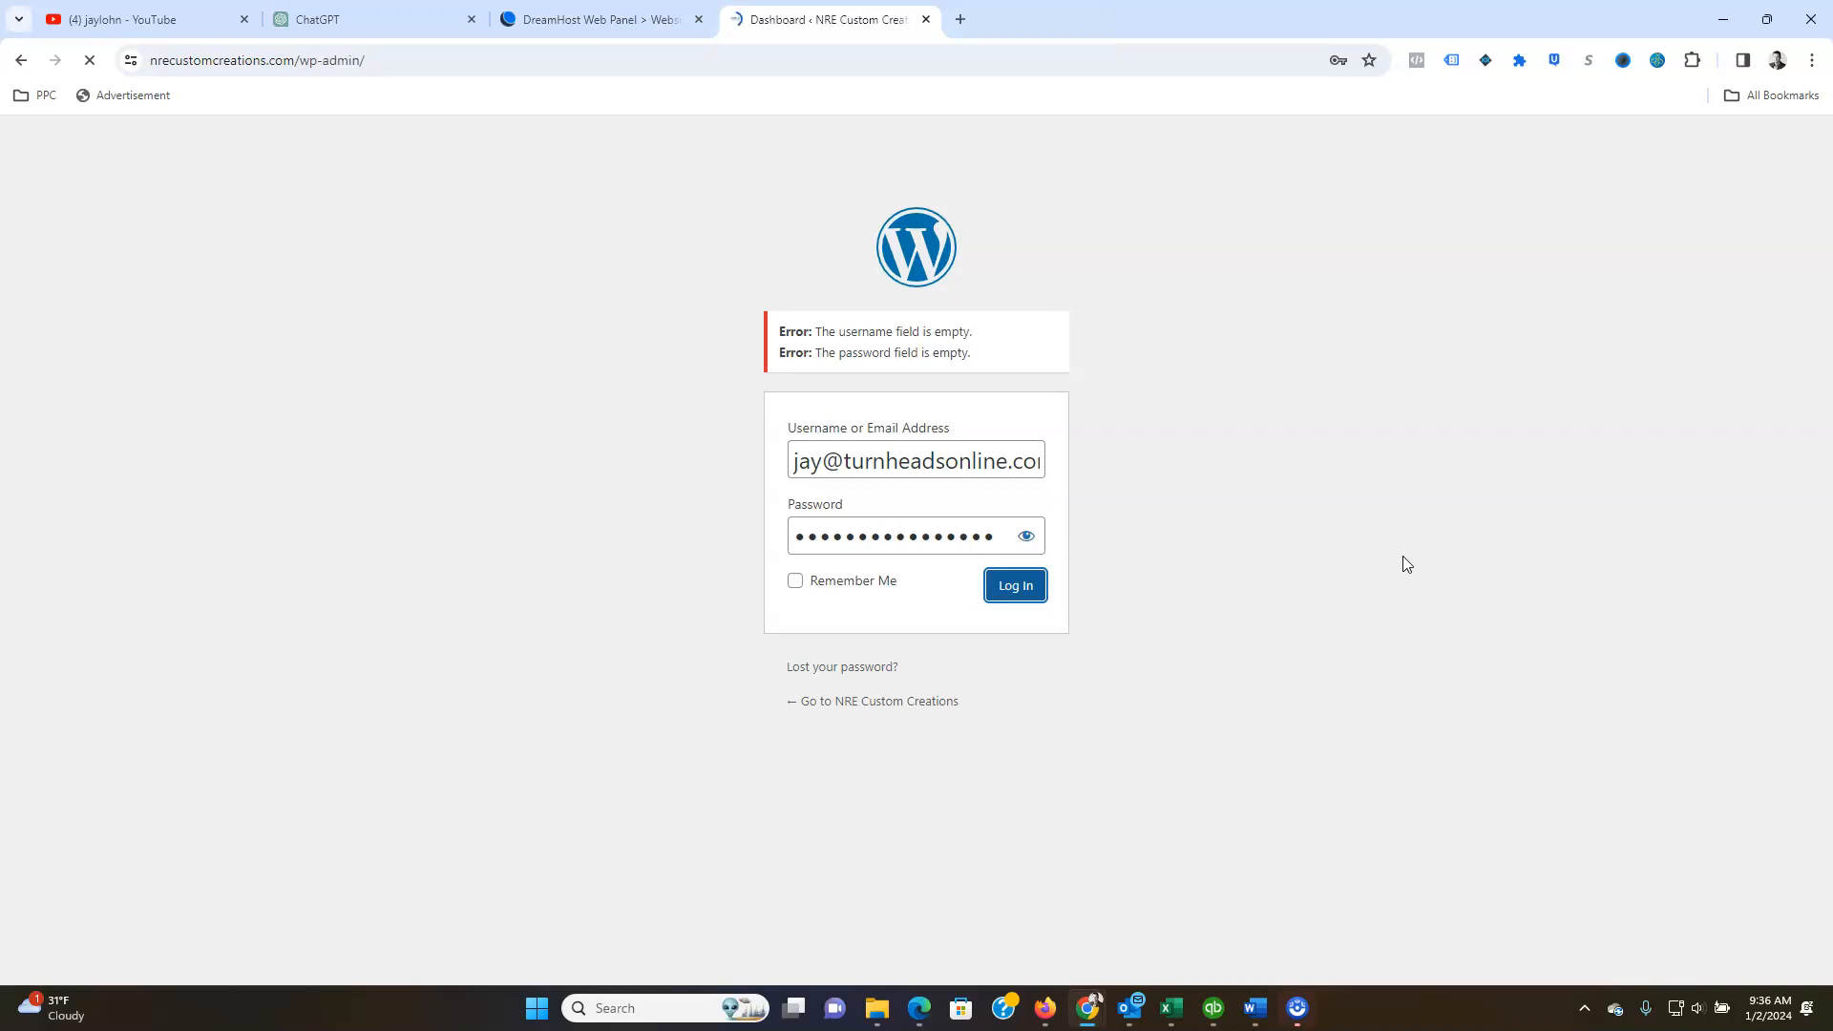
left_click(1015, 586)
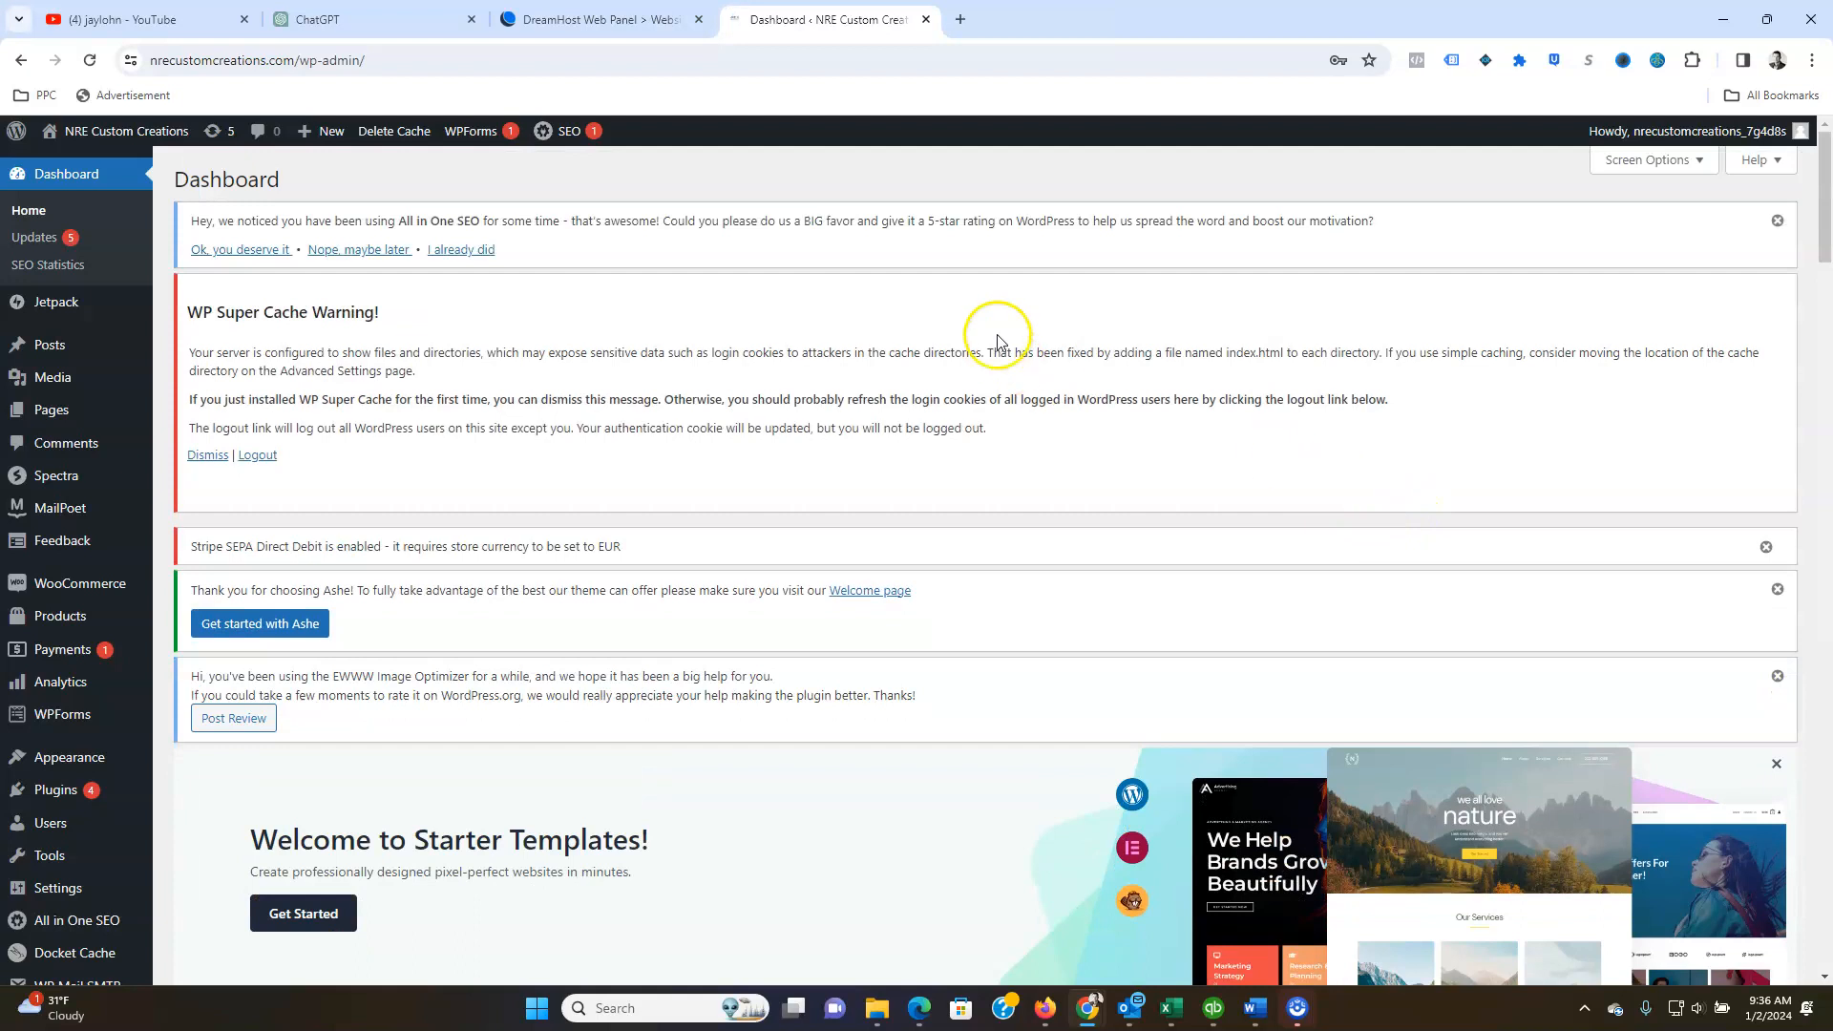
mouse_move(840, 336)
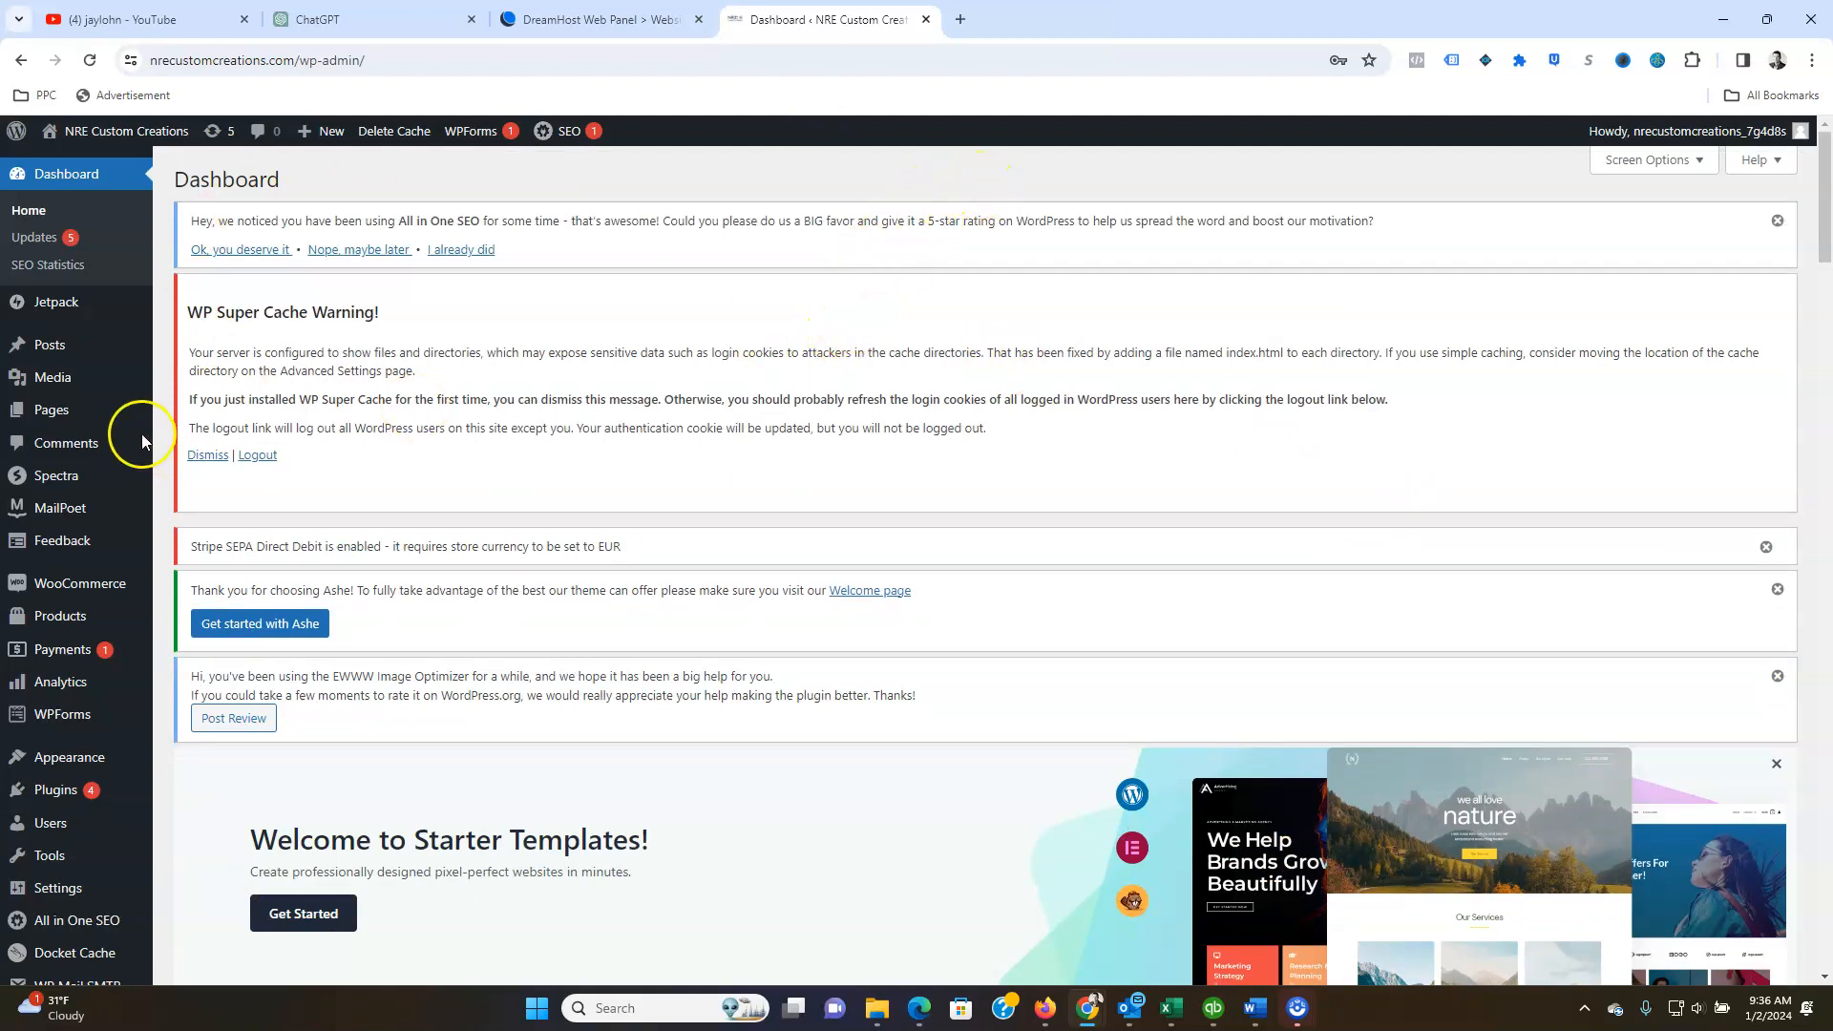
mouse_move(60, 345)
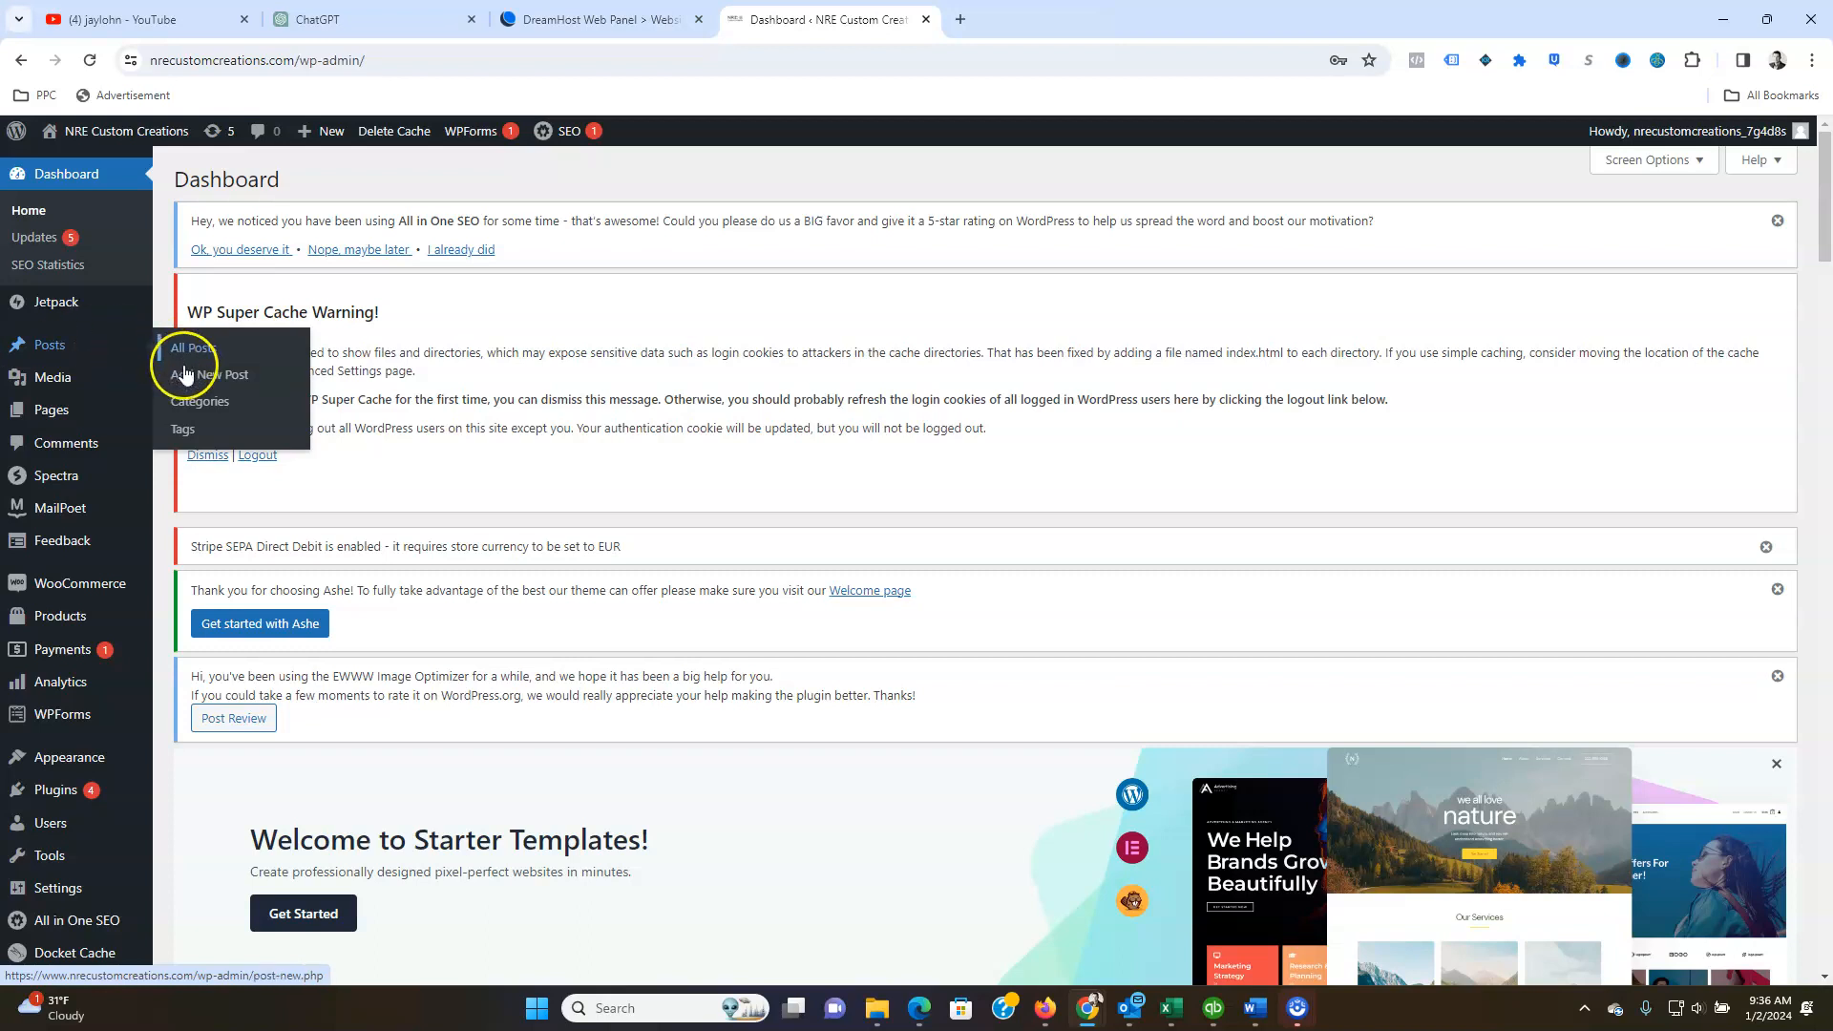
mouse_move(538, 491)
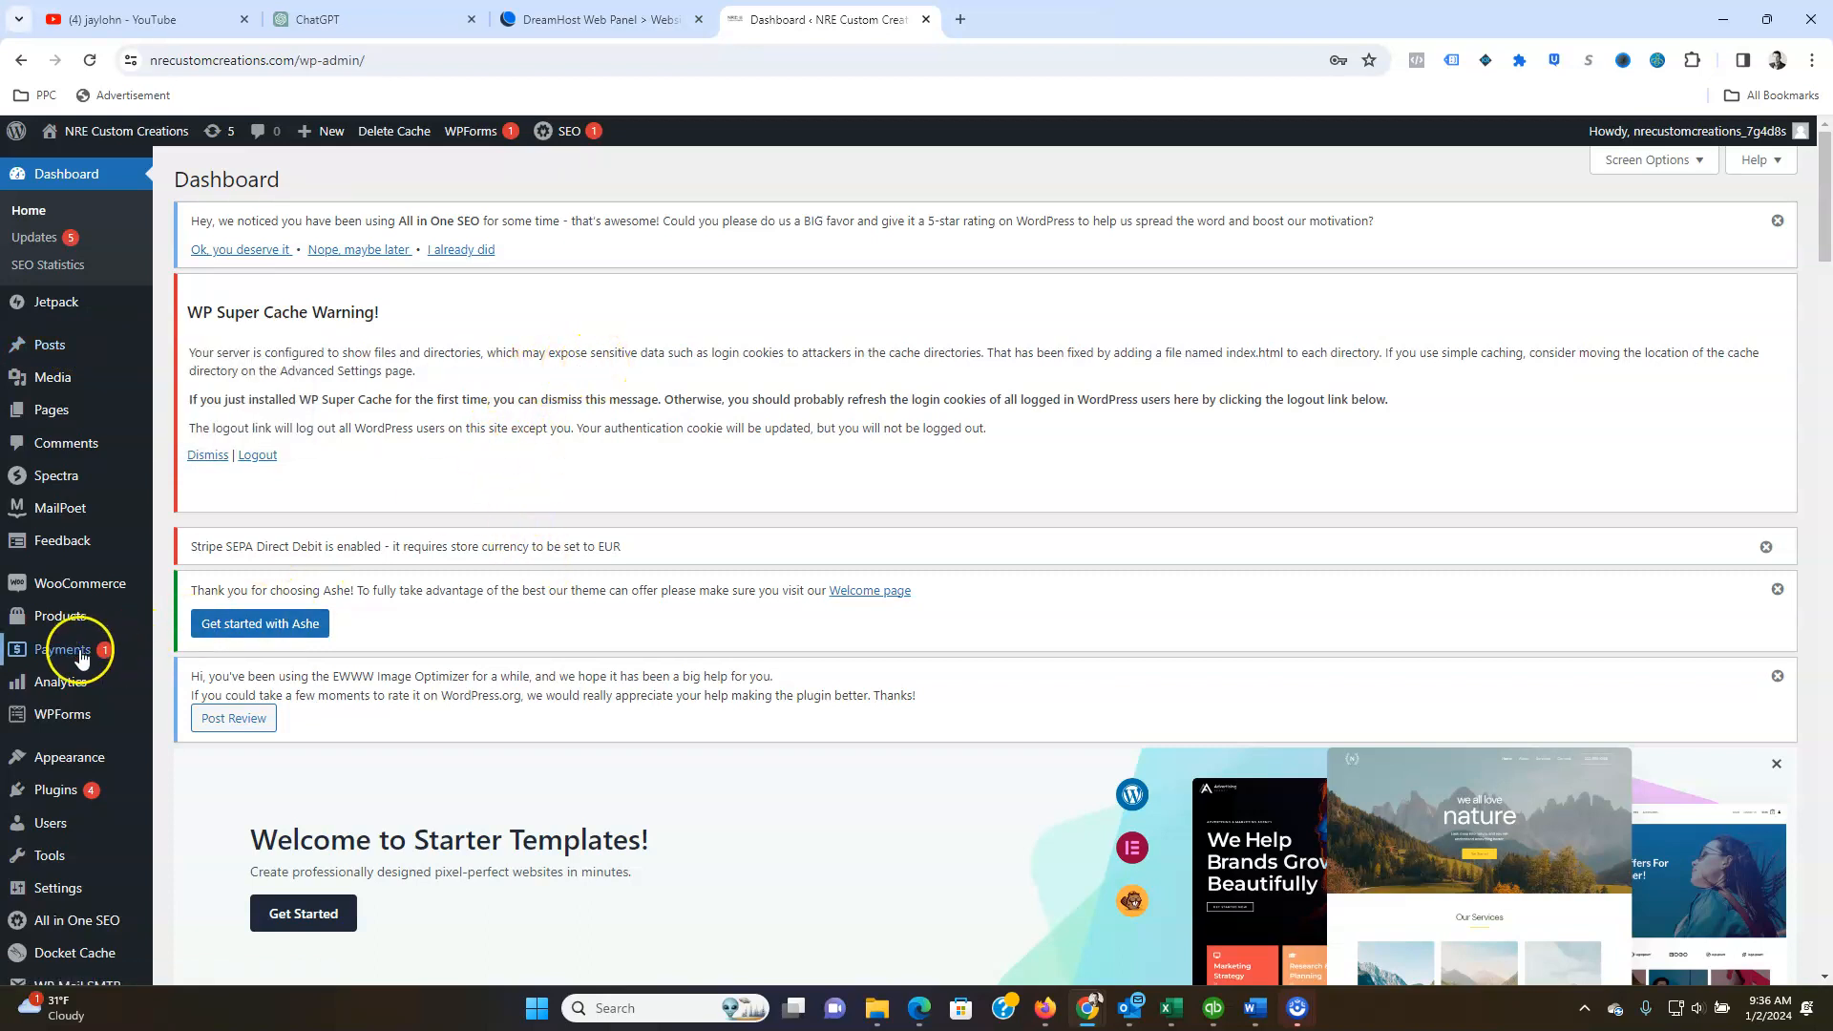
mouse_move(62, 658)
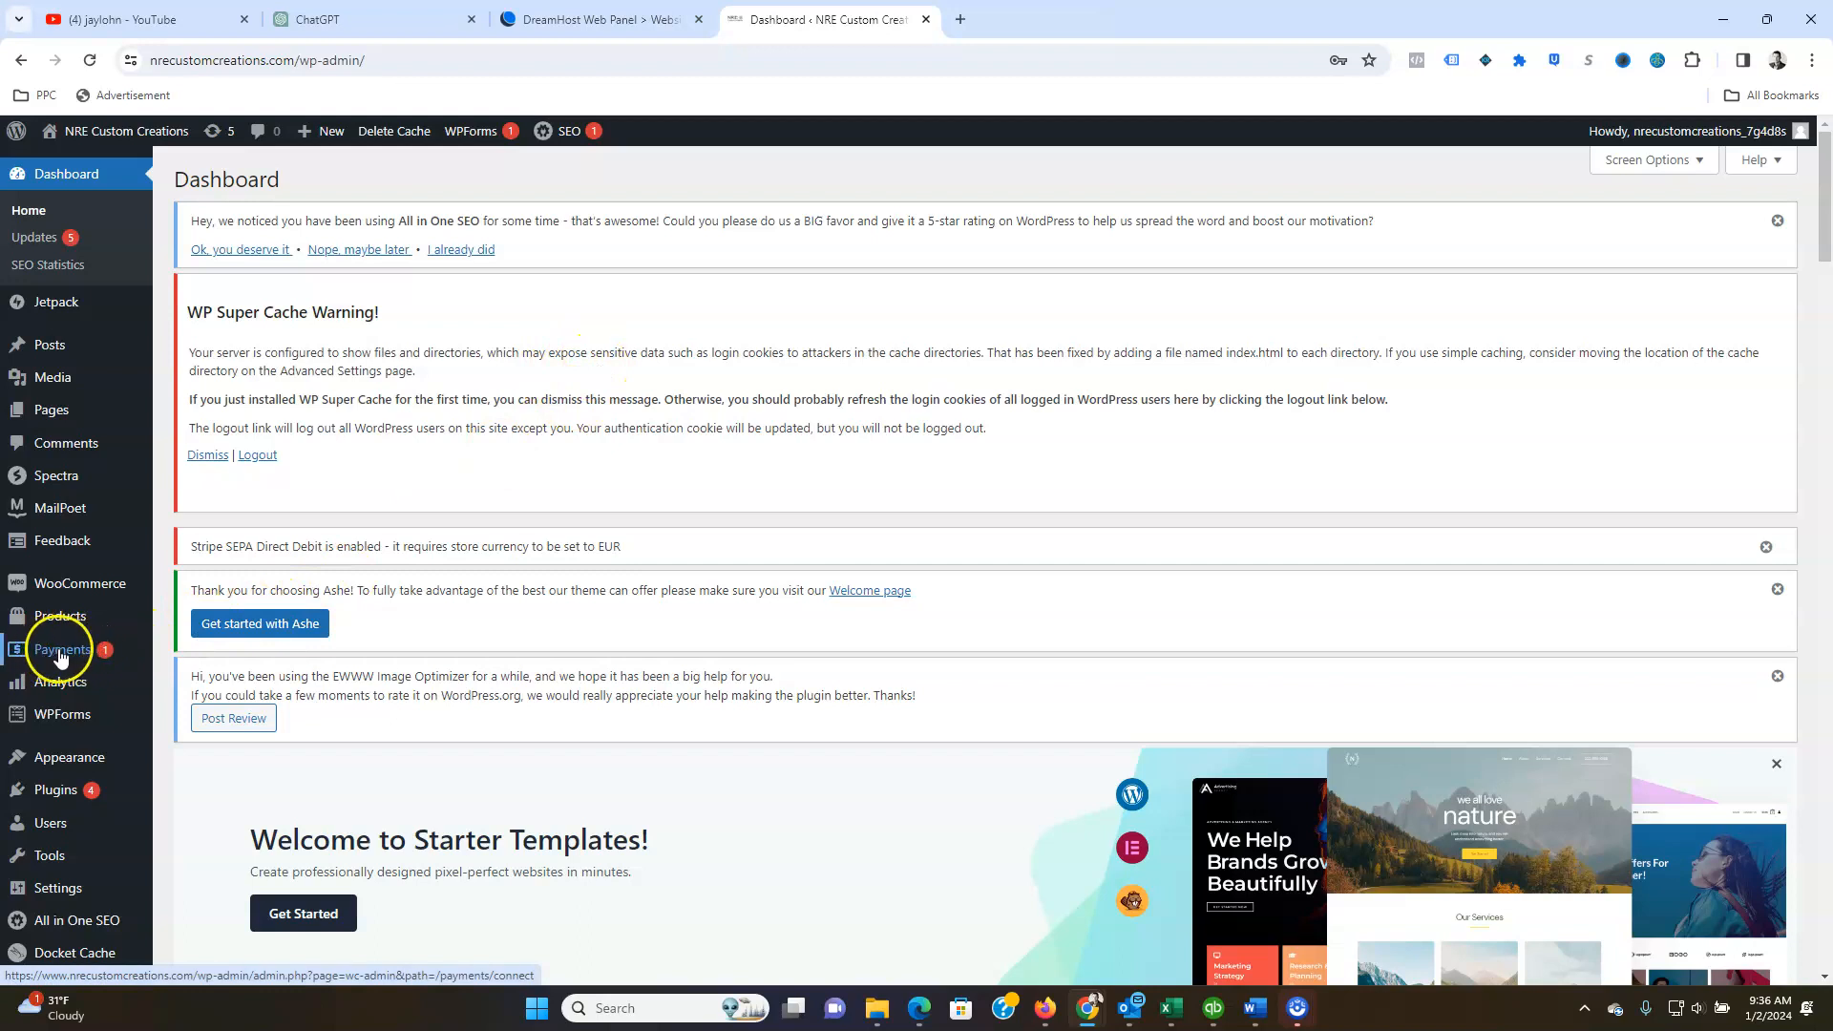
mouse_move(537, 532)
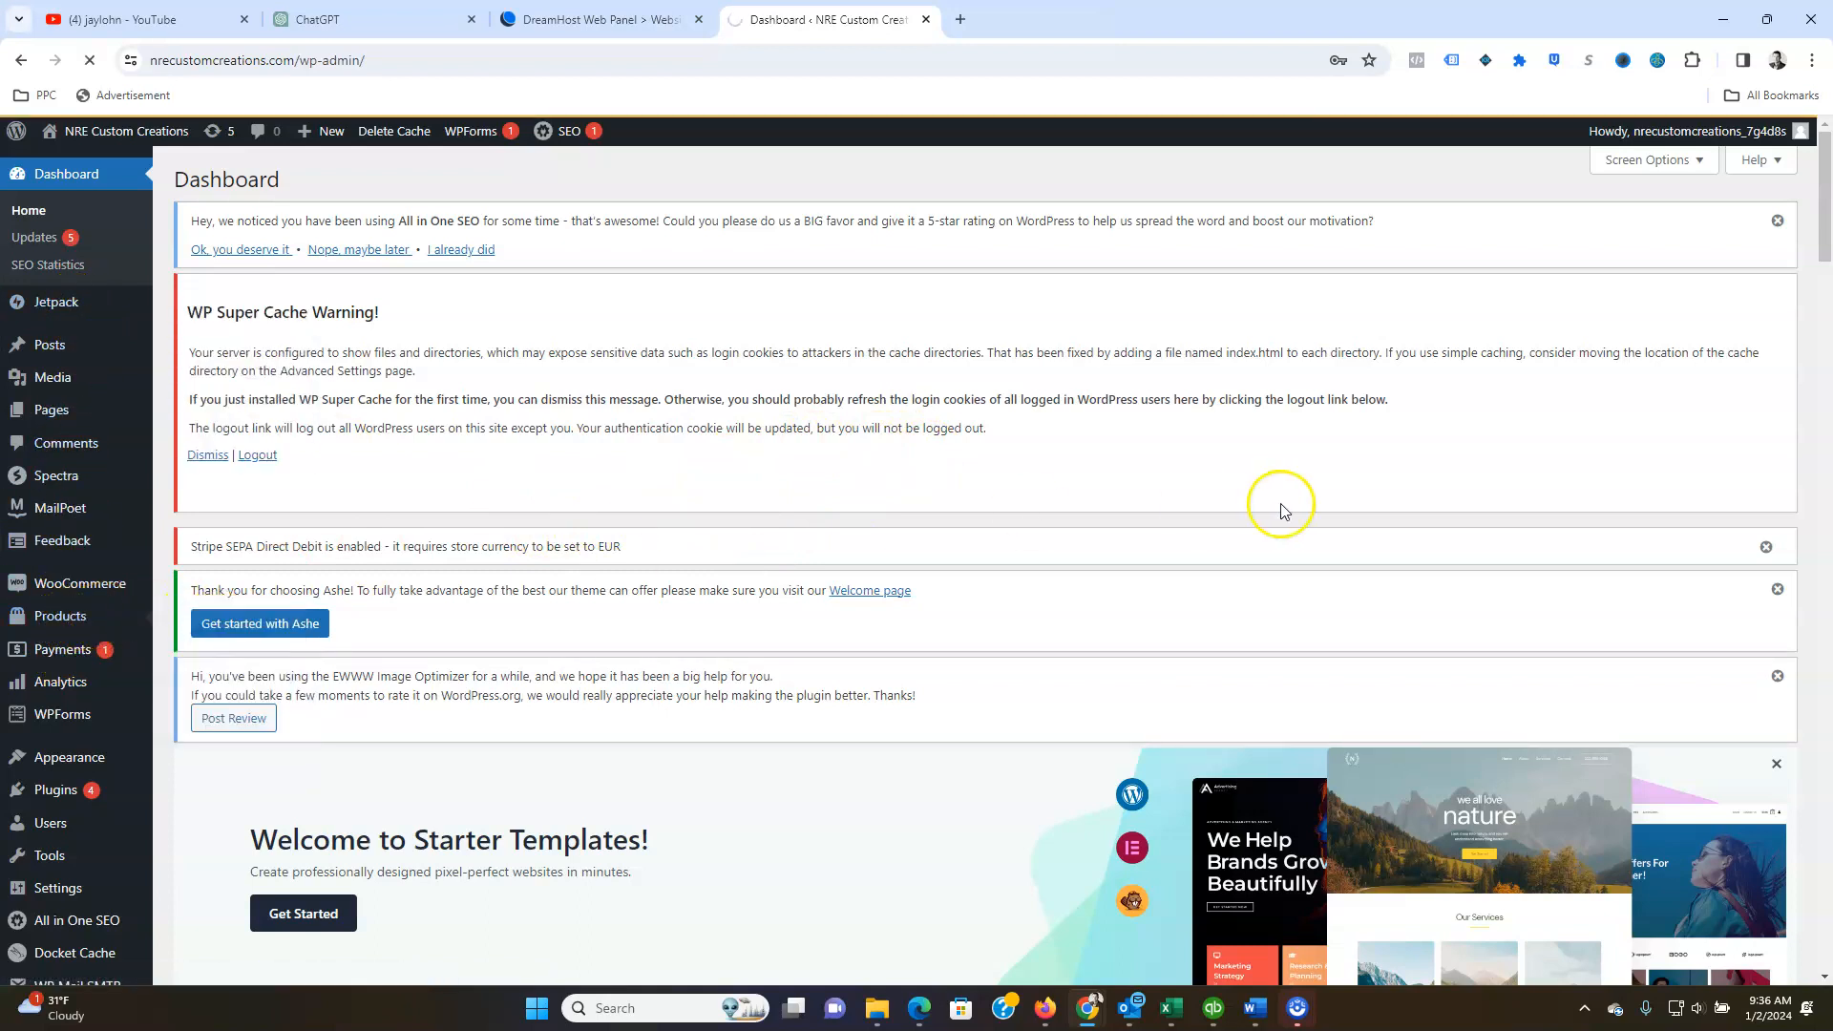
mouse_move(1301, 496)
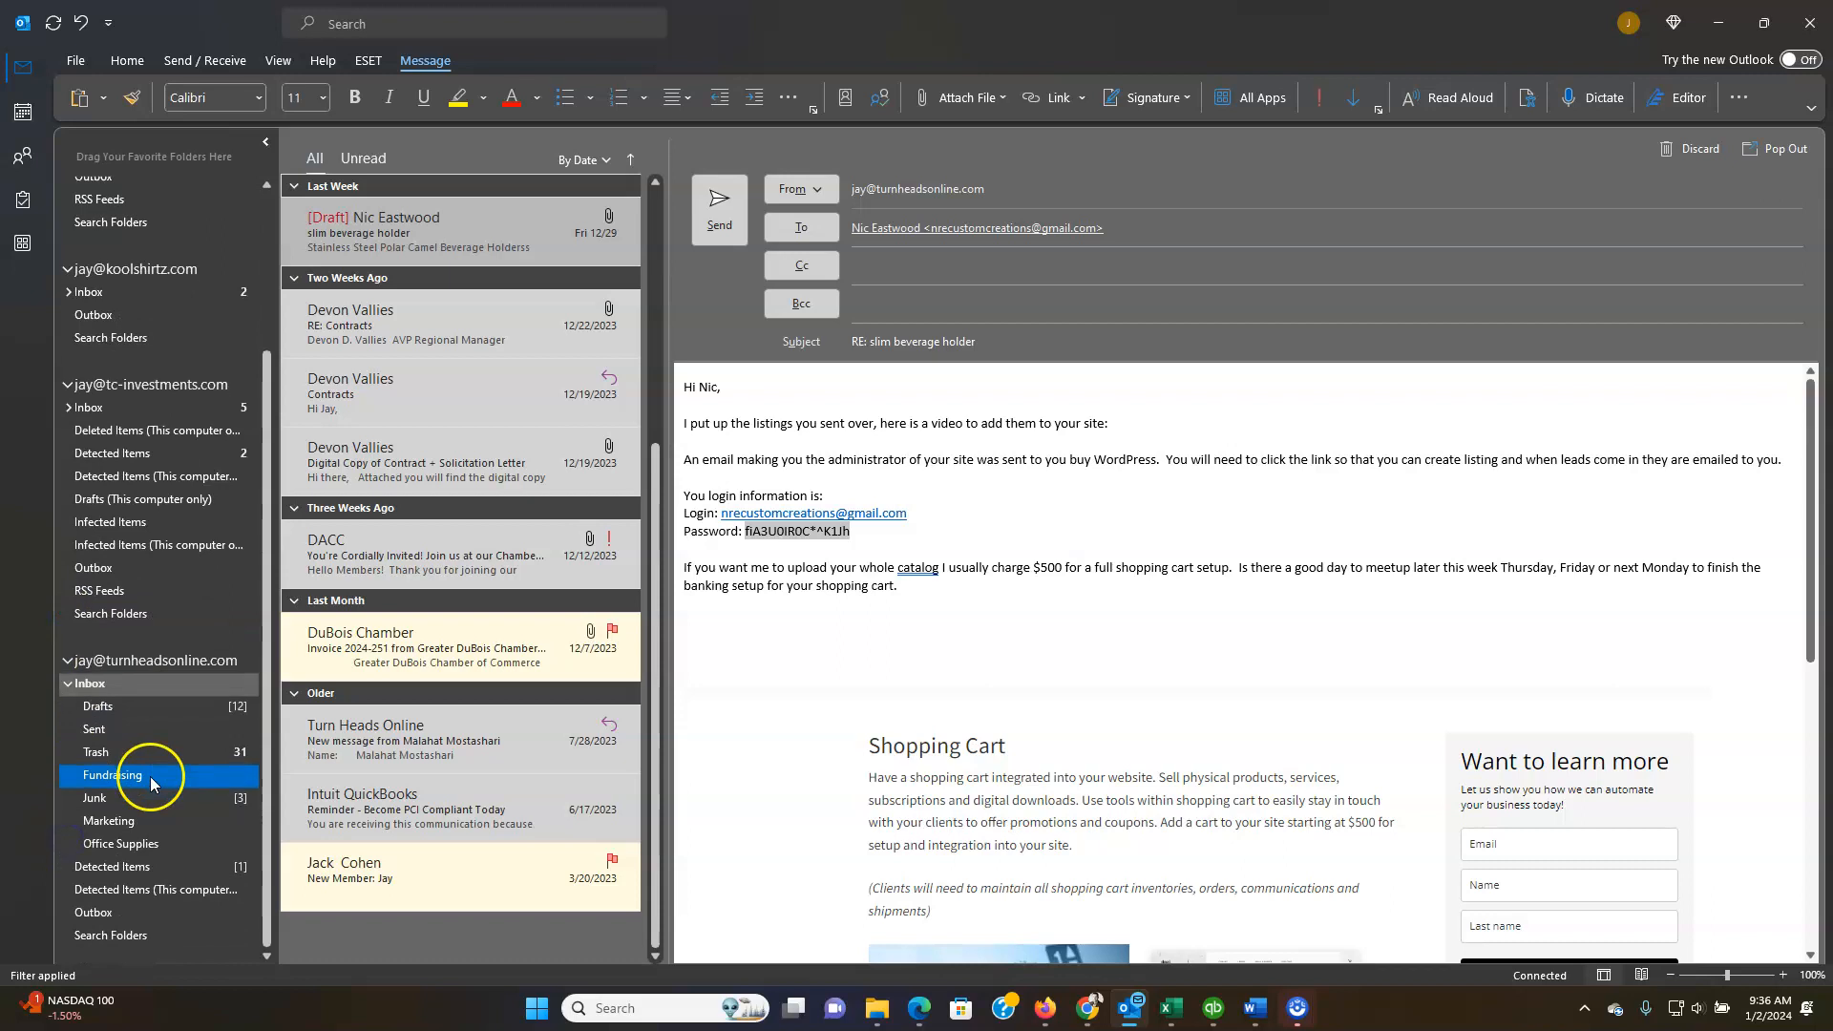
left_click(111, 775)
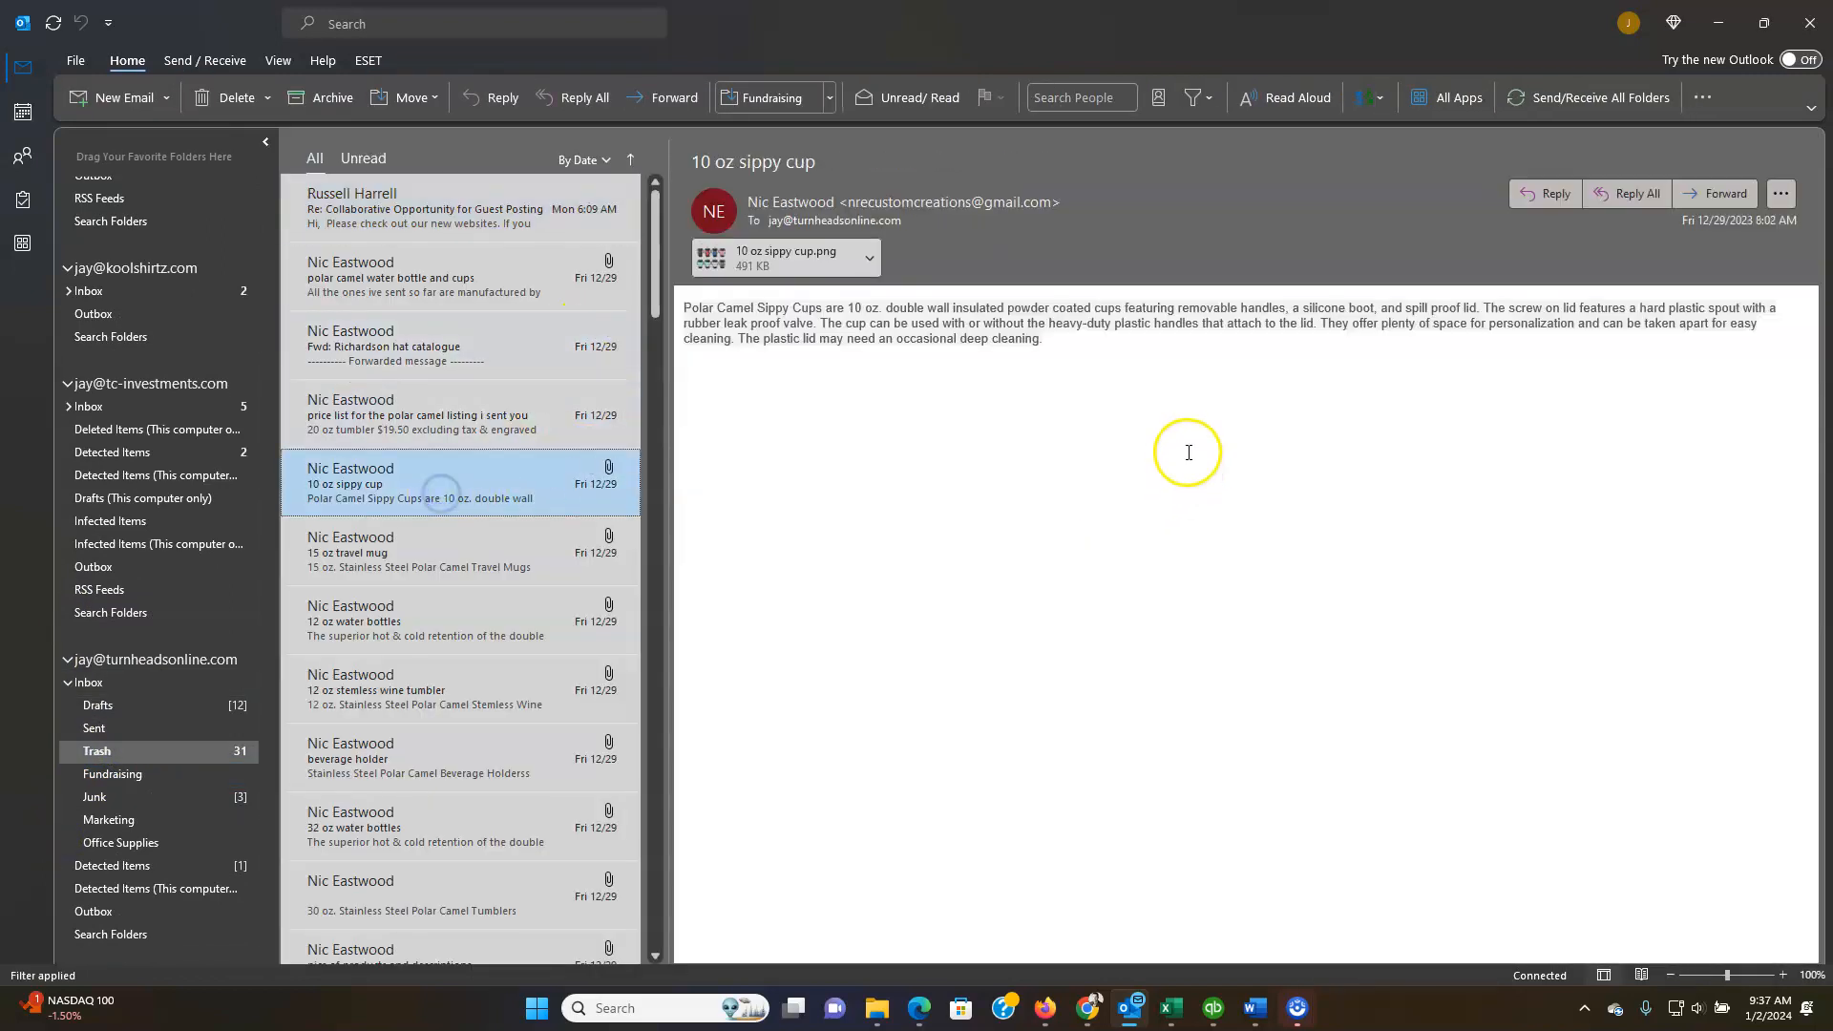
mouse_move(816, 161)
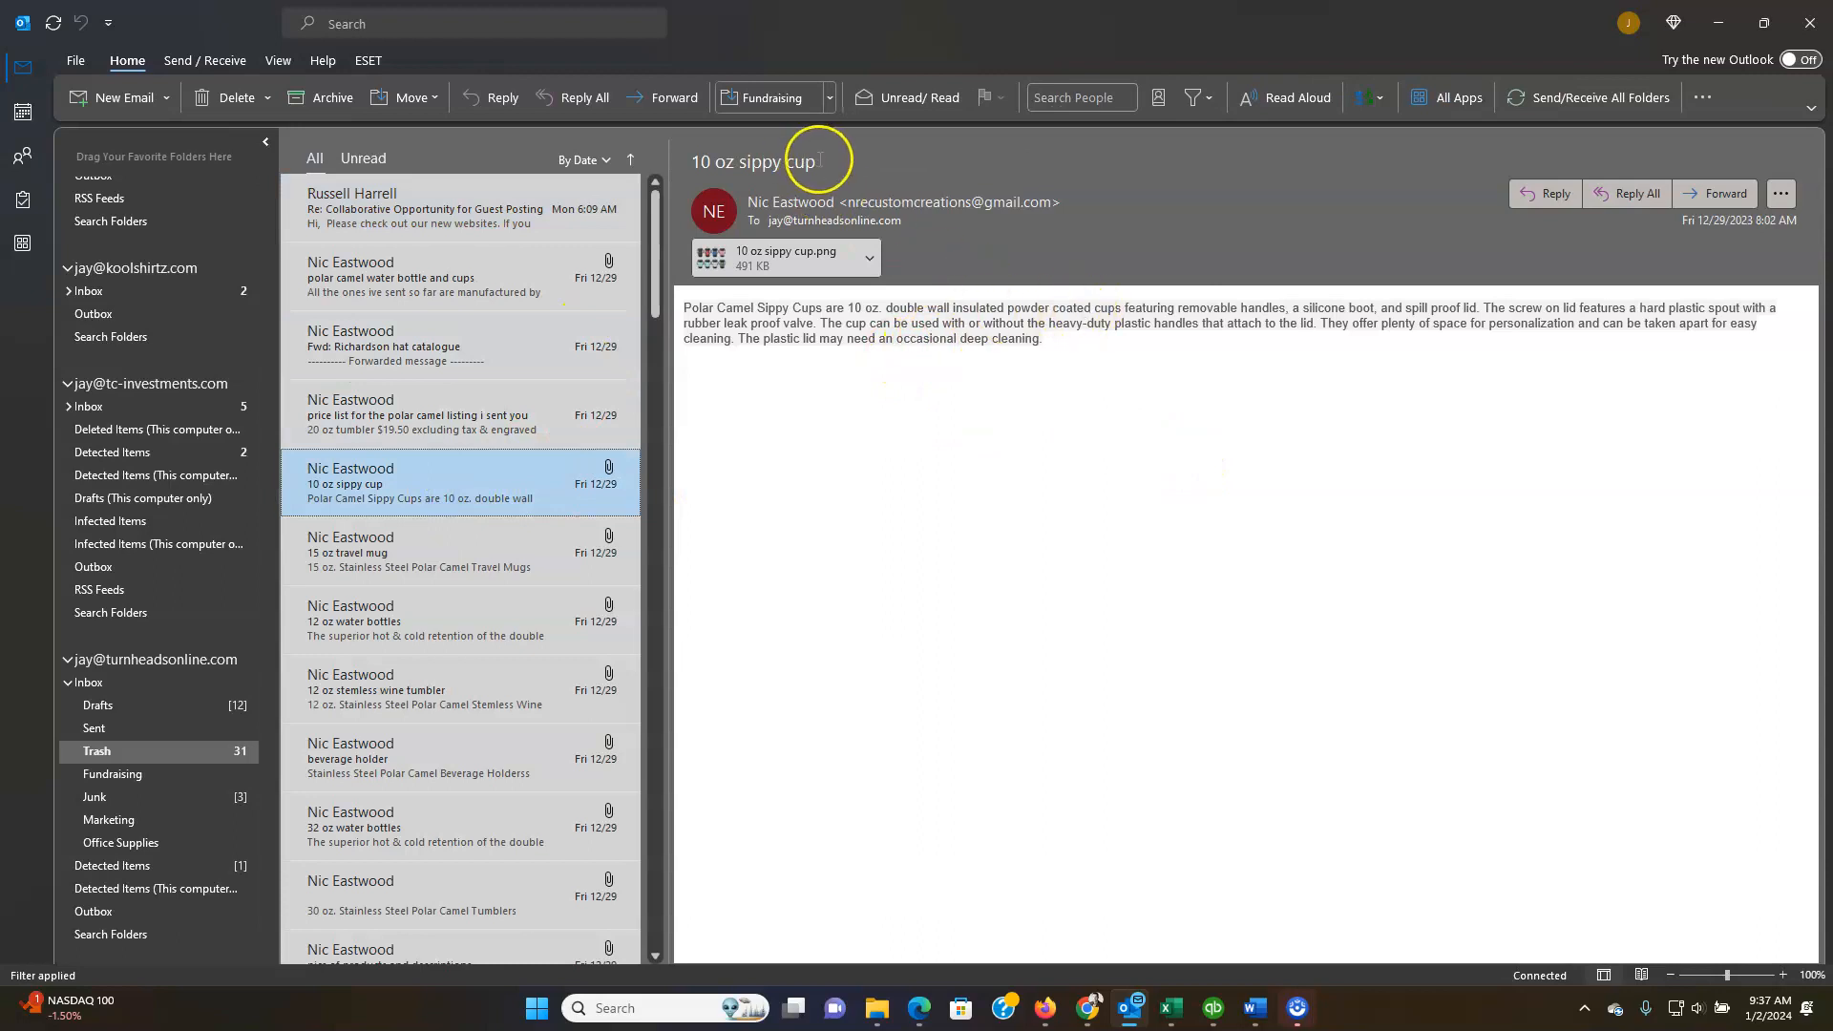
mouse_move(1237, 528)
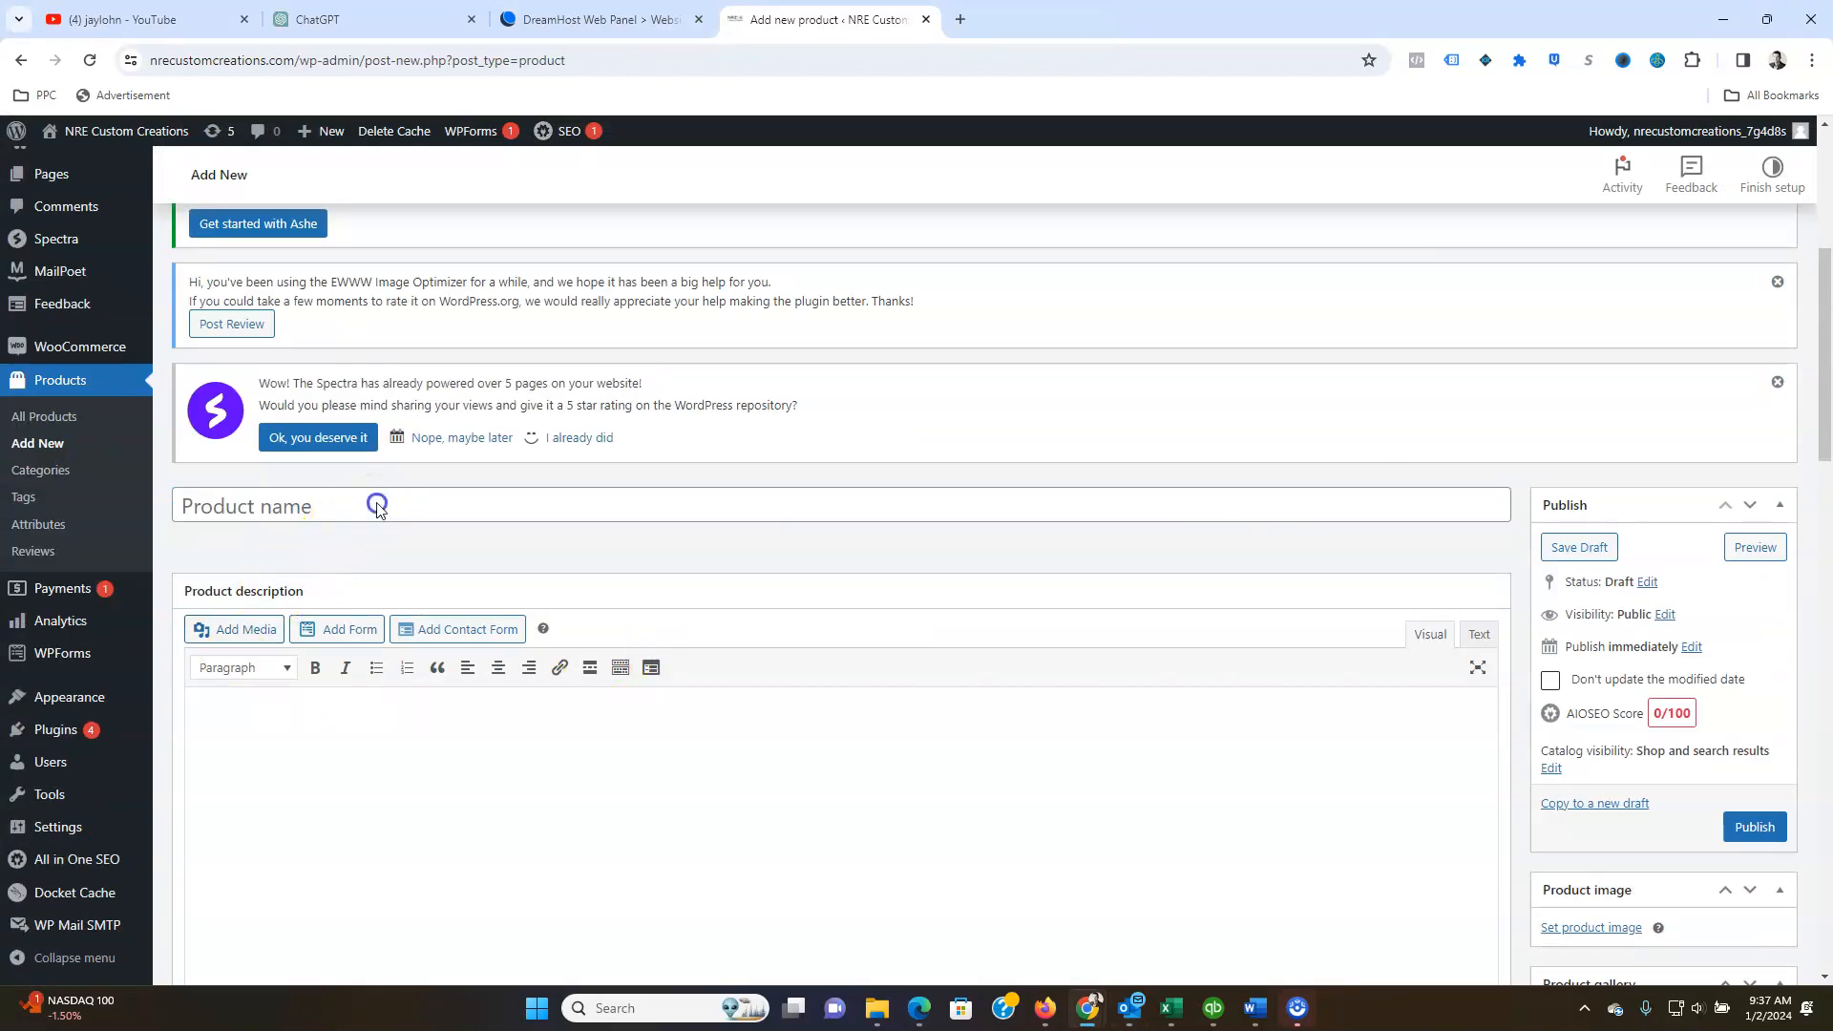
- Title the product '10 oz sippy cup' and scroll through its description fields
type("10 oz sippy cup")
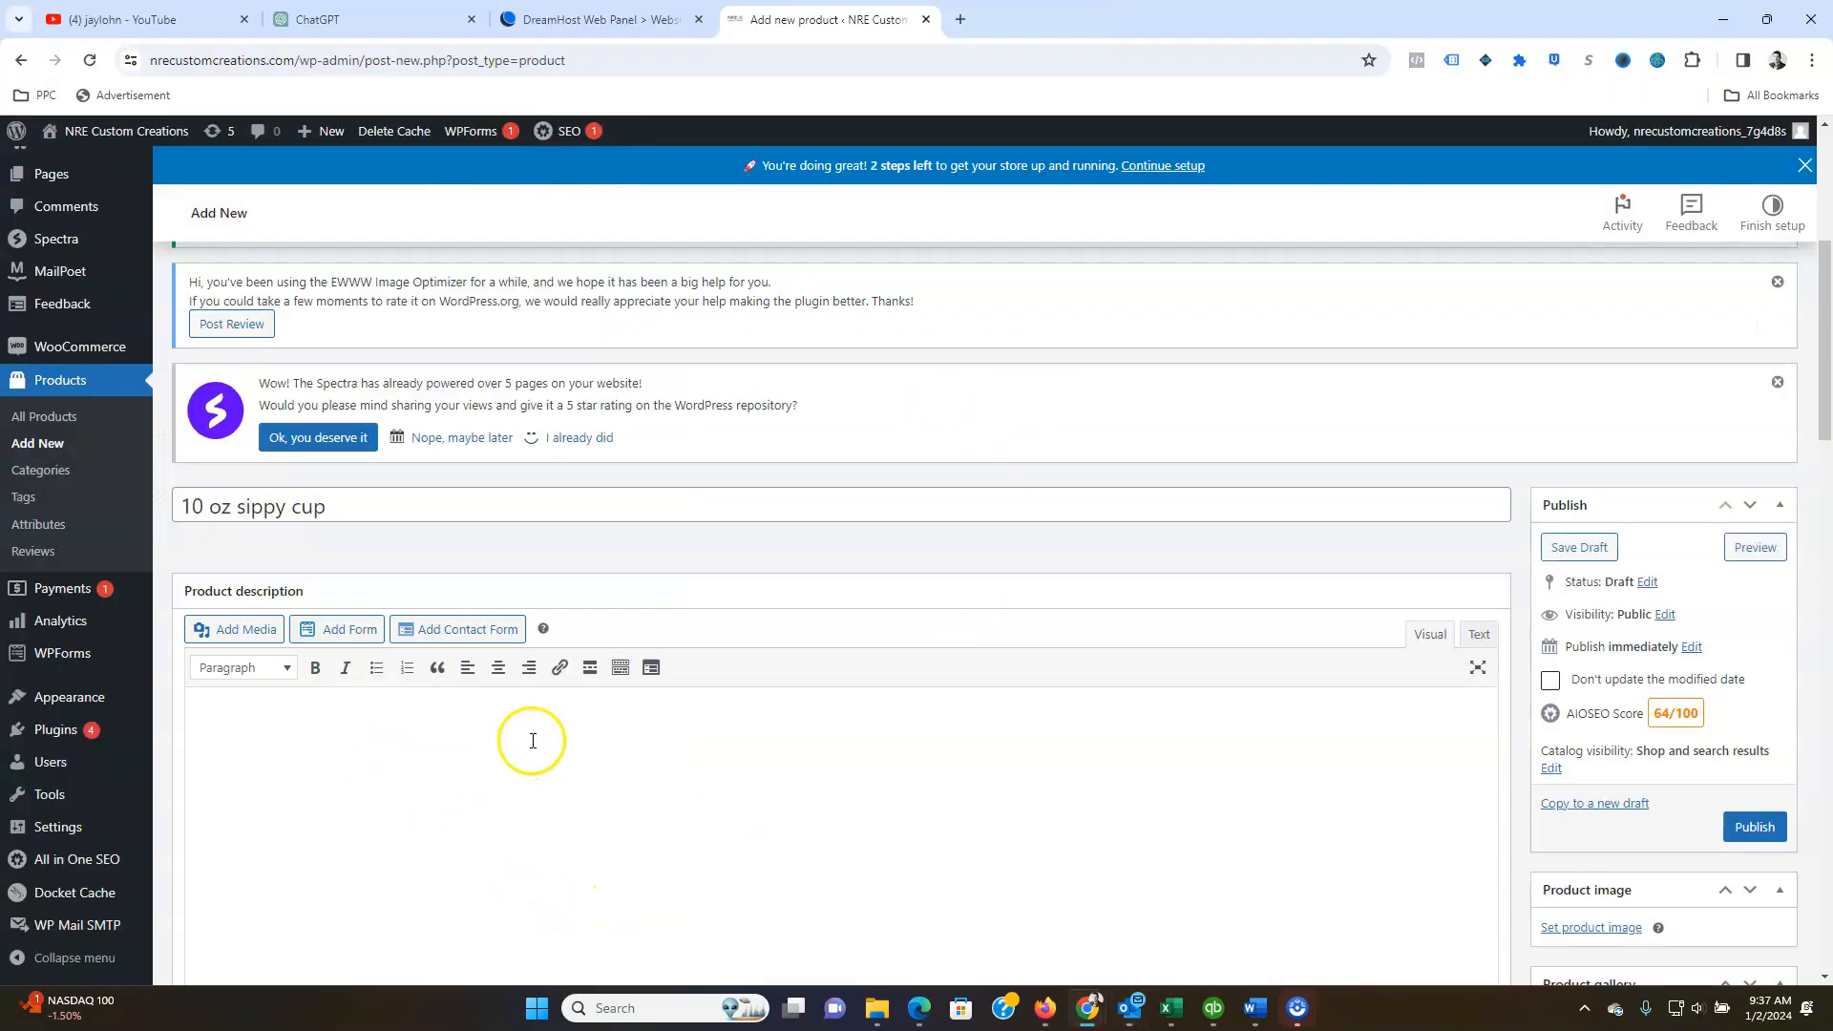
scroll("down", 3)
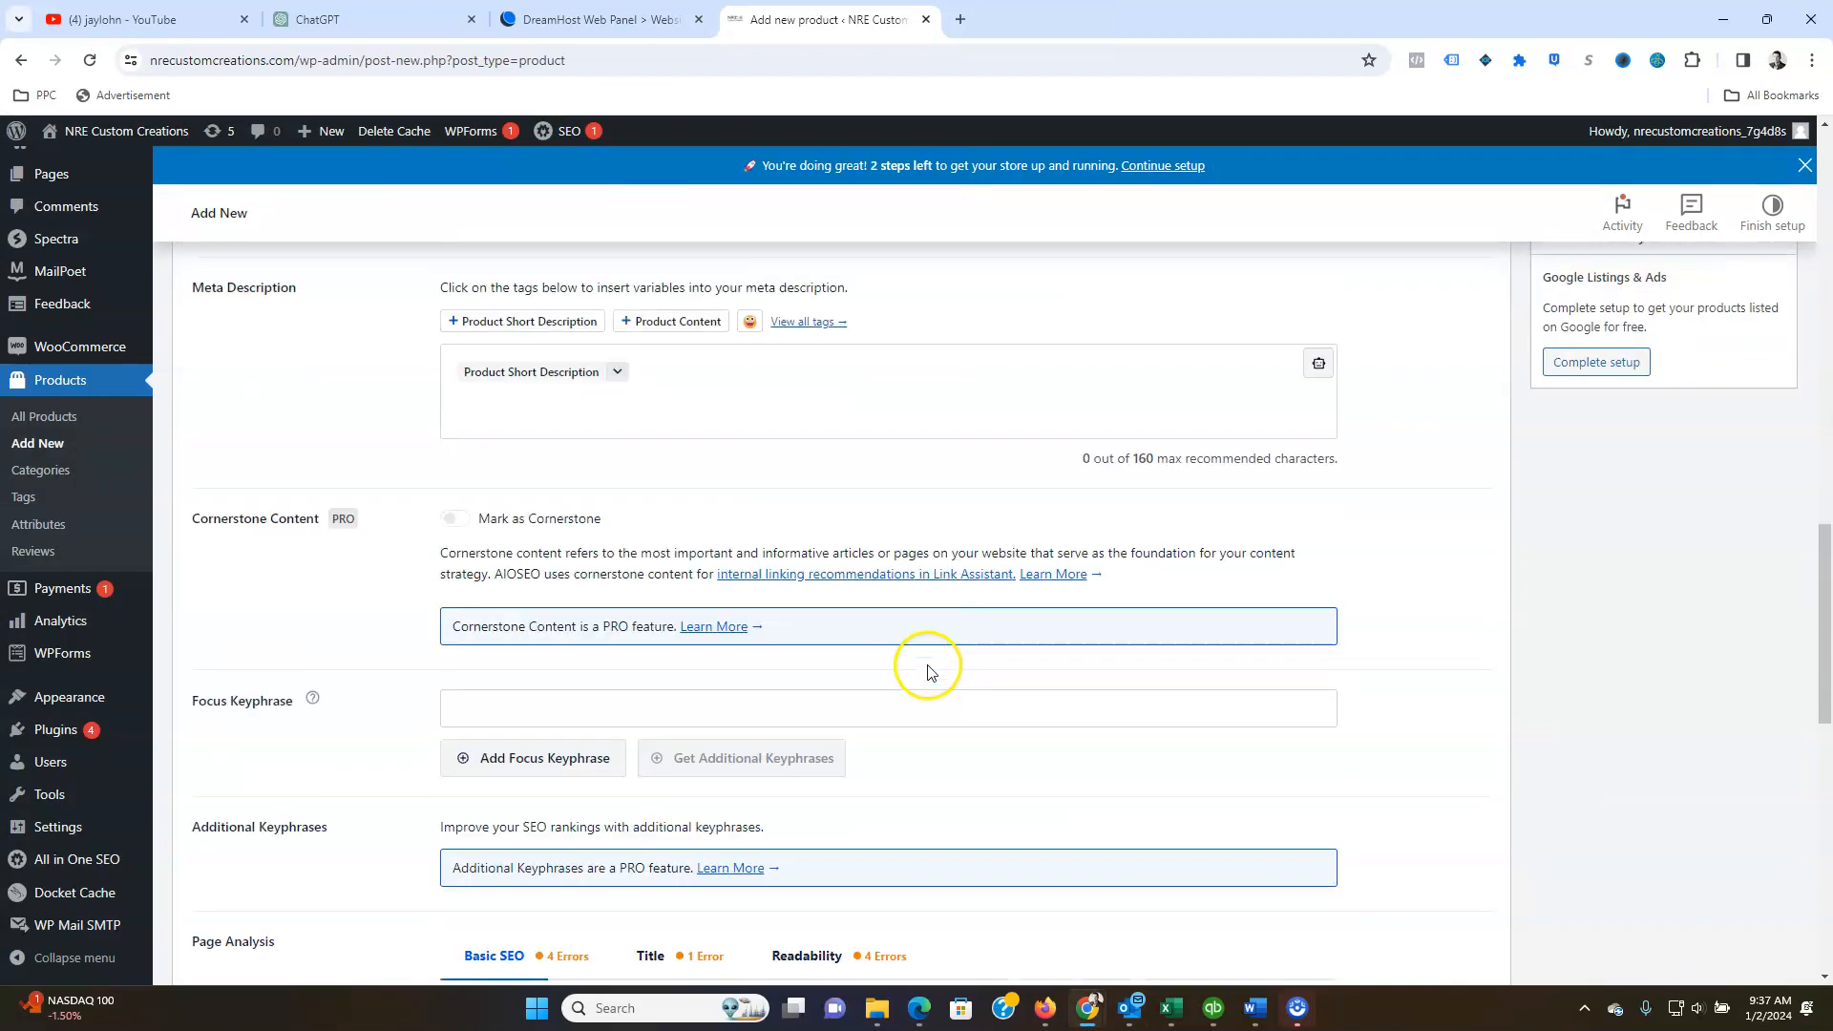
scroll("down", 3)
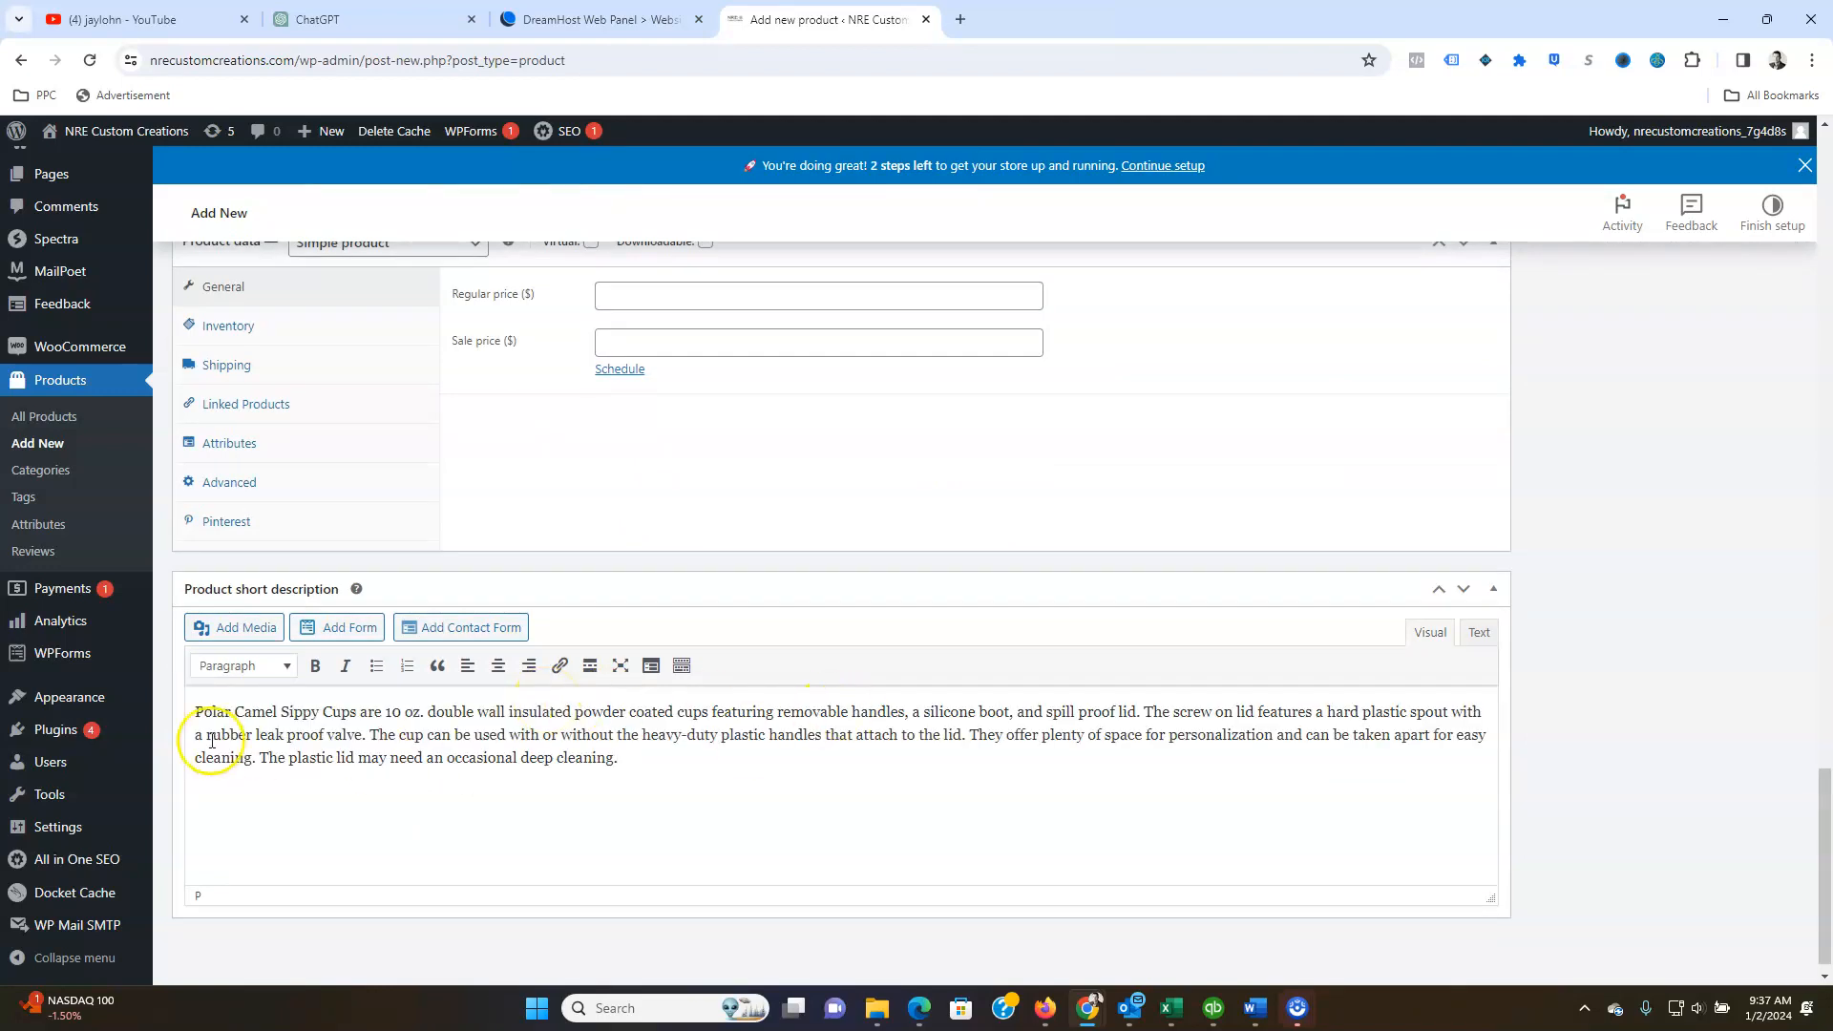
scroll("down", 3)
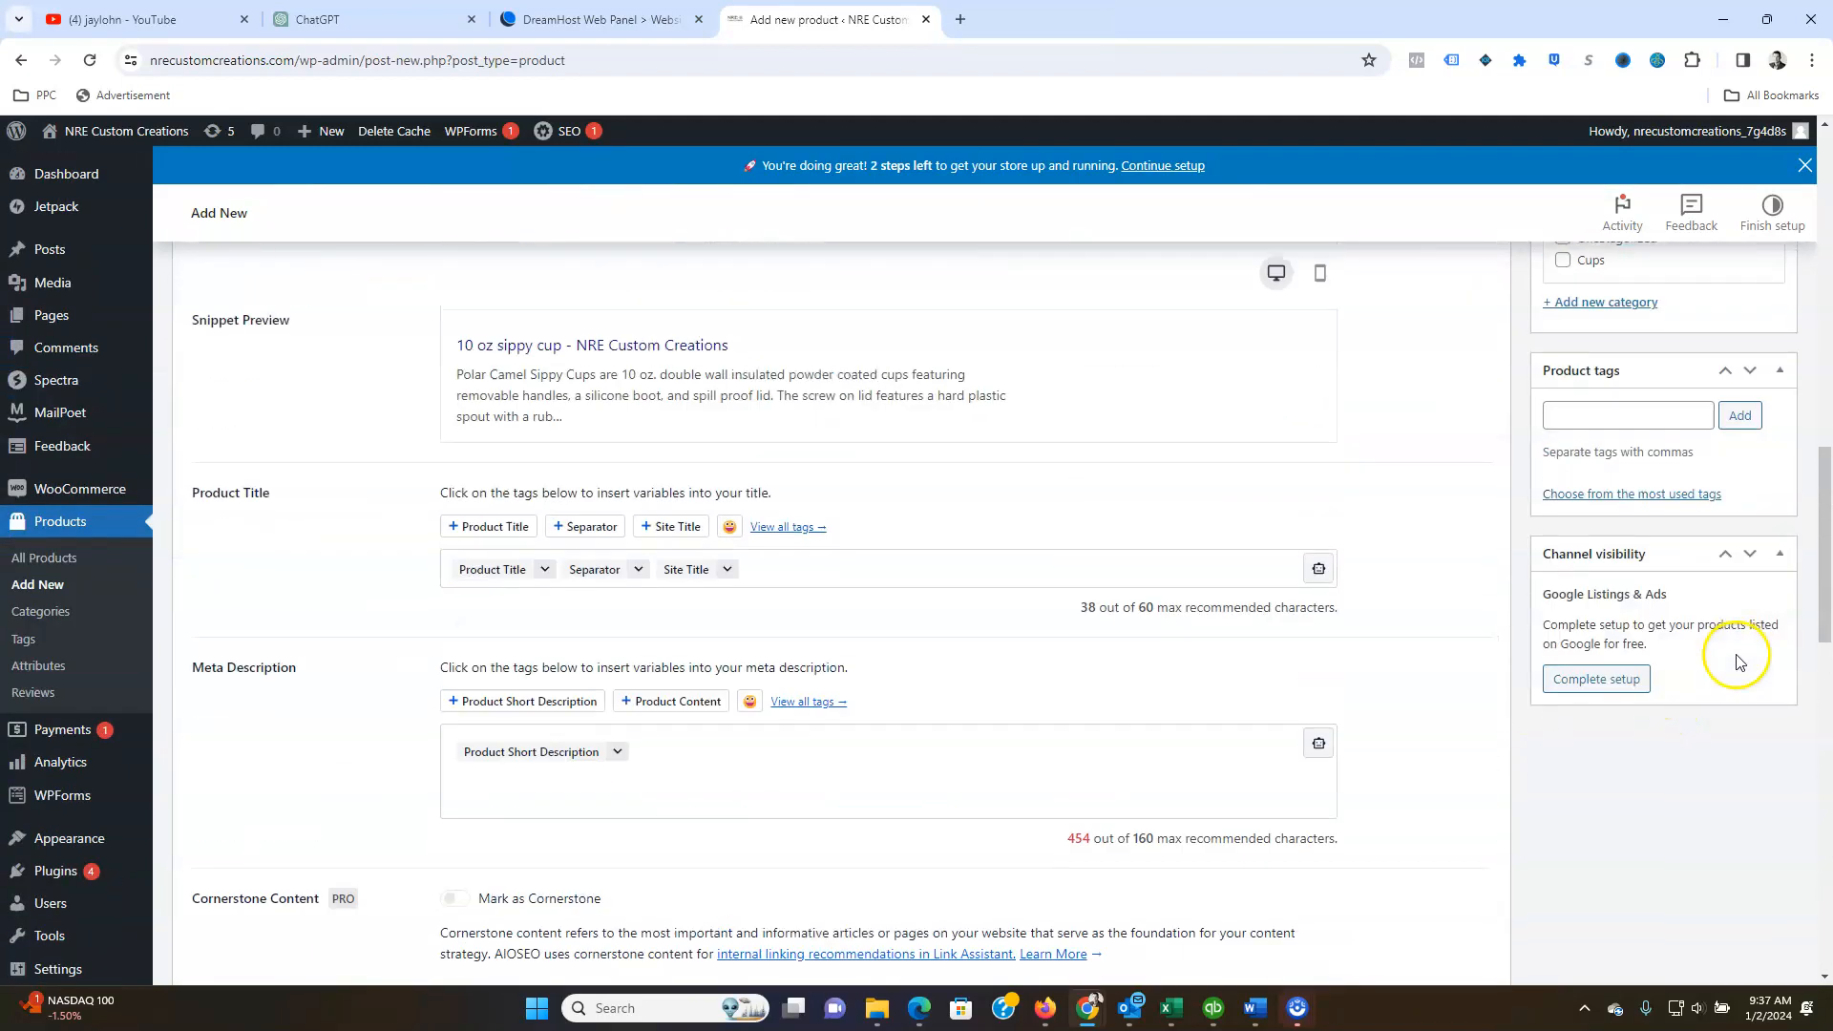
scroll("up", 3)
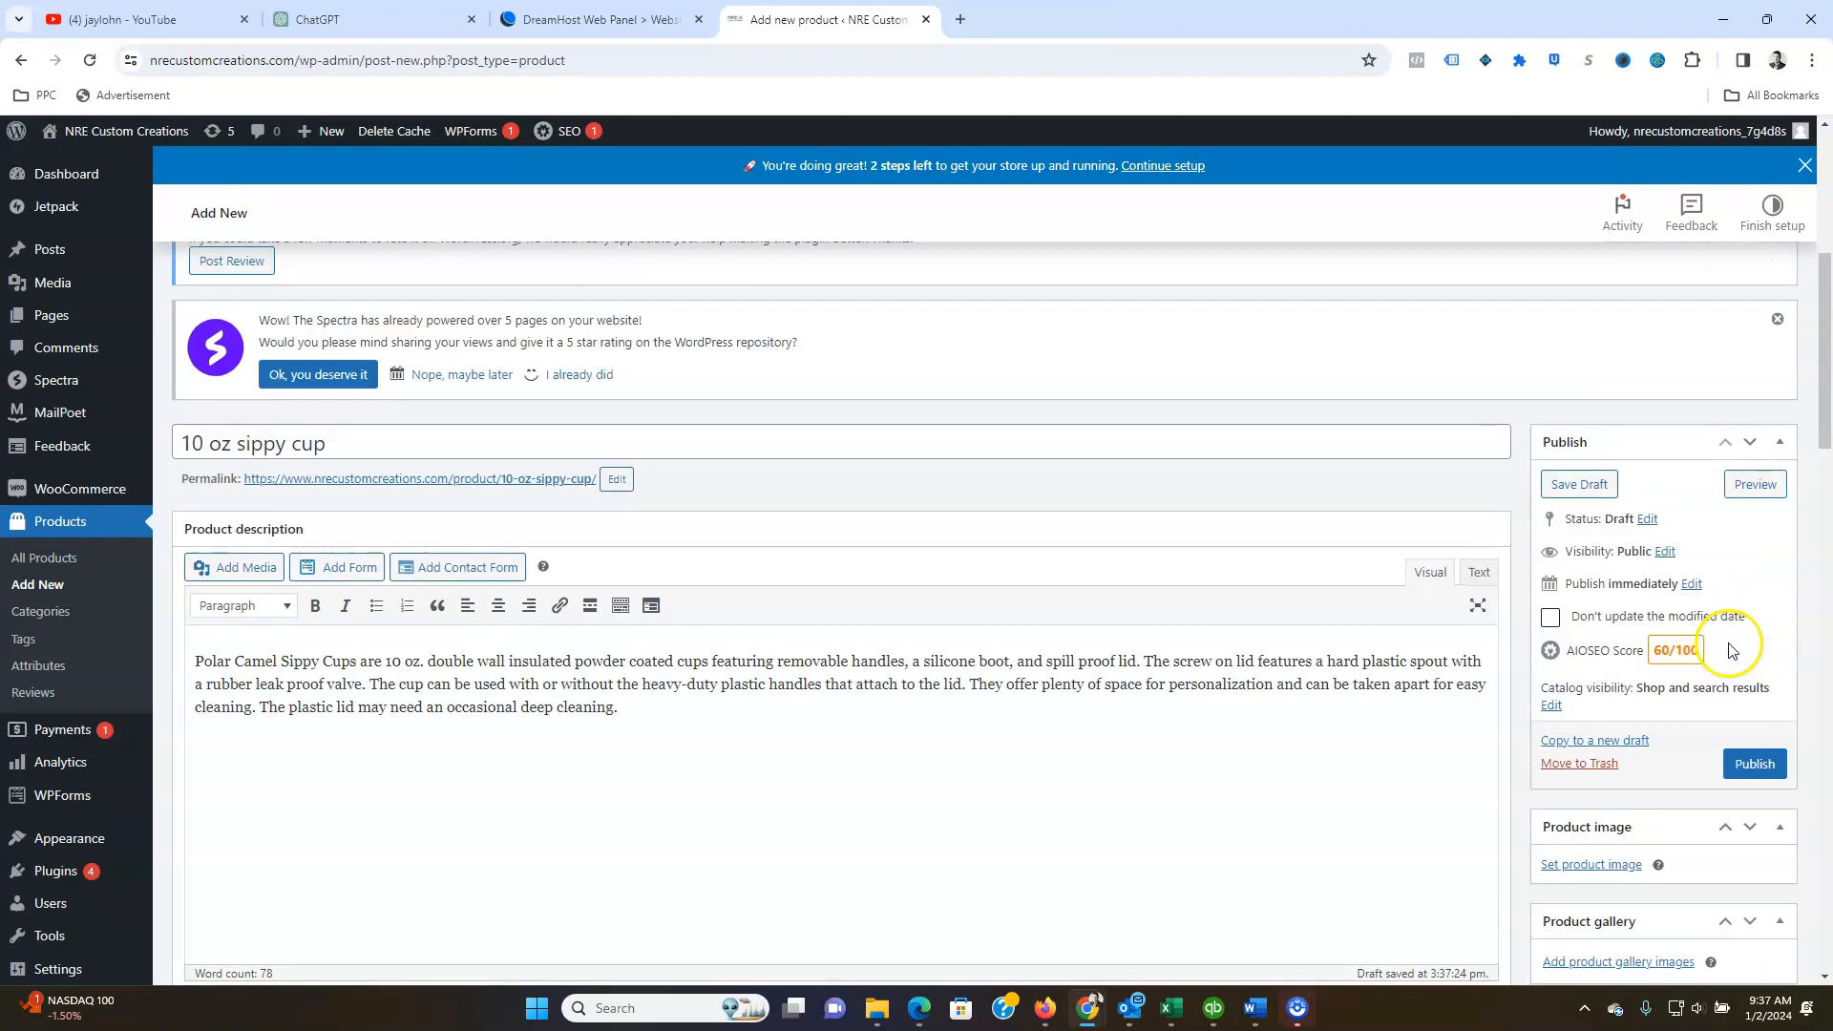
mouse_move(1160, 515)
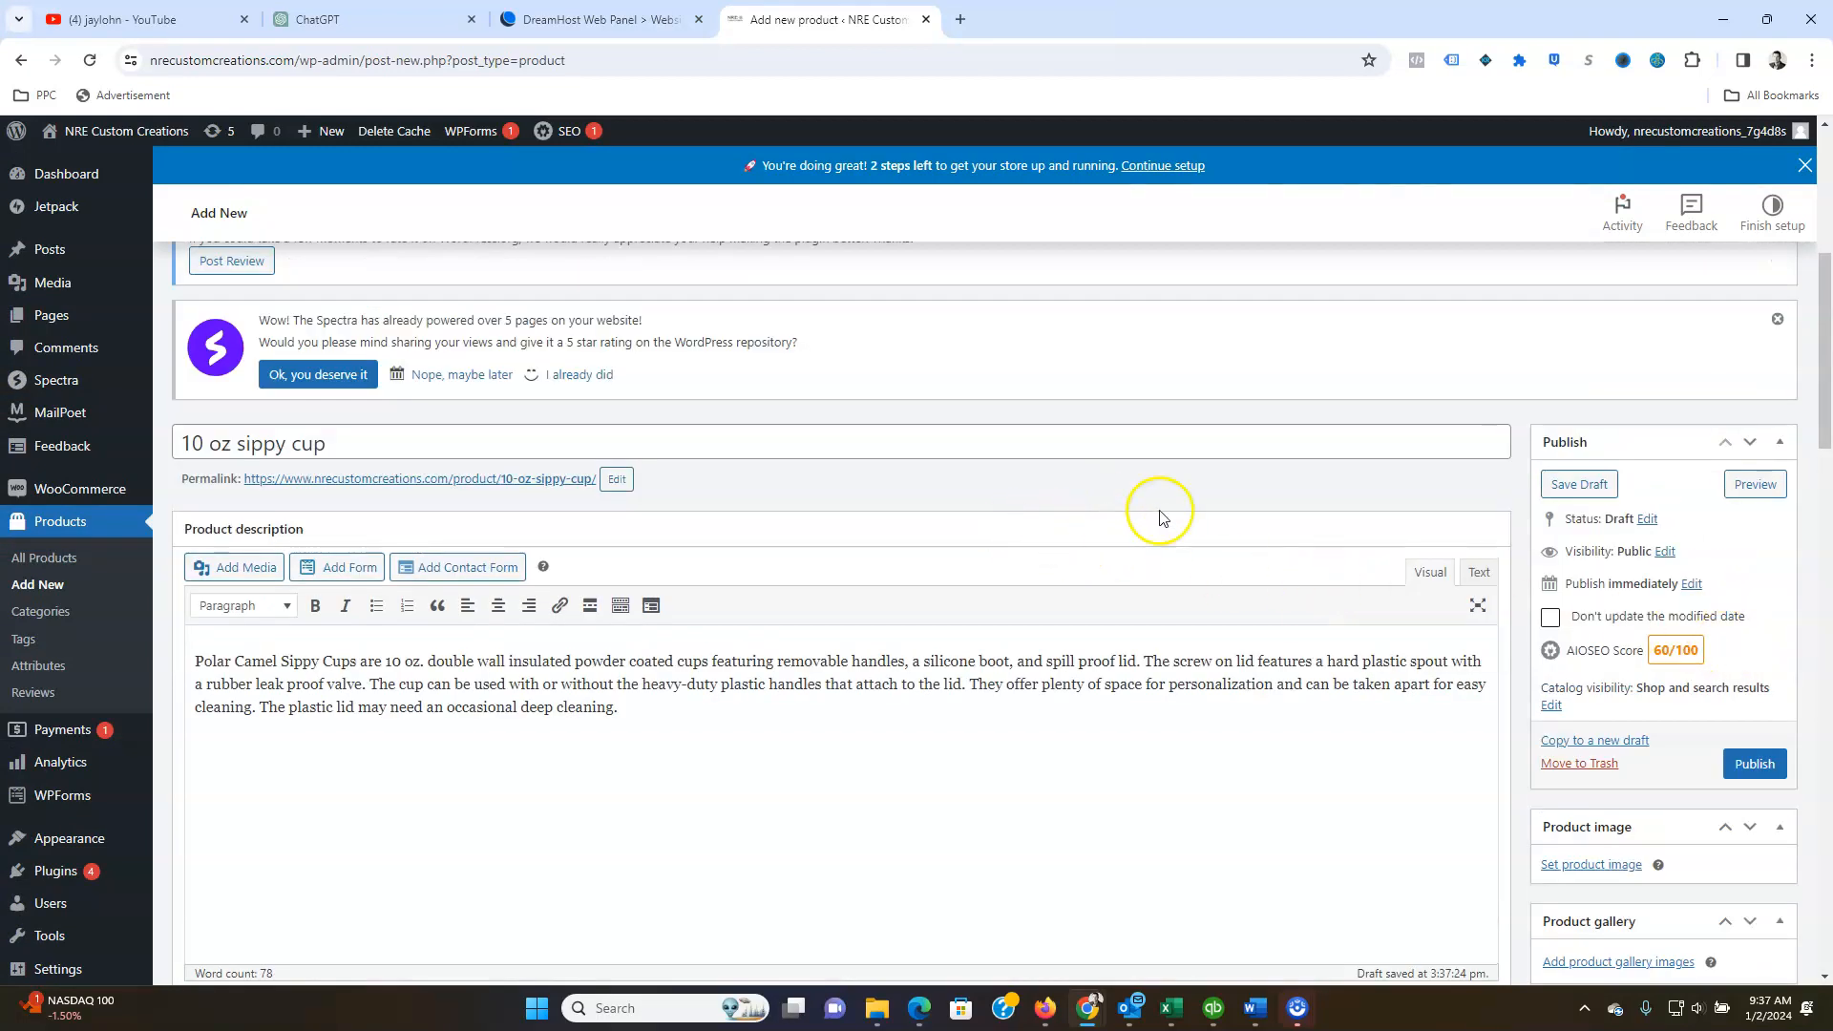
scroll("down", 3)
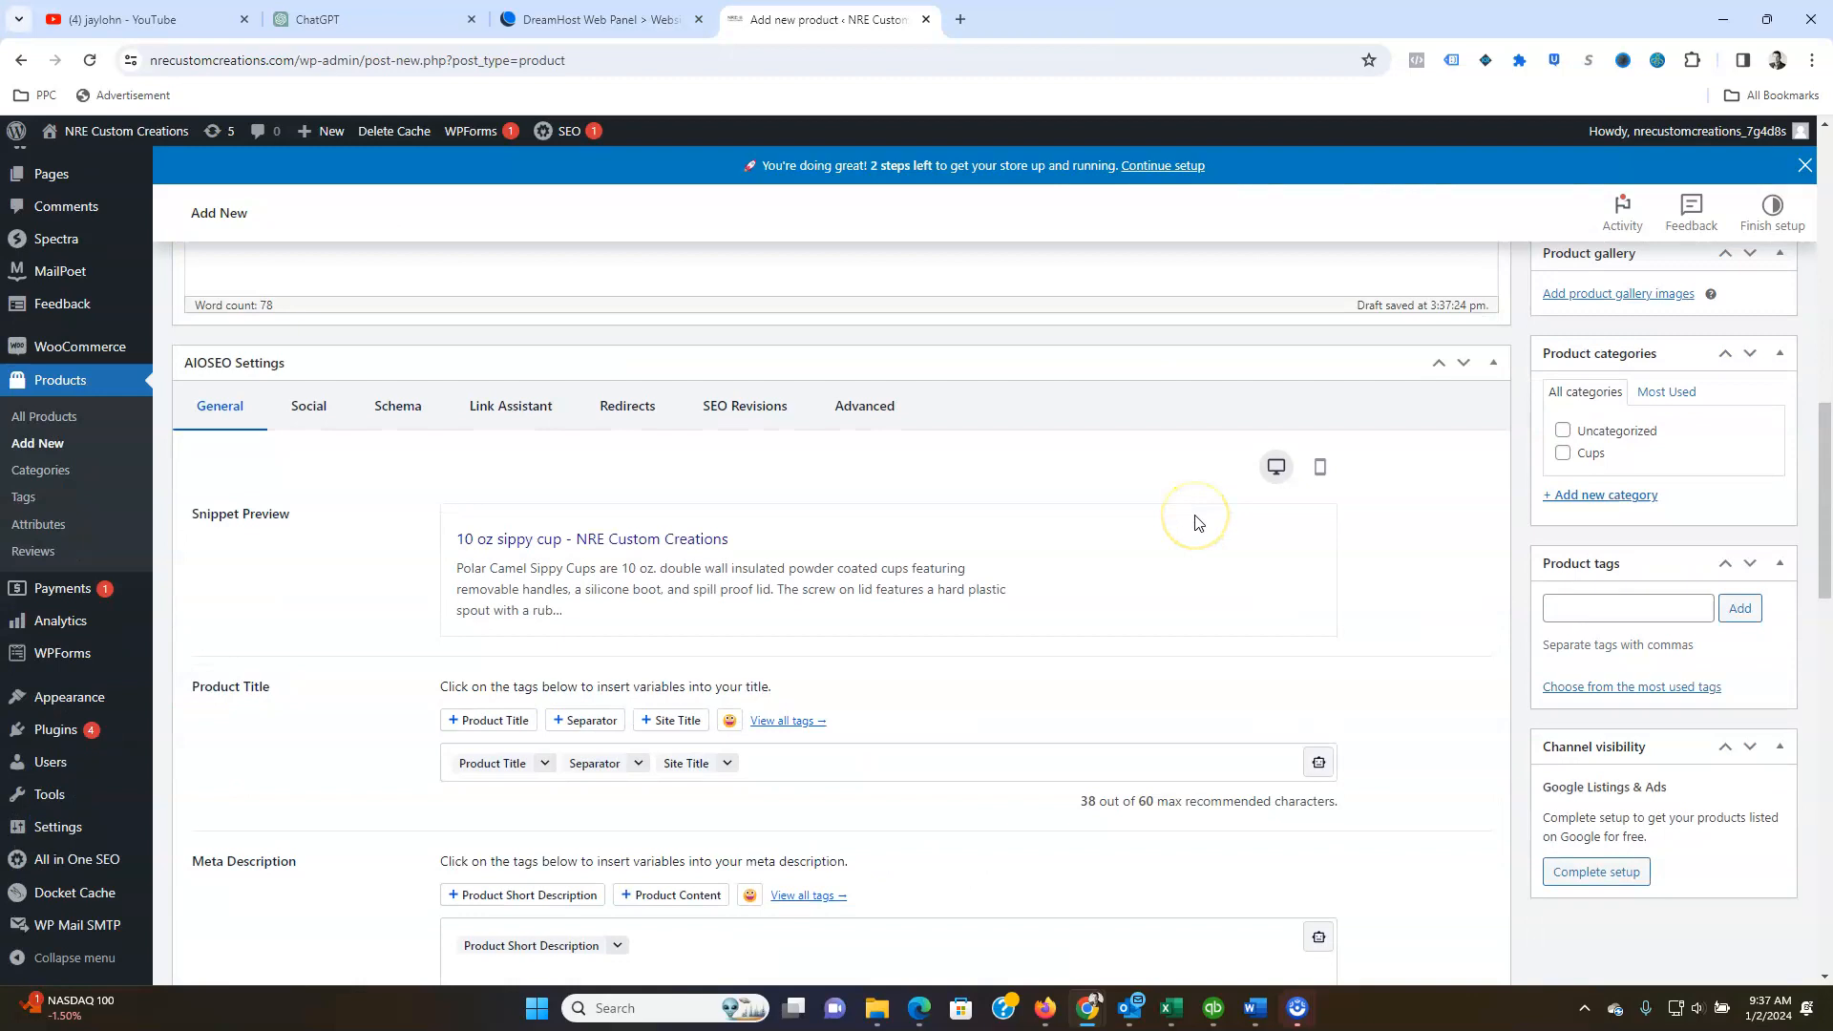
scroll("down", 3)
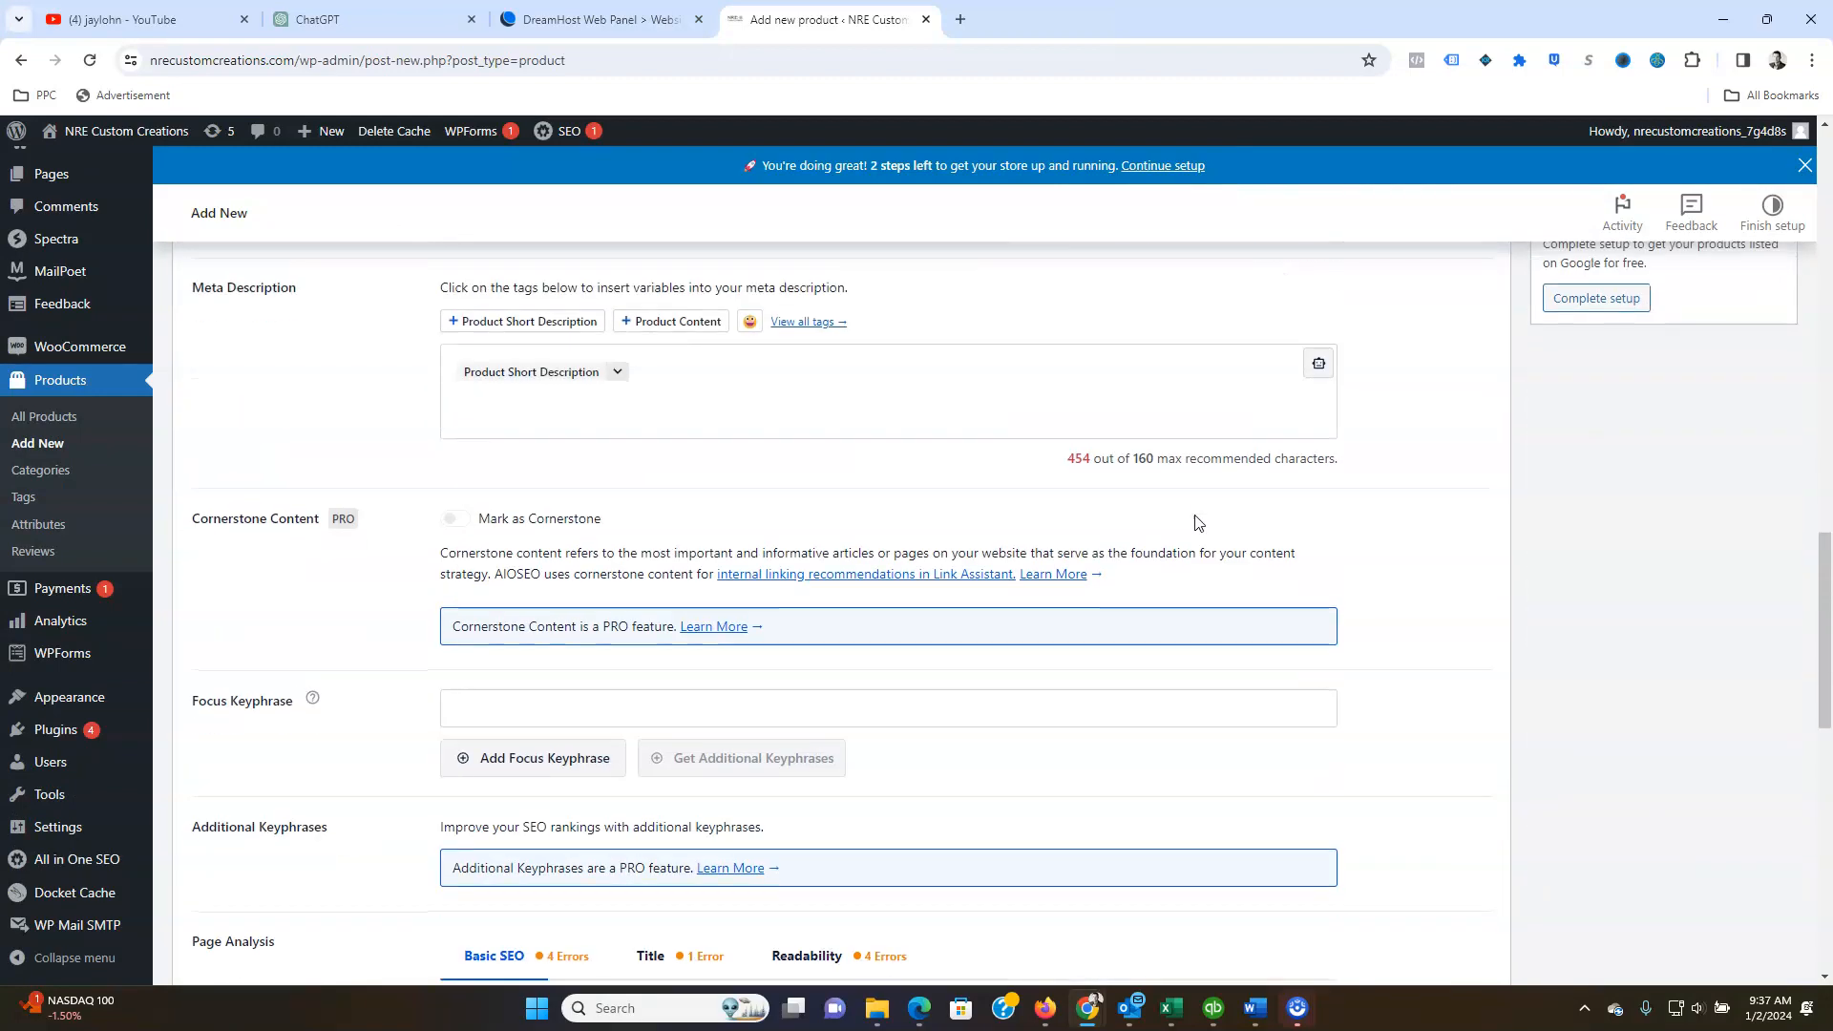
scroll("down", 3)
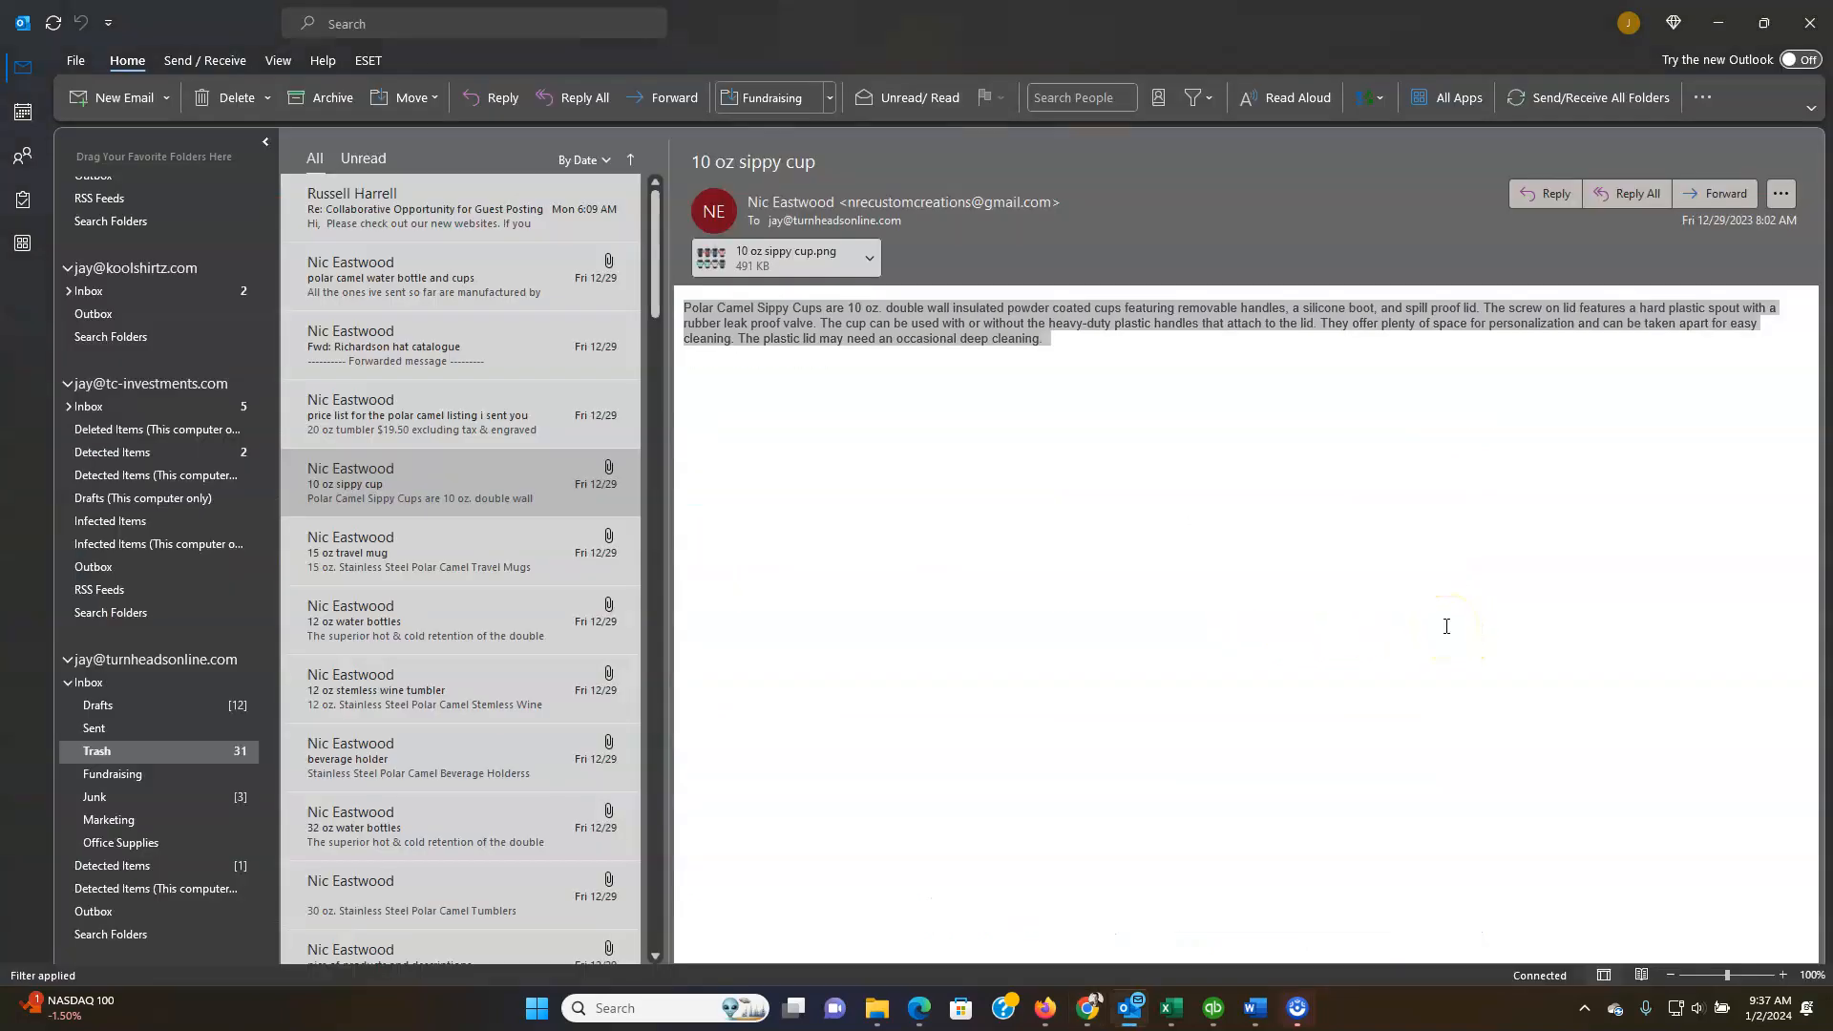
mouse_move(458, 270)
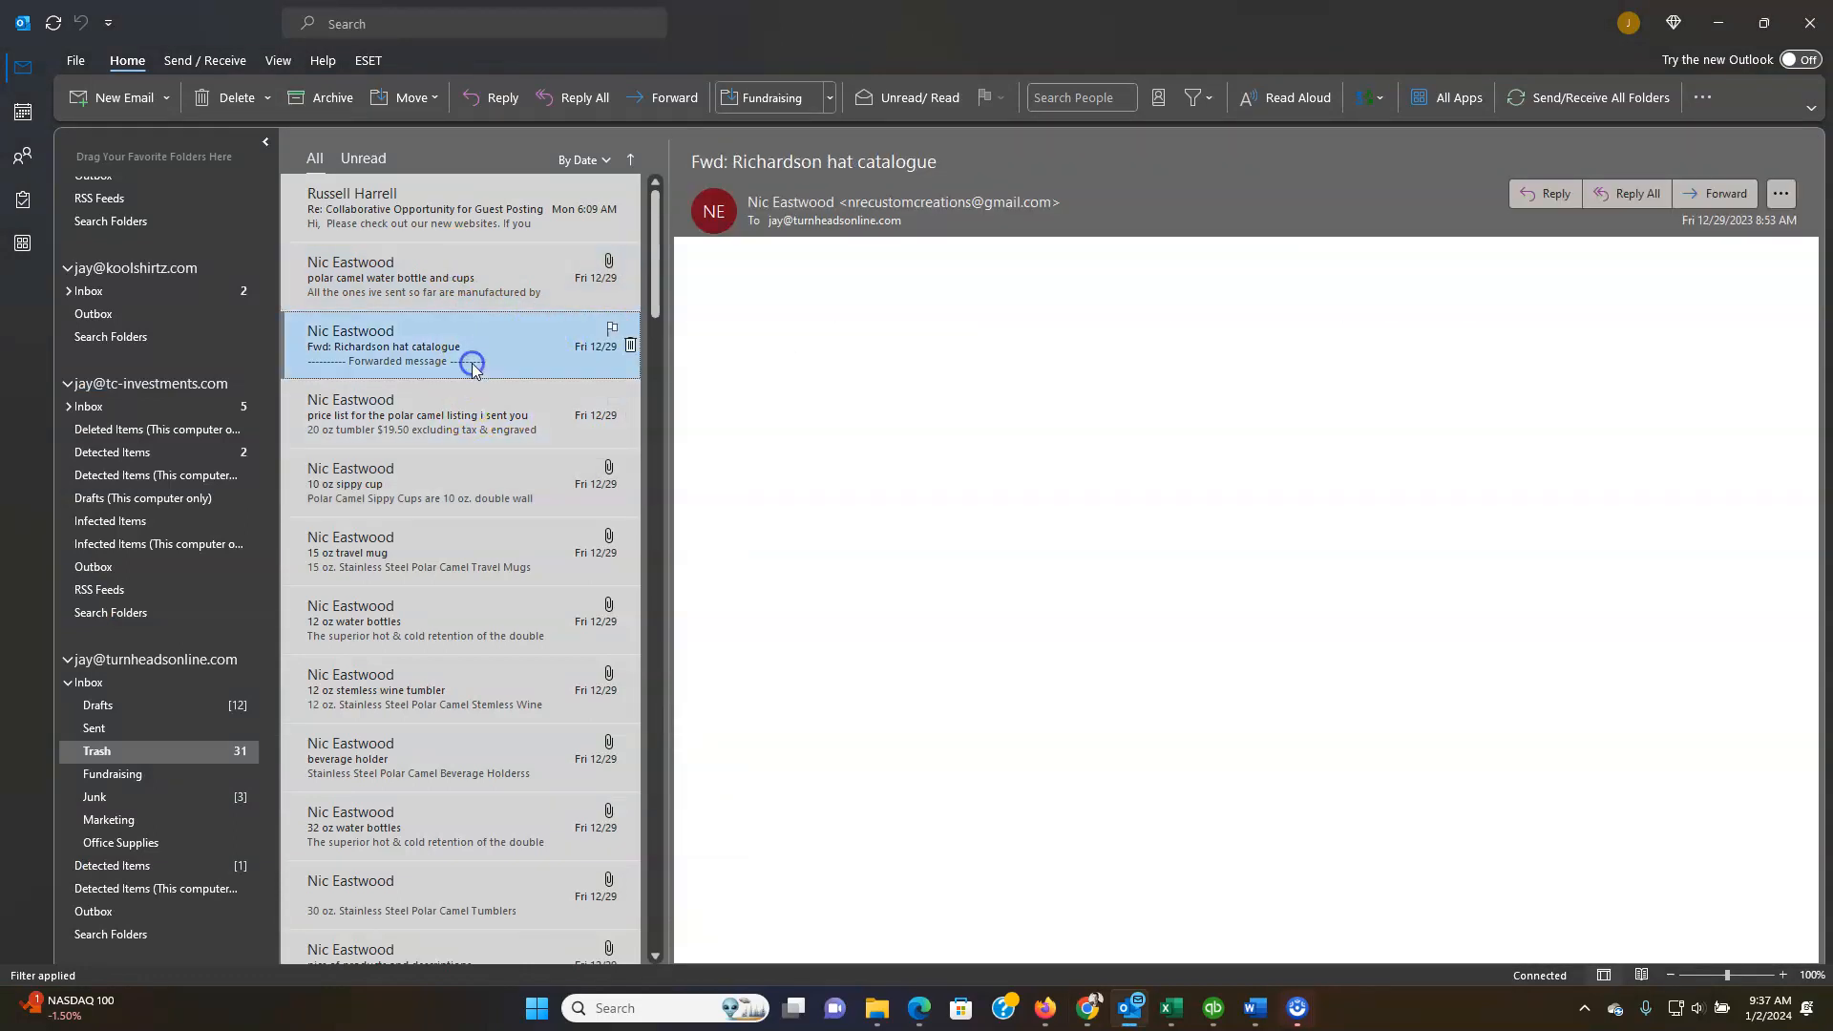
- Open the 'Fwd: Richardson hat catalogue' message
left_click(423, 415)
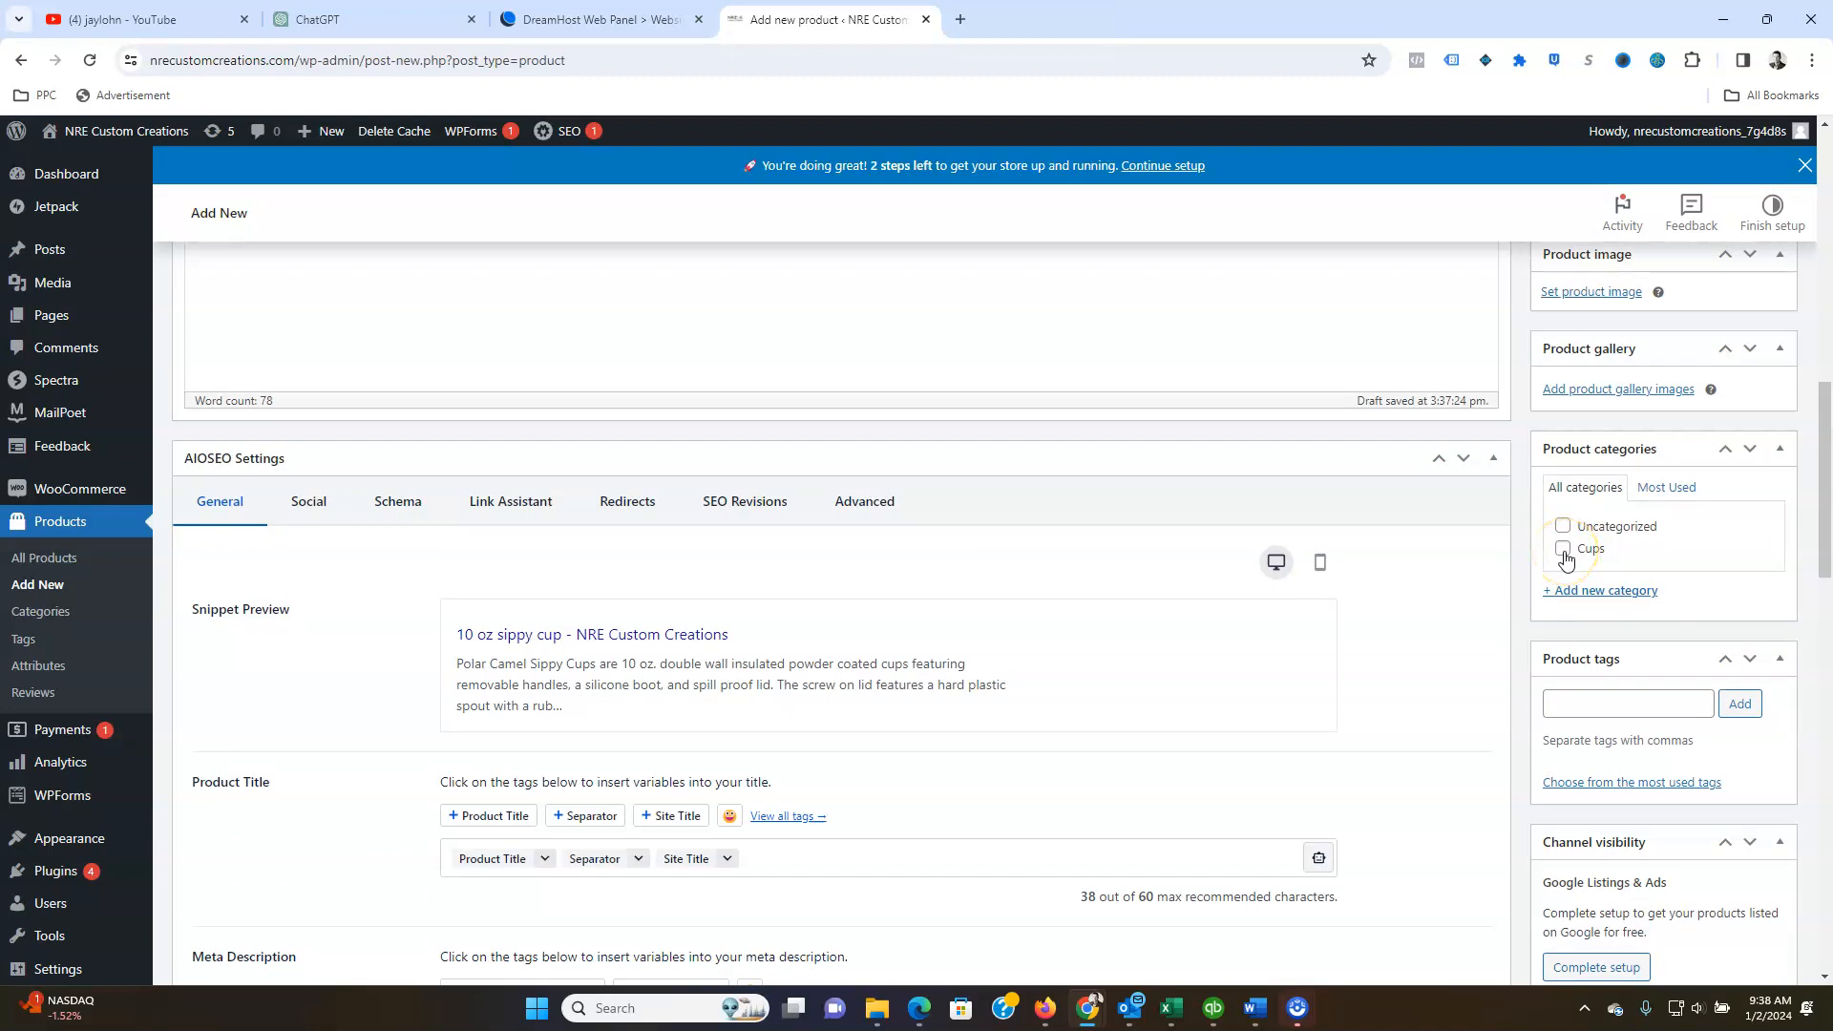
- Check the Cups category and set the 10 oz sippy cup picture as product image
left_click(1563, 549)
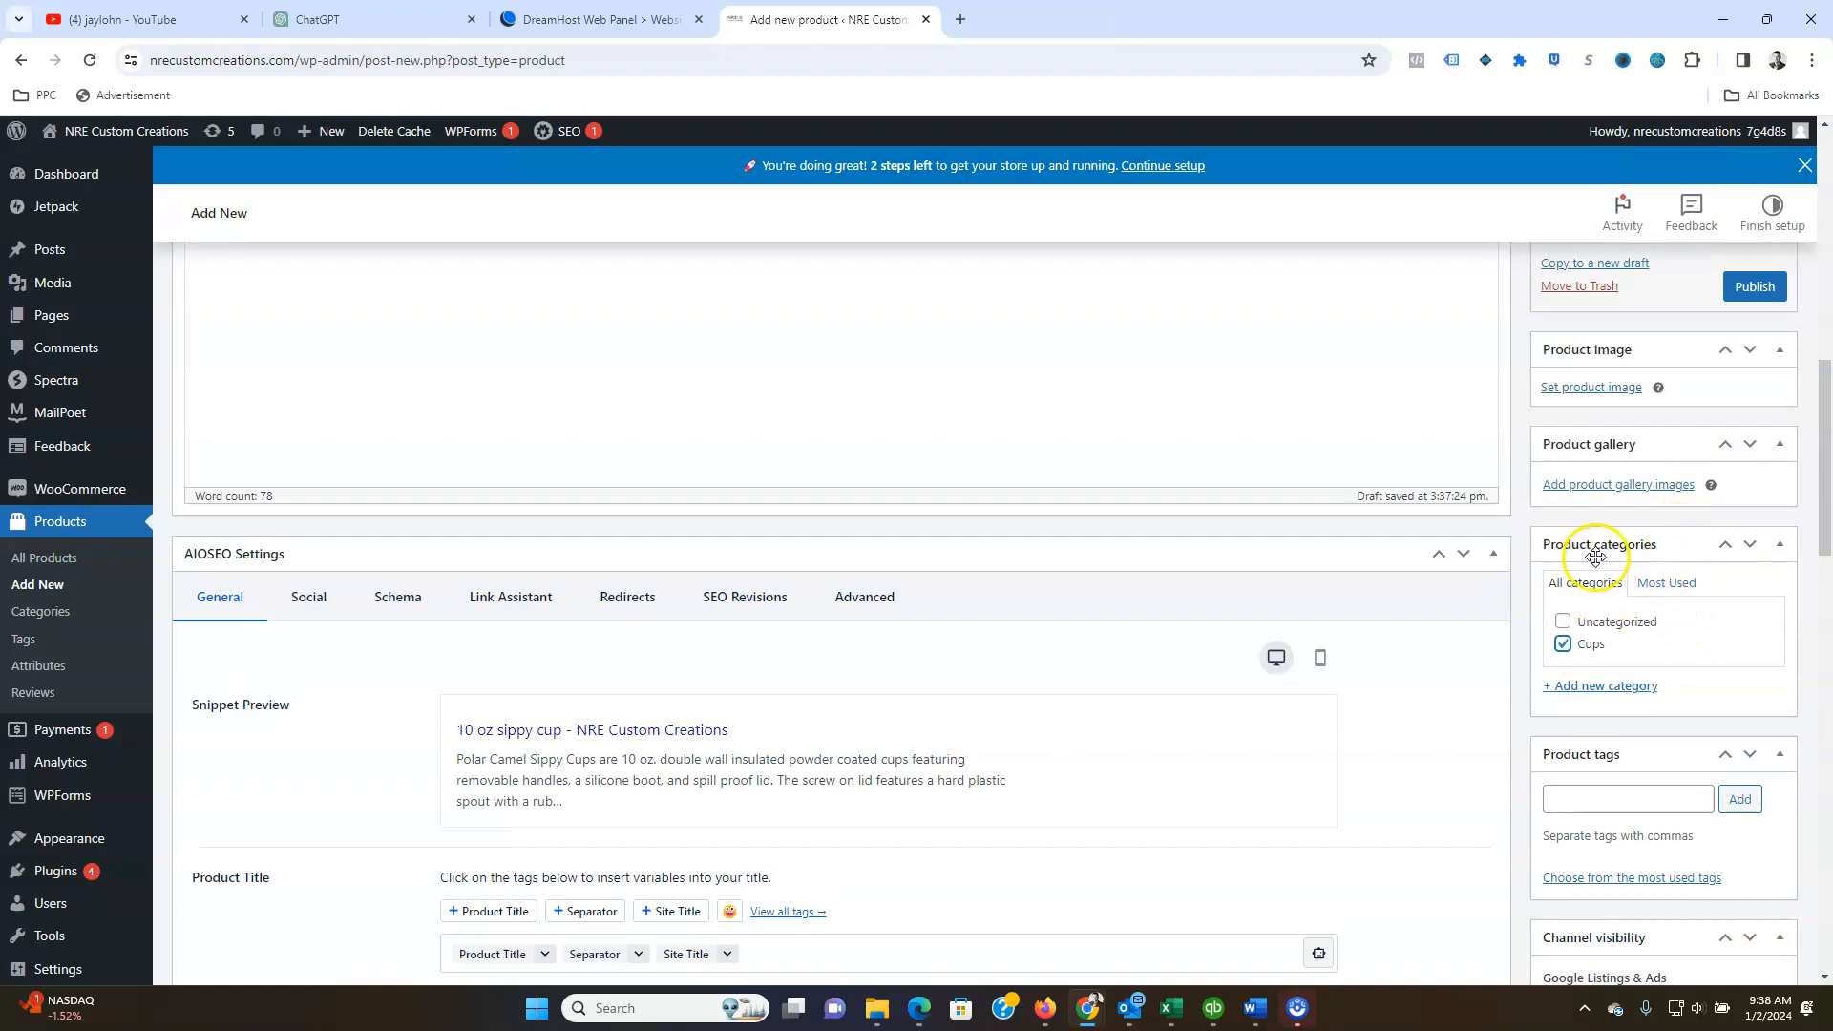
mouse_move(1602, 686)
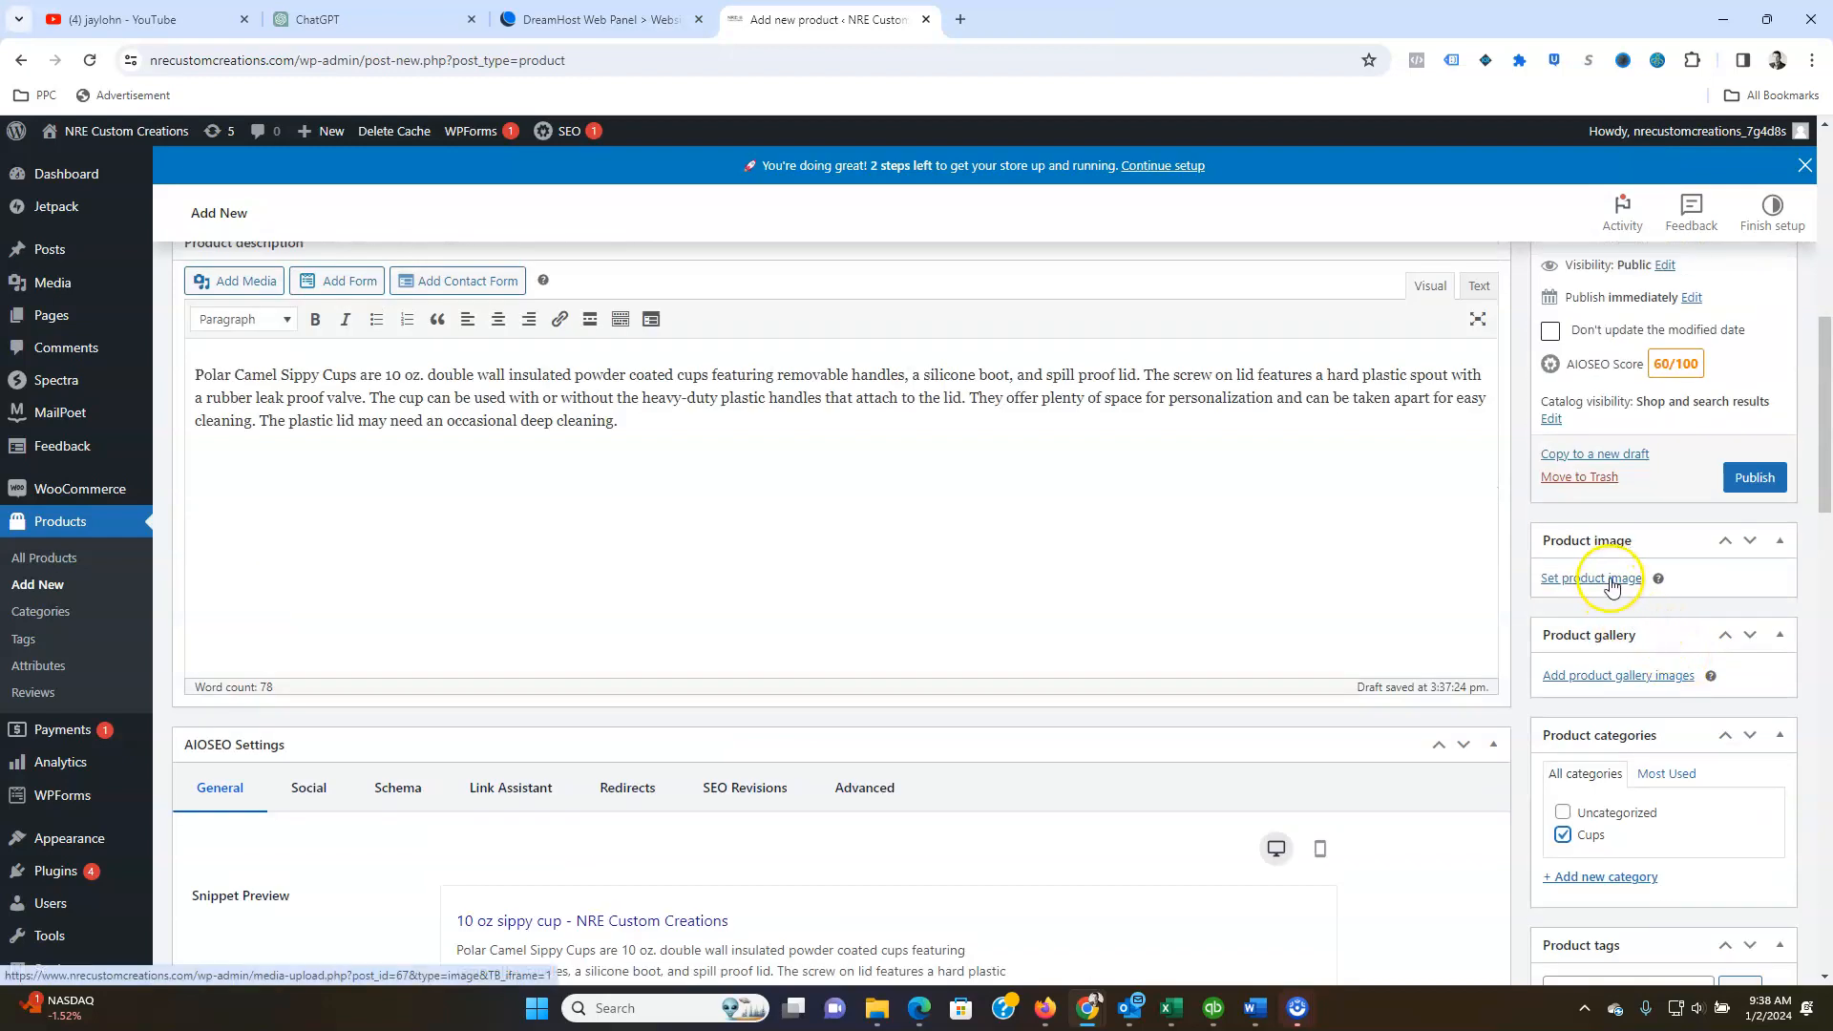
left_click(1585, 578)
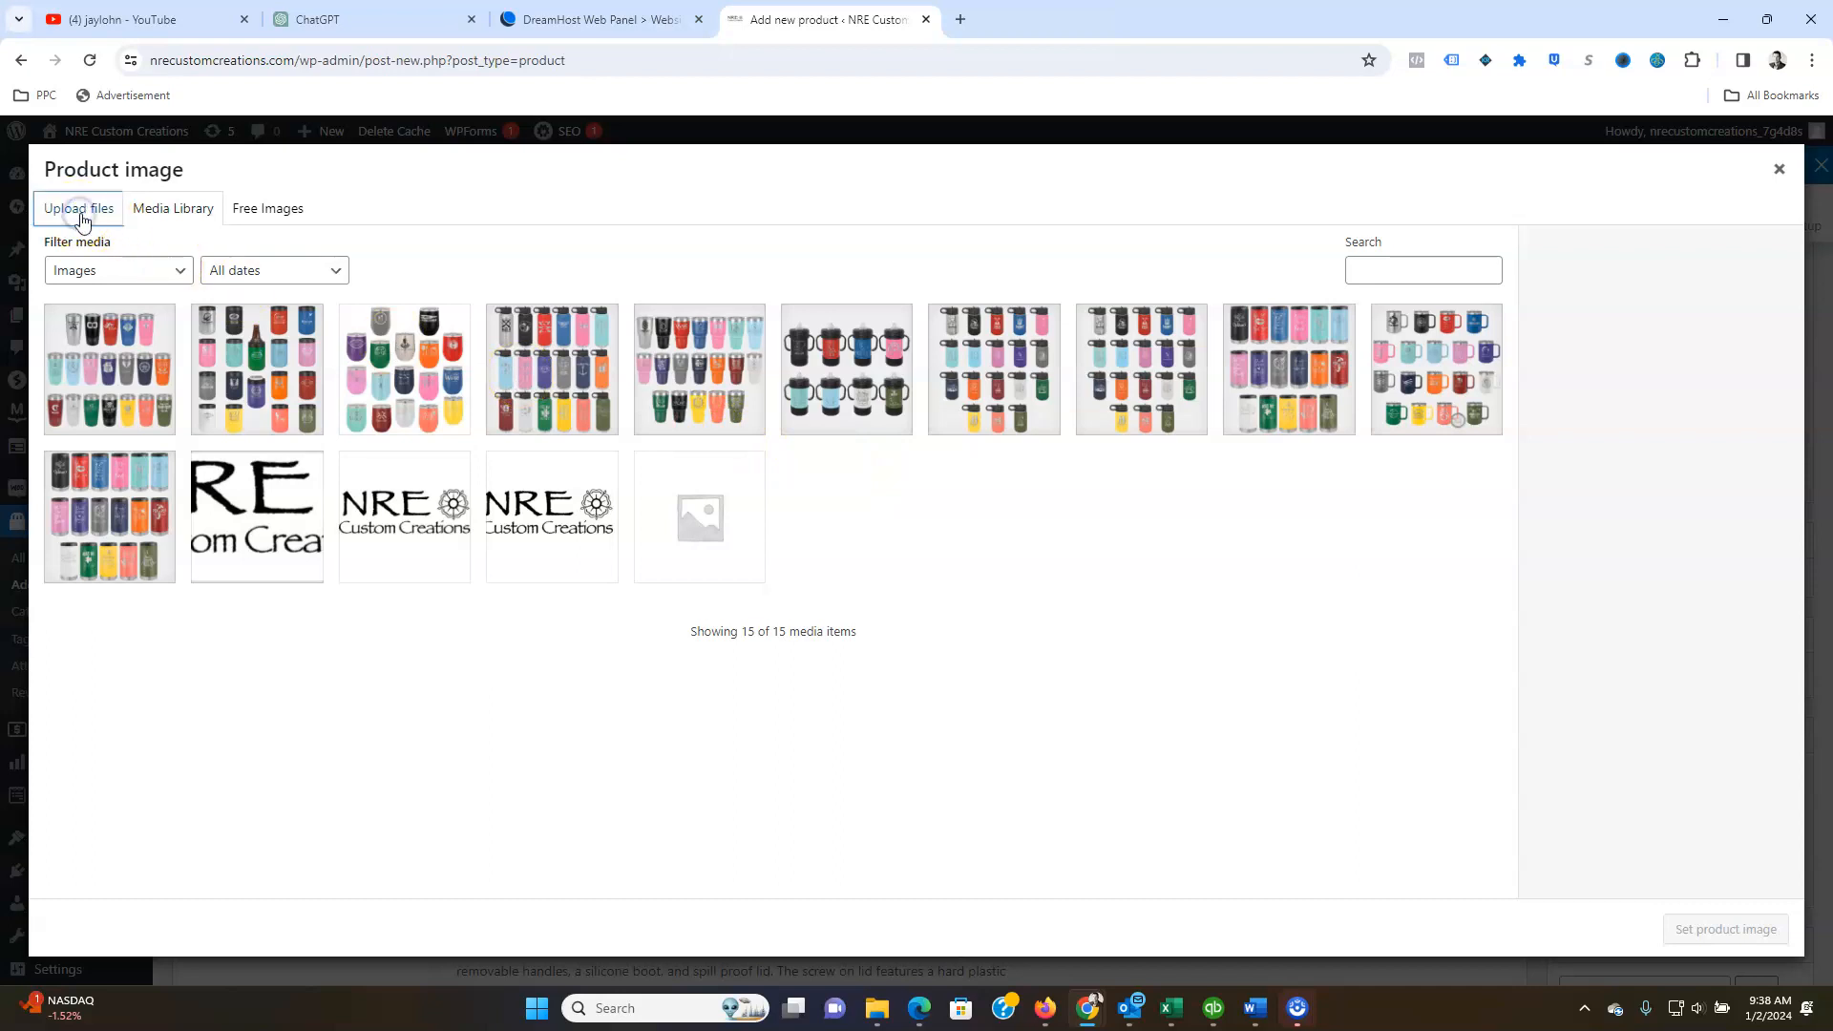
left_click(78, 208)
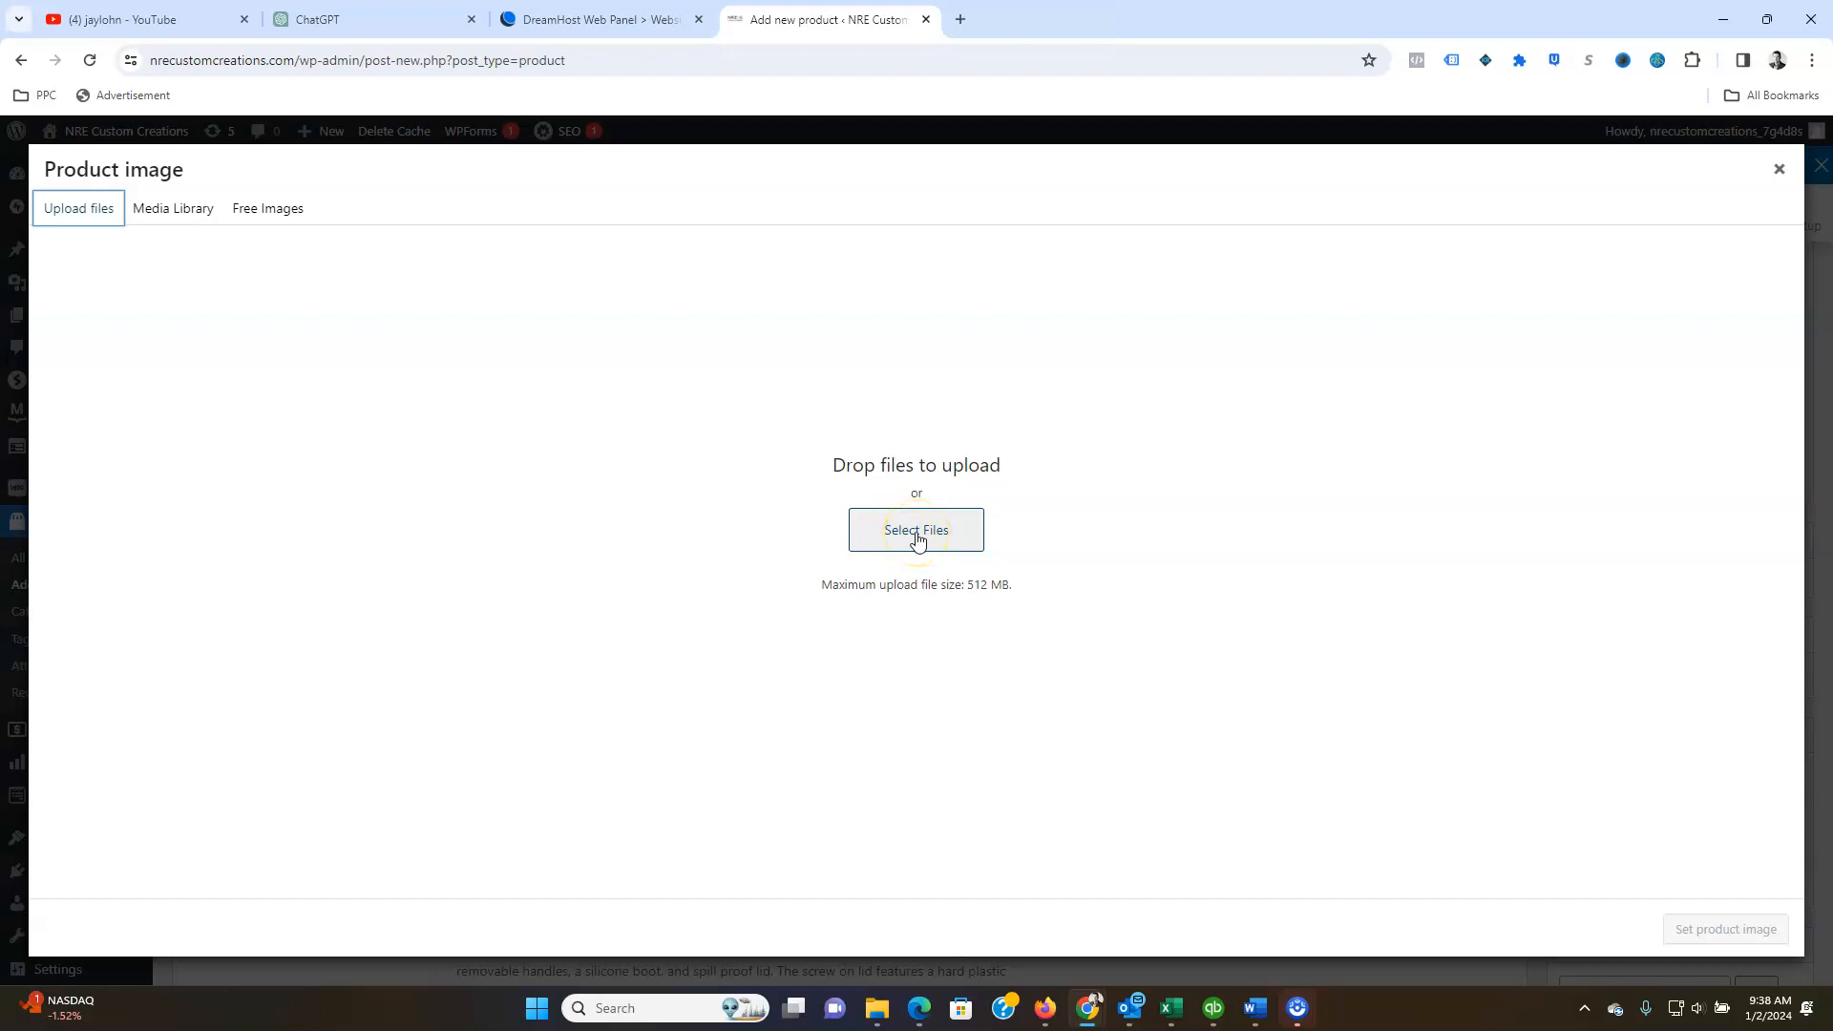
left_click(172, 208)
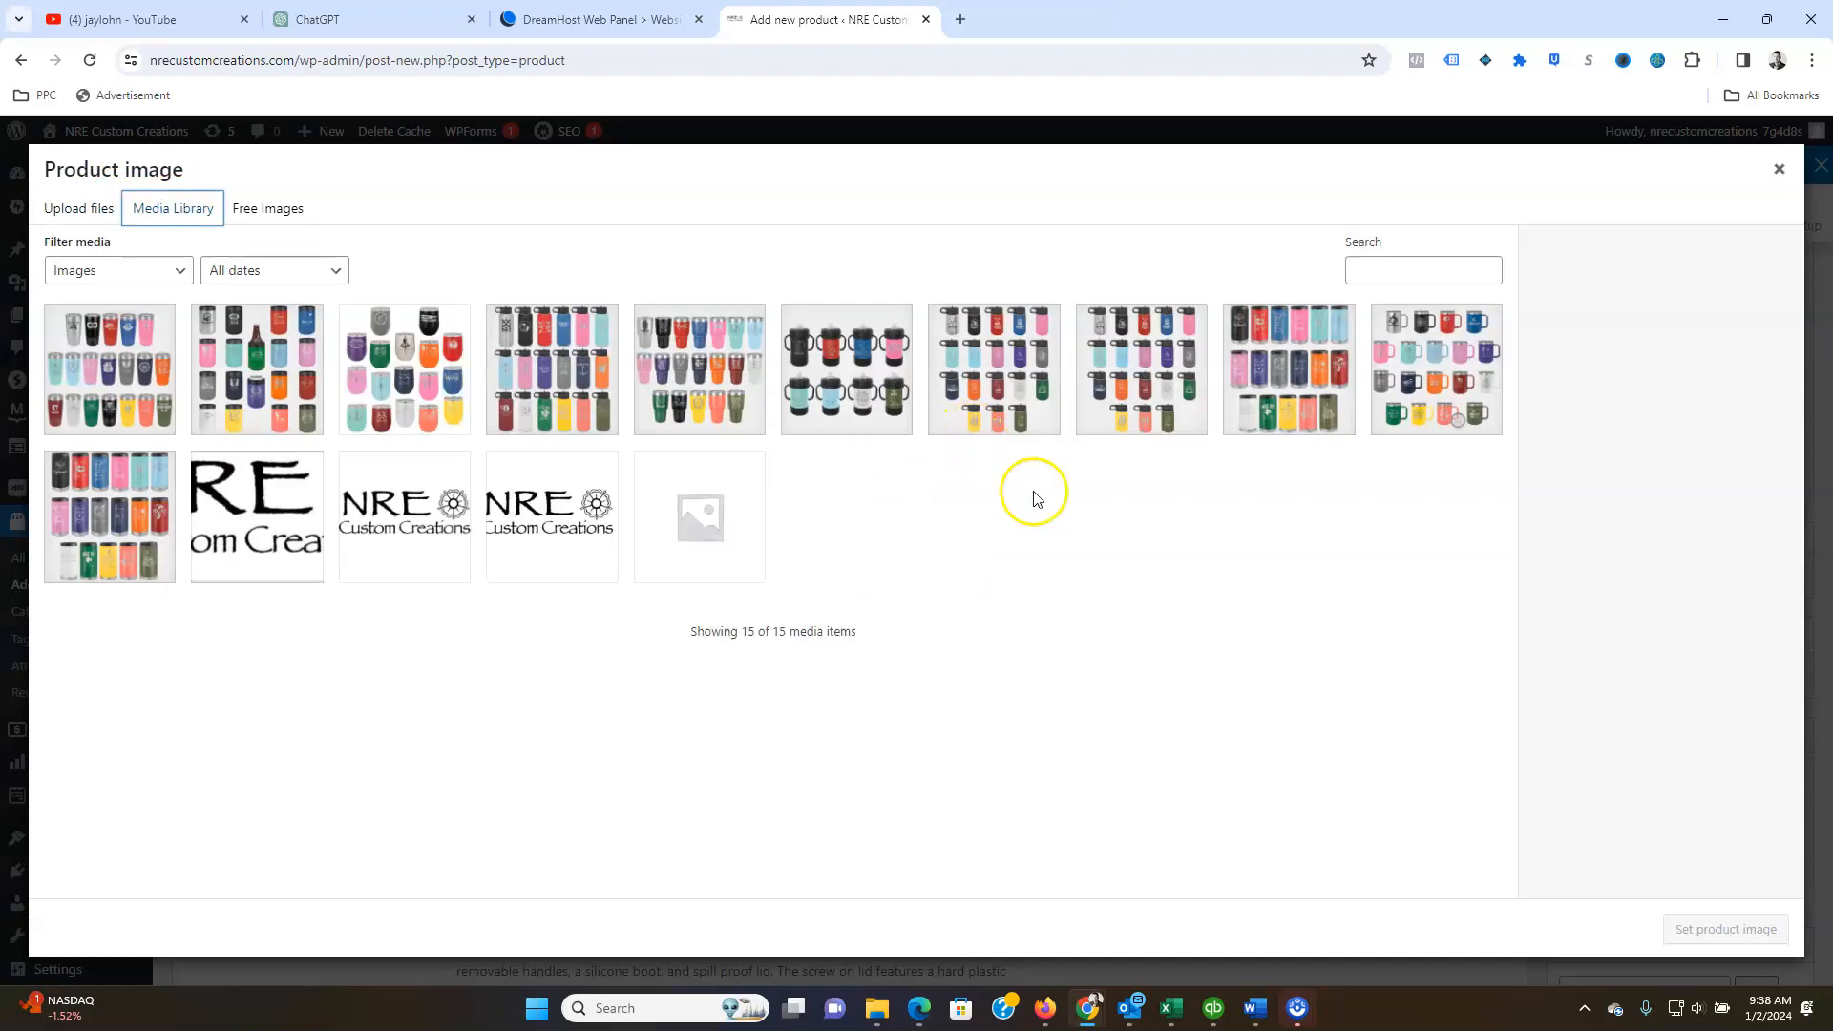
mouse_move(796, 467)
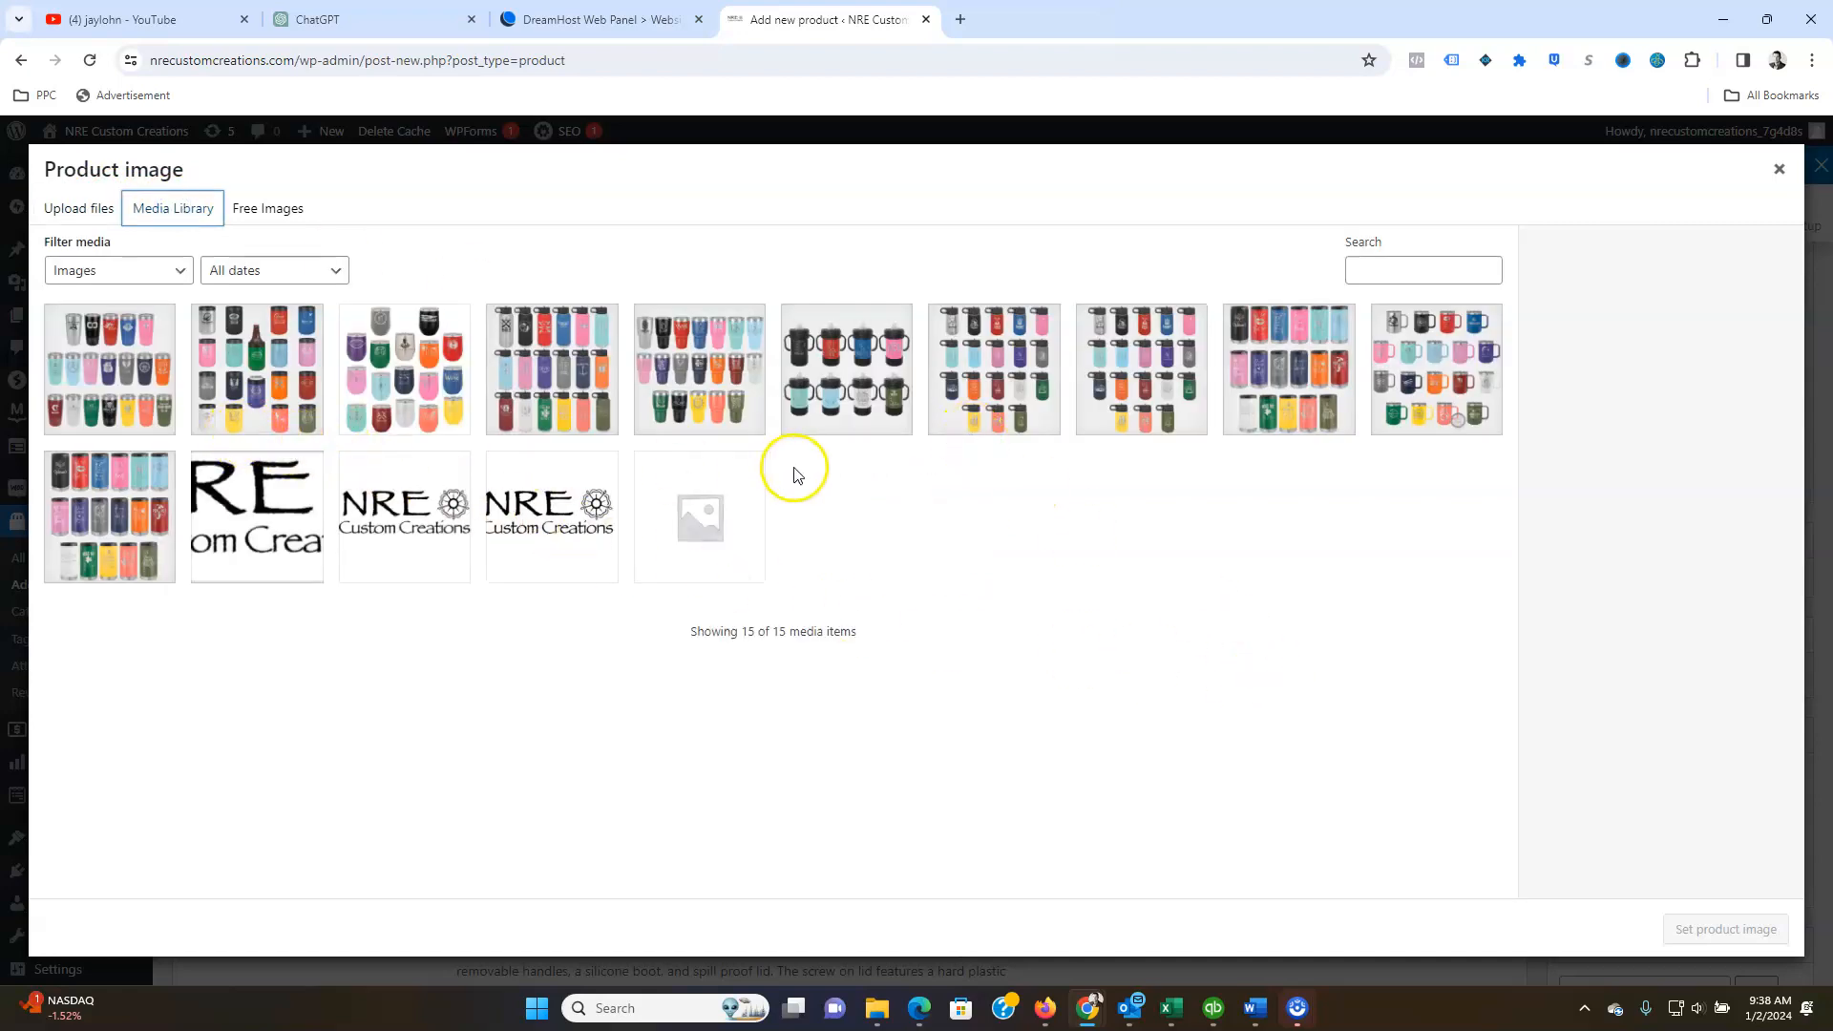
left_click(846, 370)
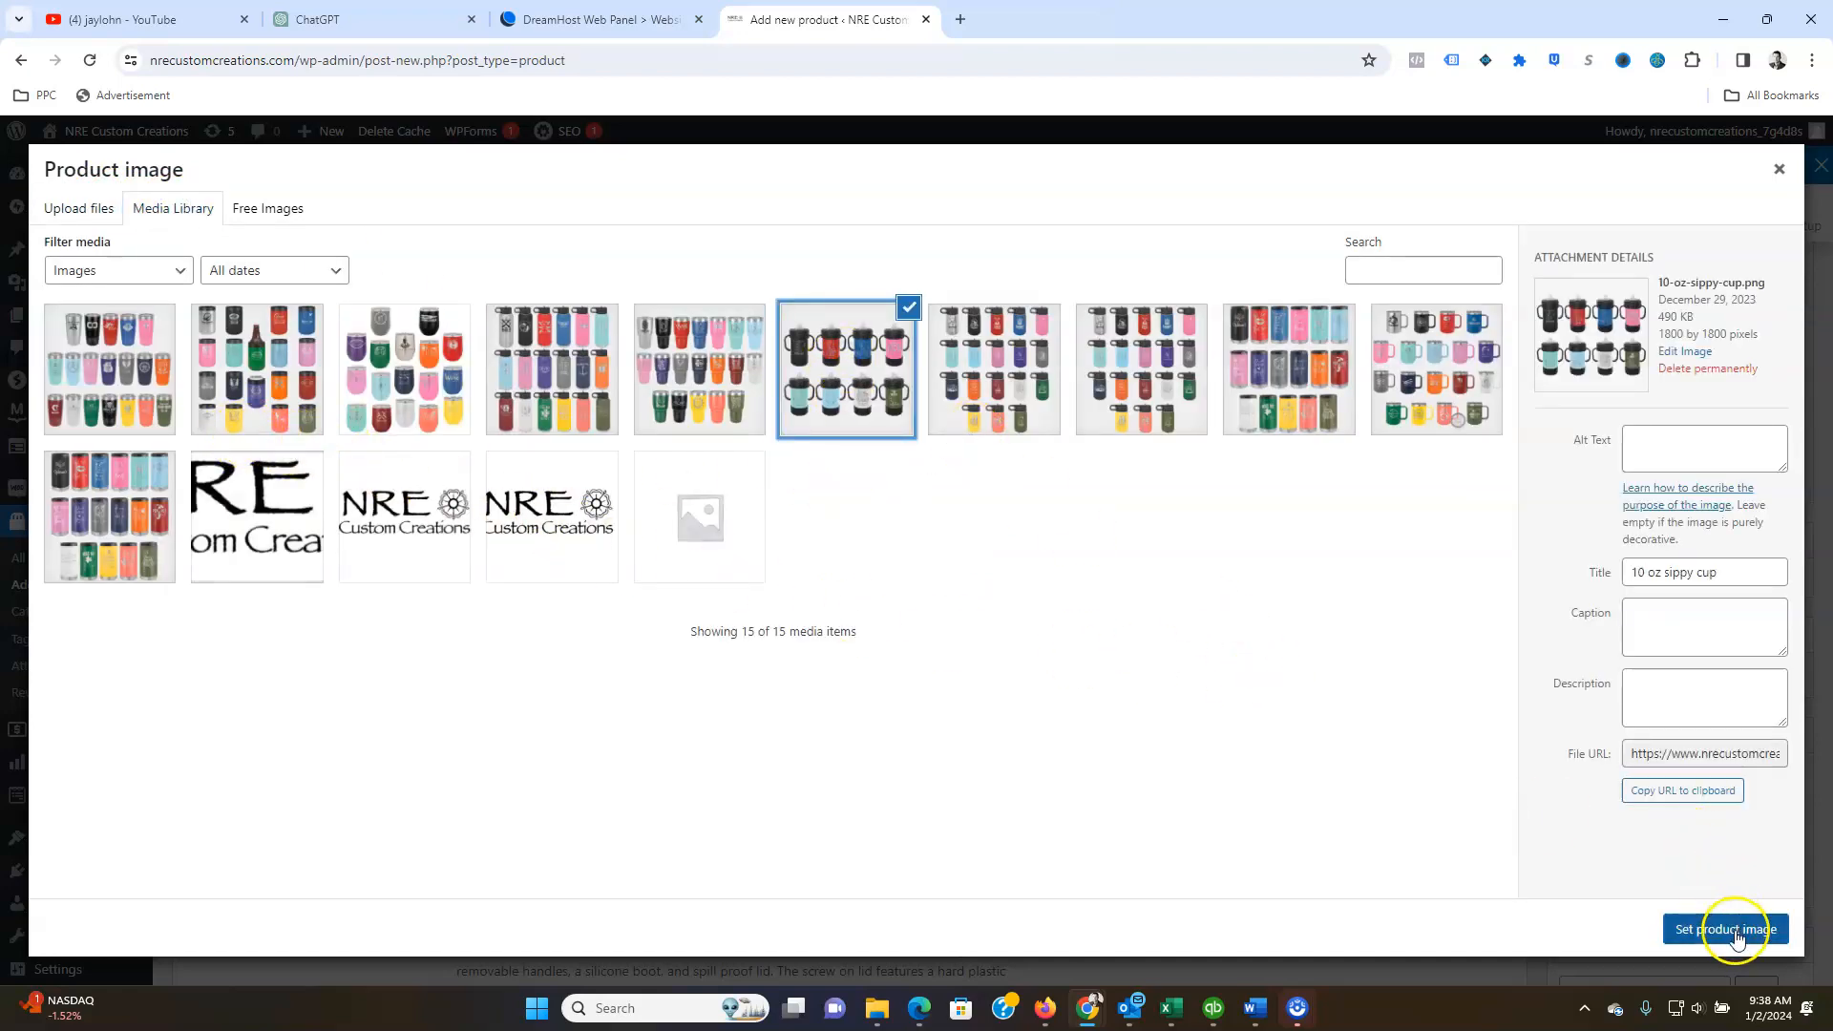
left_click(1724, 929)
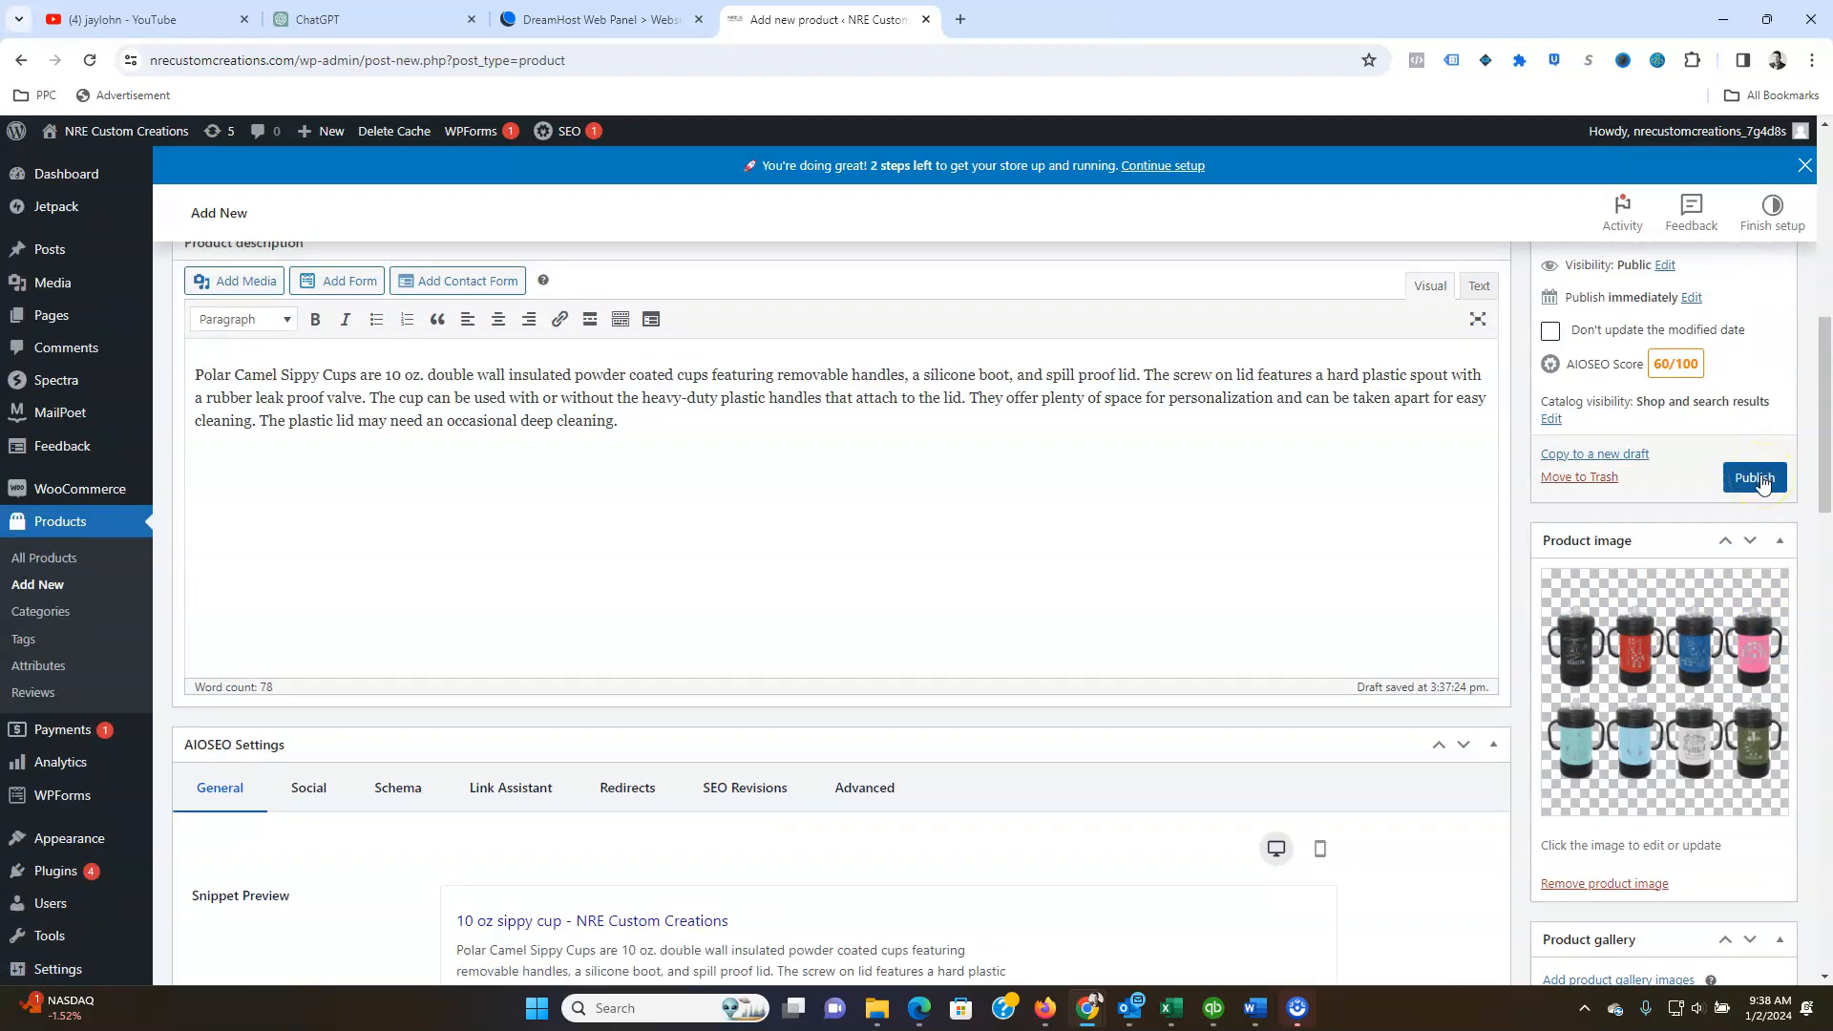
mouse_move(1475, 577)
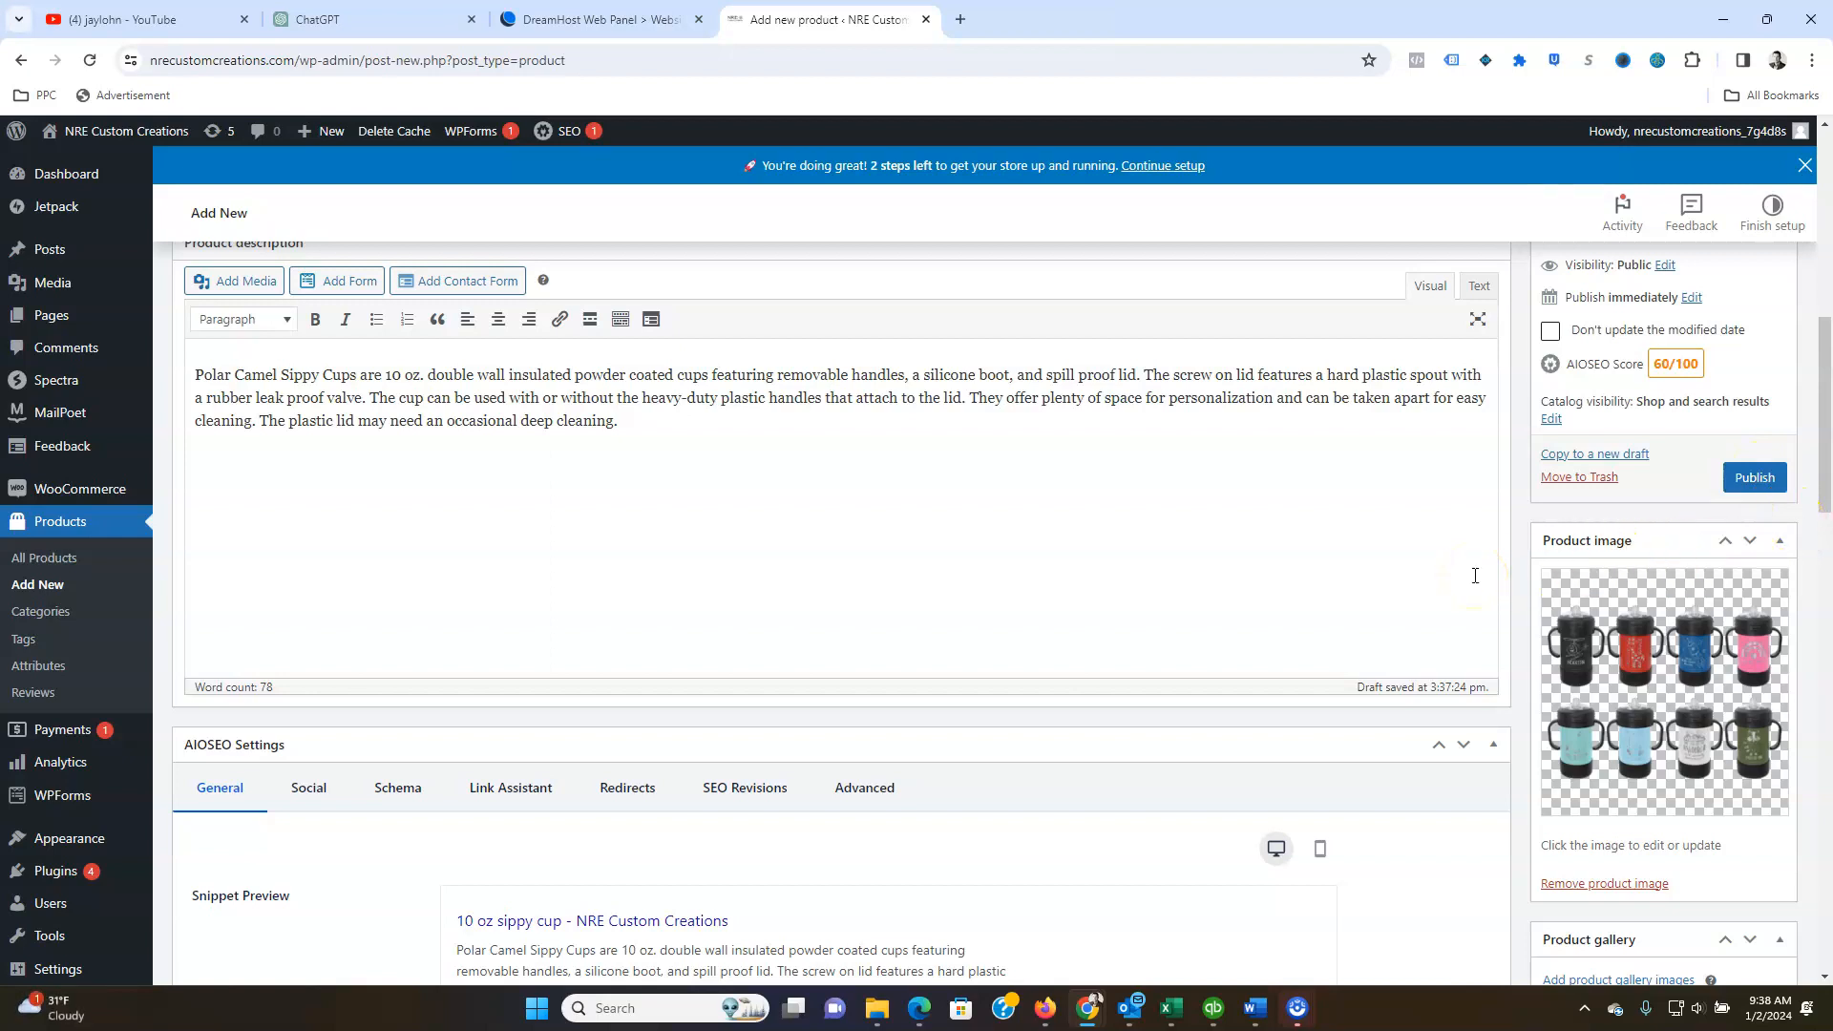
mouse_move(1399, 904)
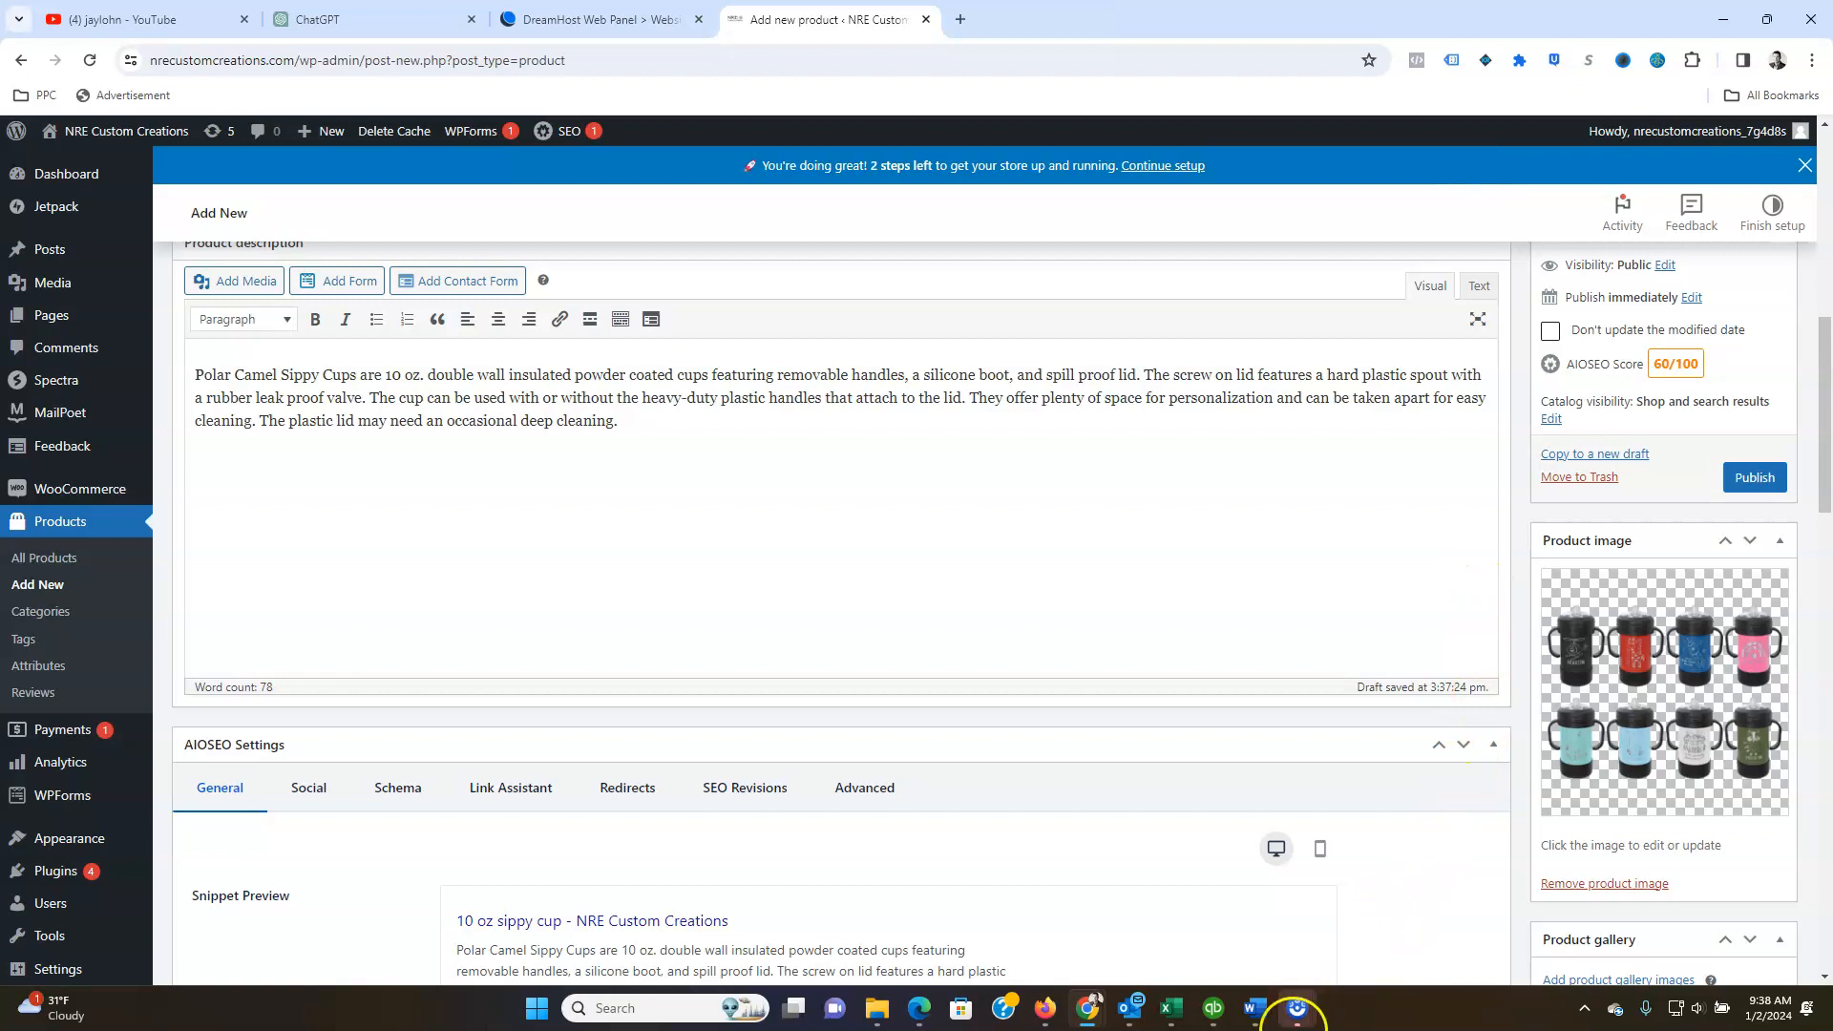
left_click(1296, 1009)
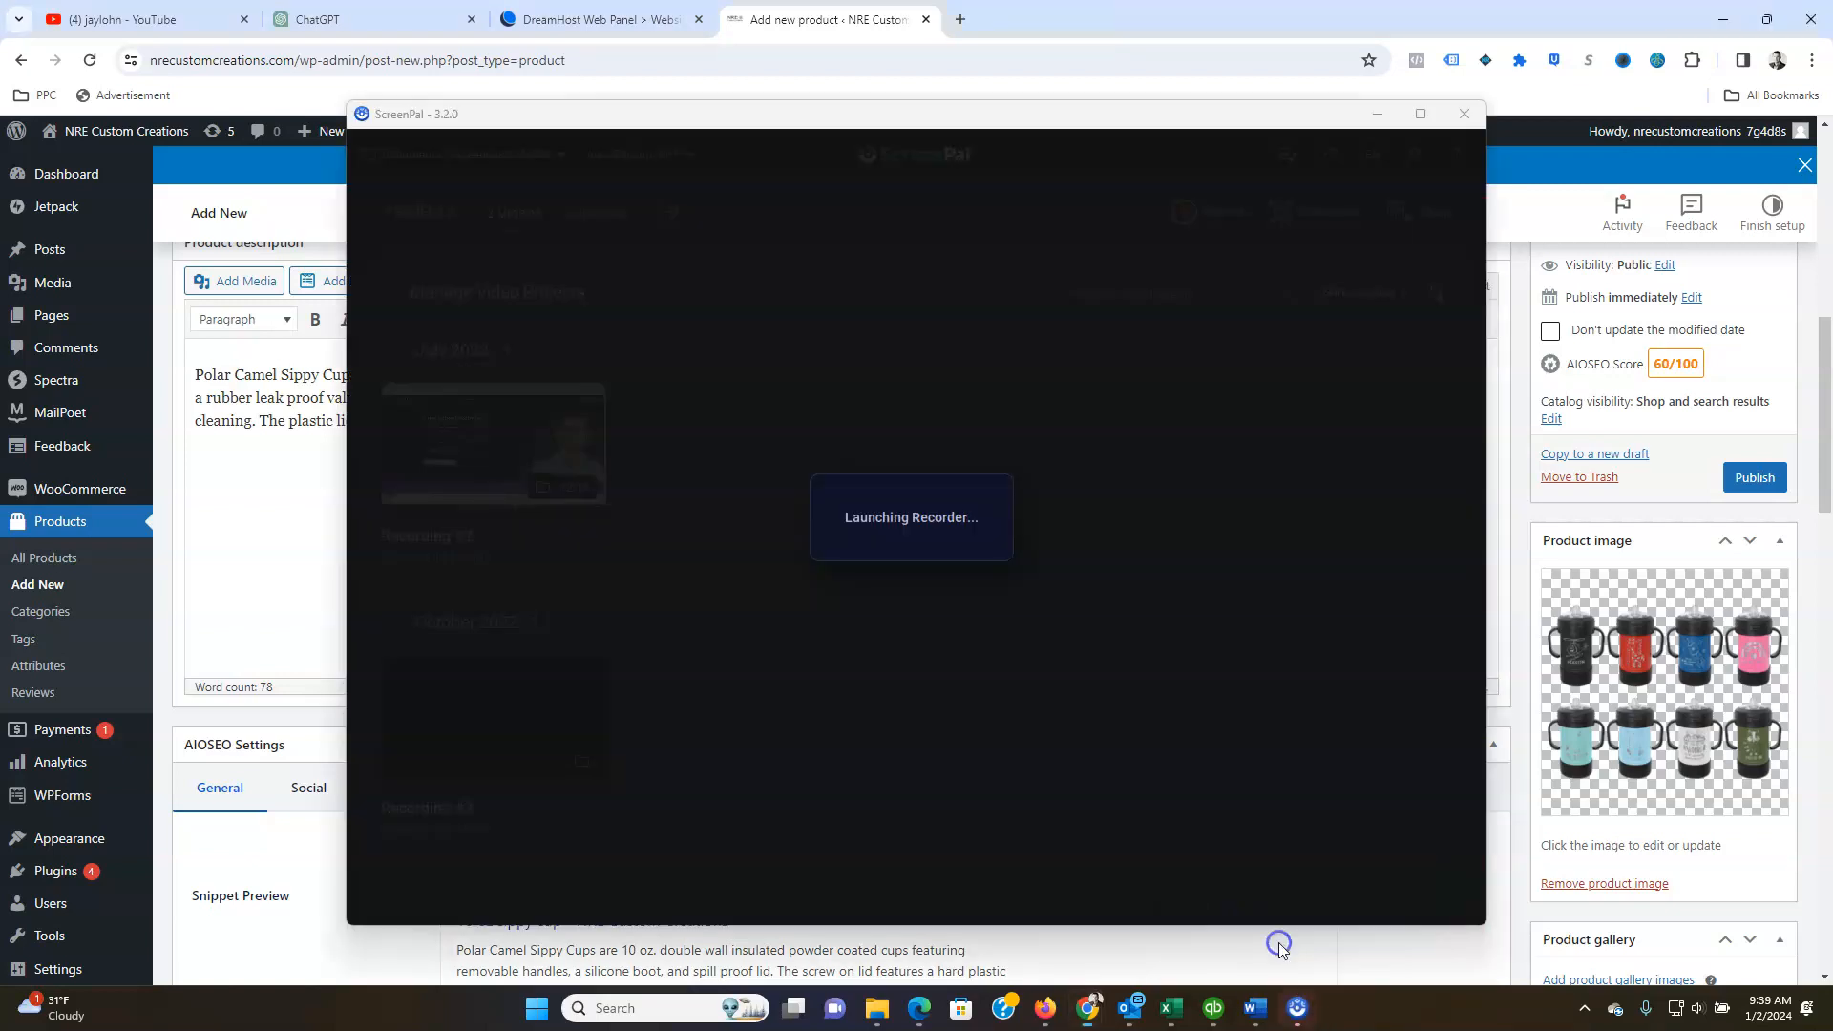